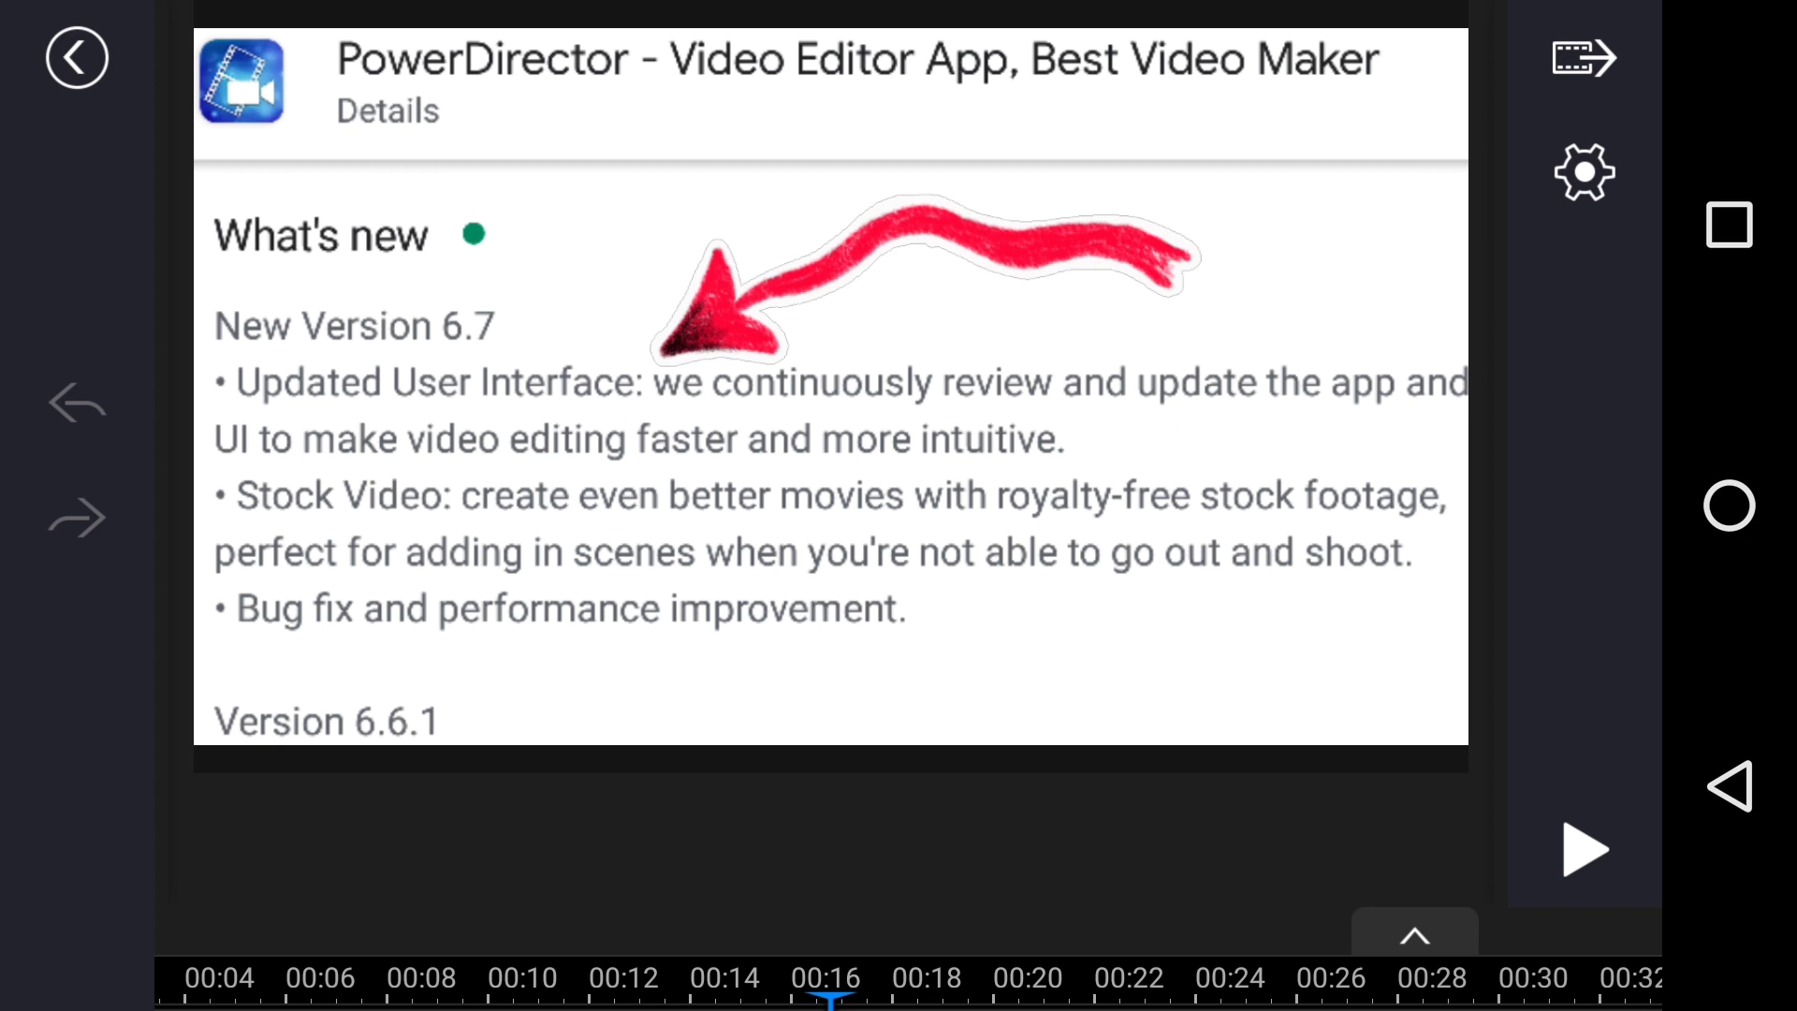
- Play the project and pause it with the video and two audio tracks visible
left_click(1414, 936)
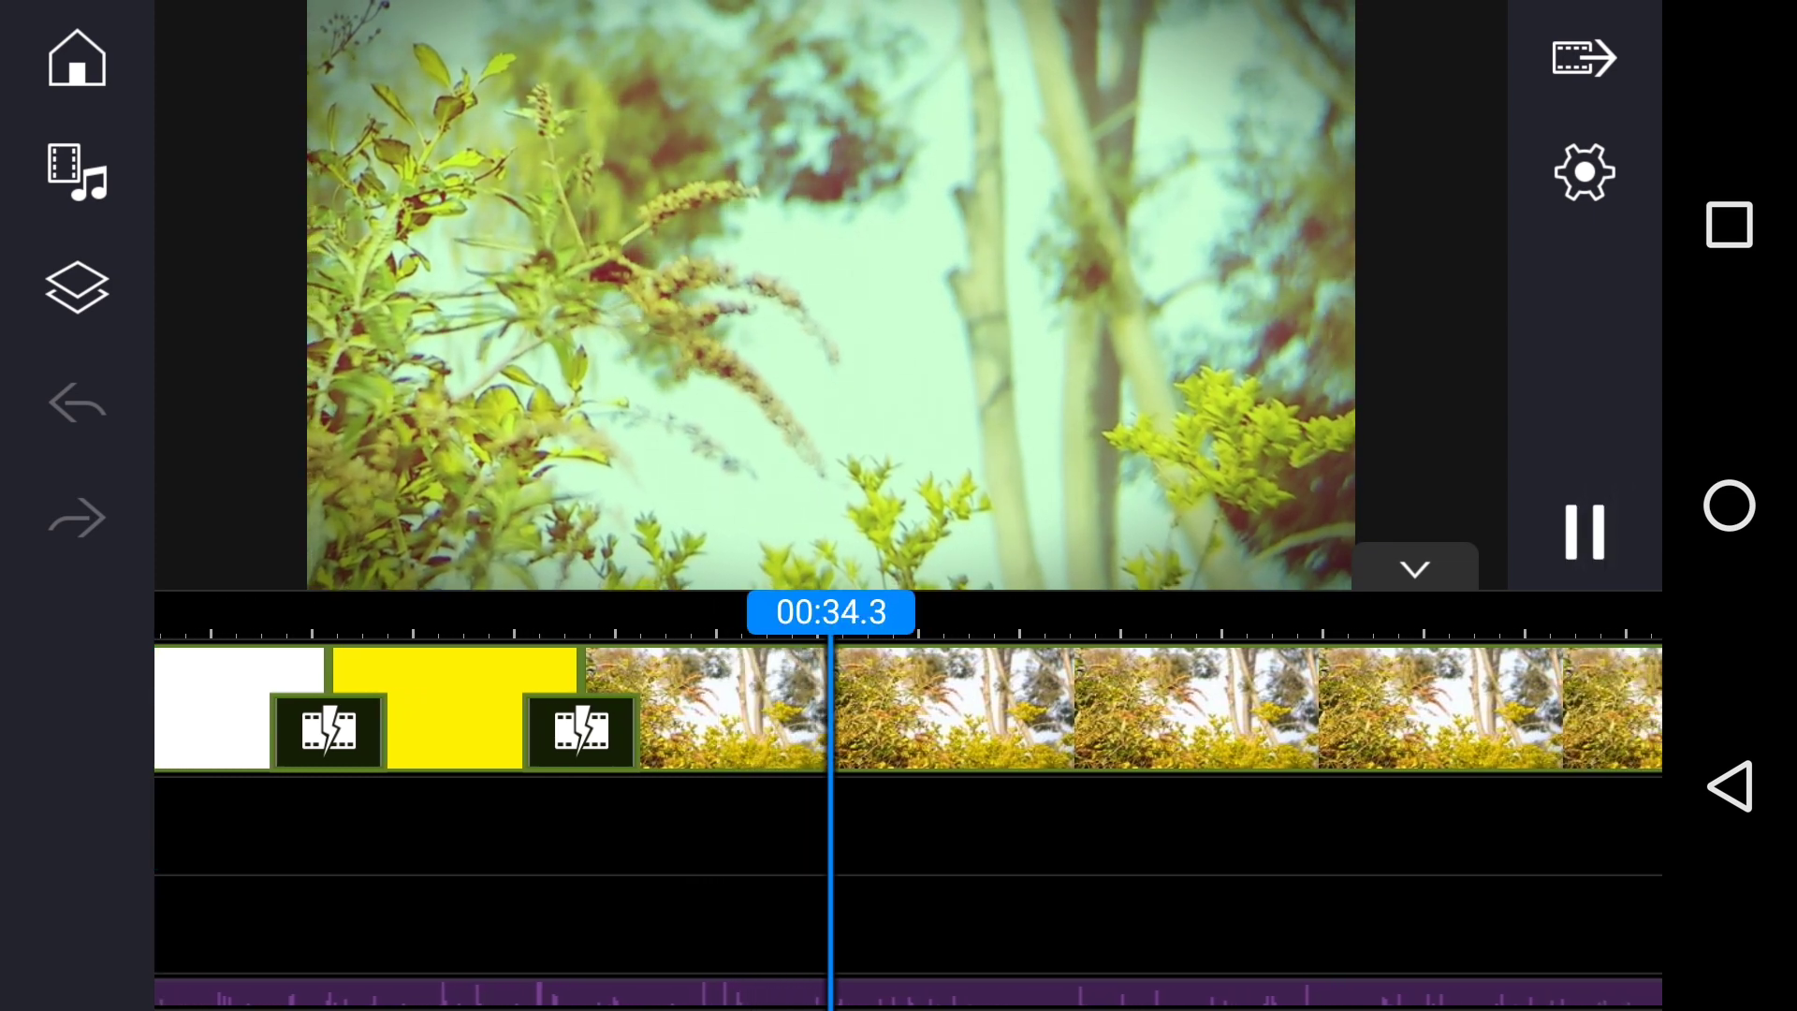
left_click(1583, 531)
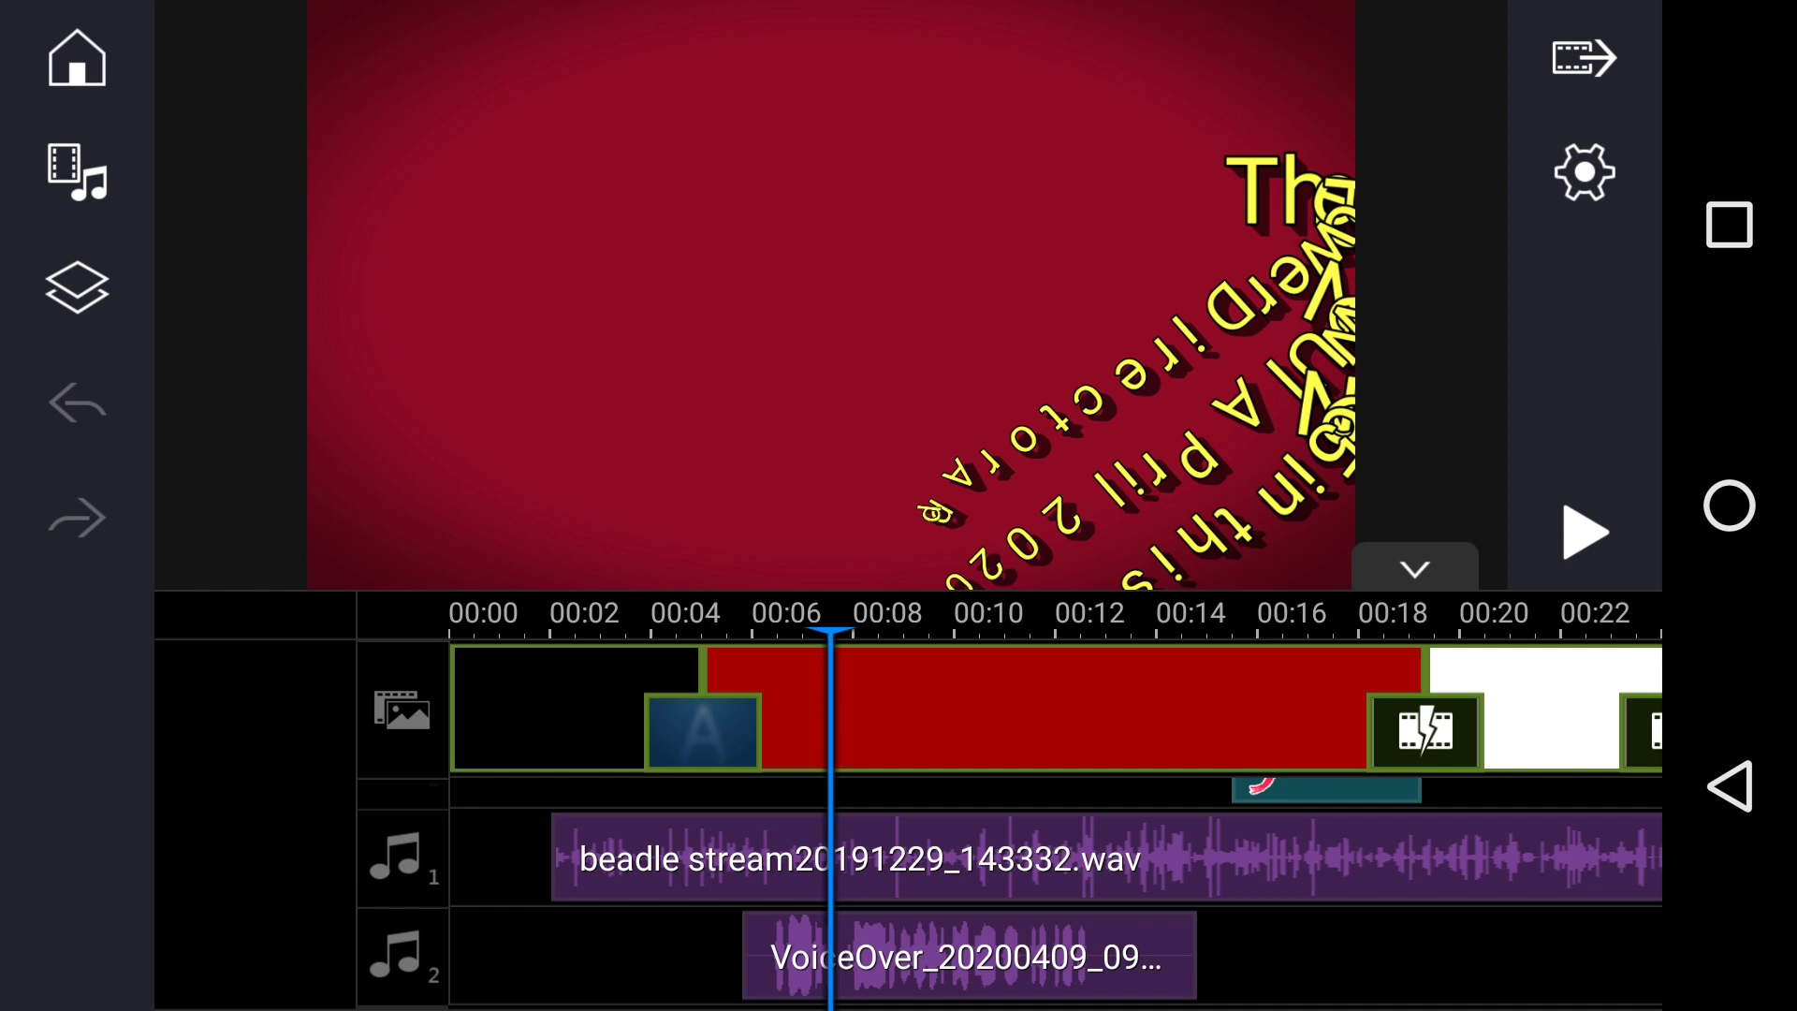
left_click(1414, 570)
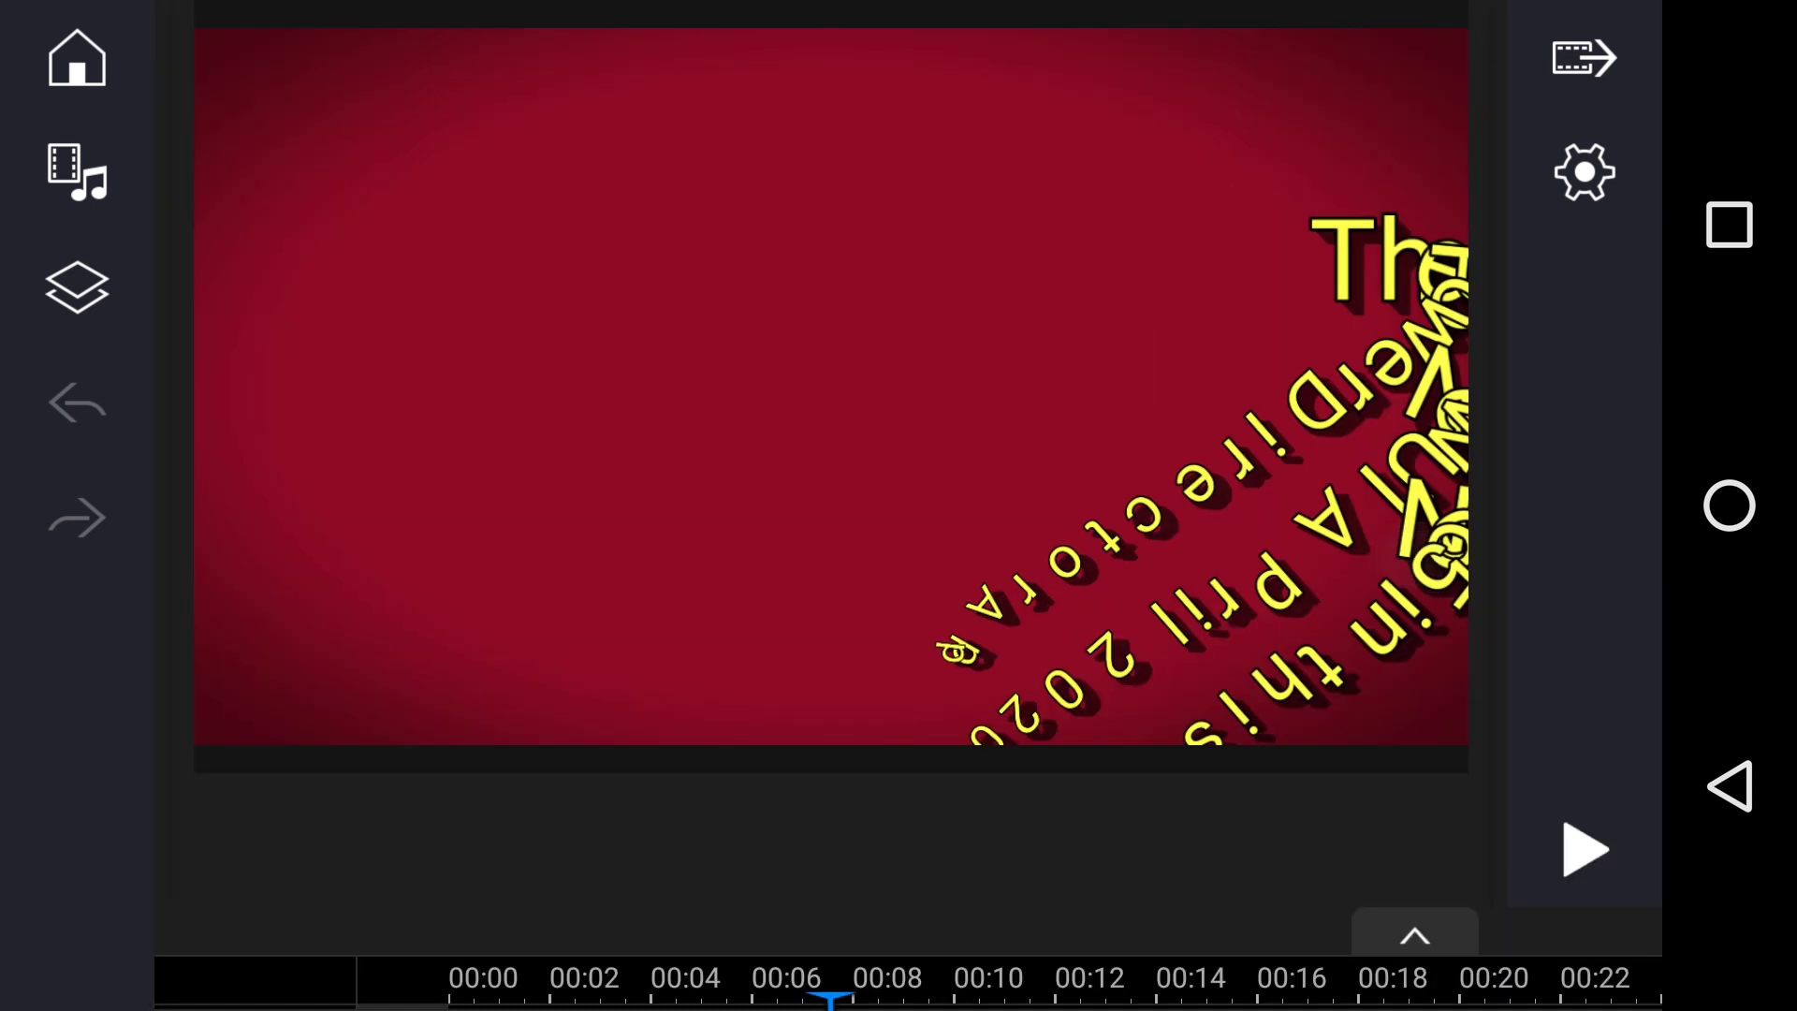
left_click(1415, 938)
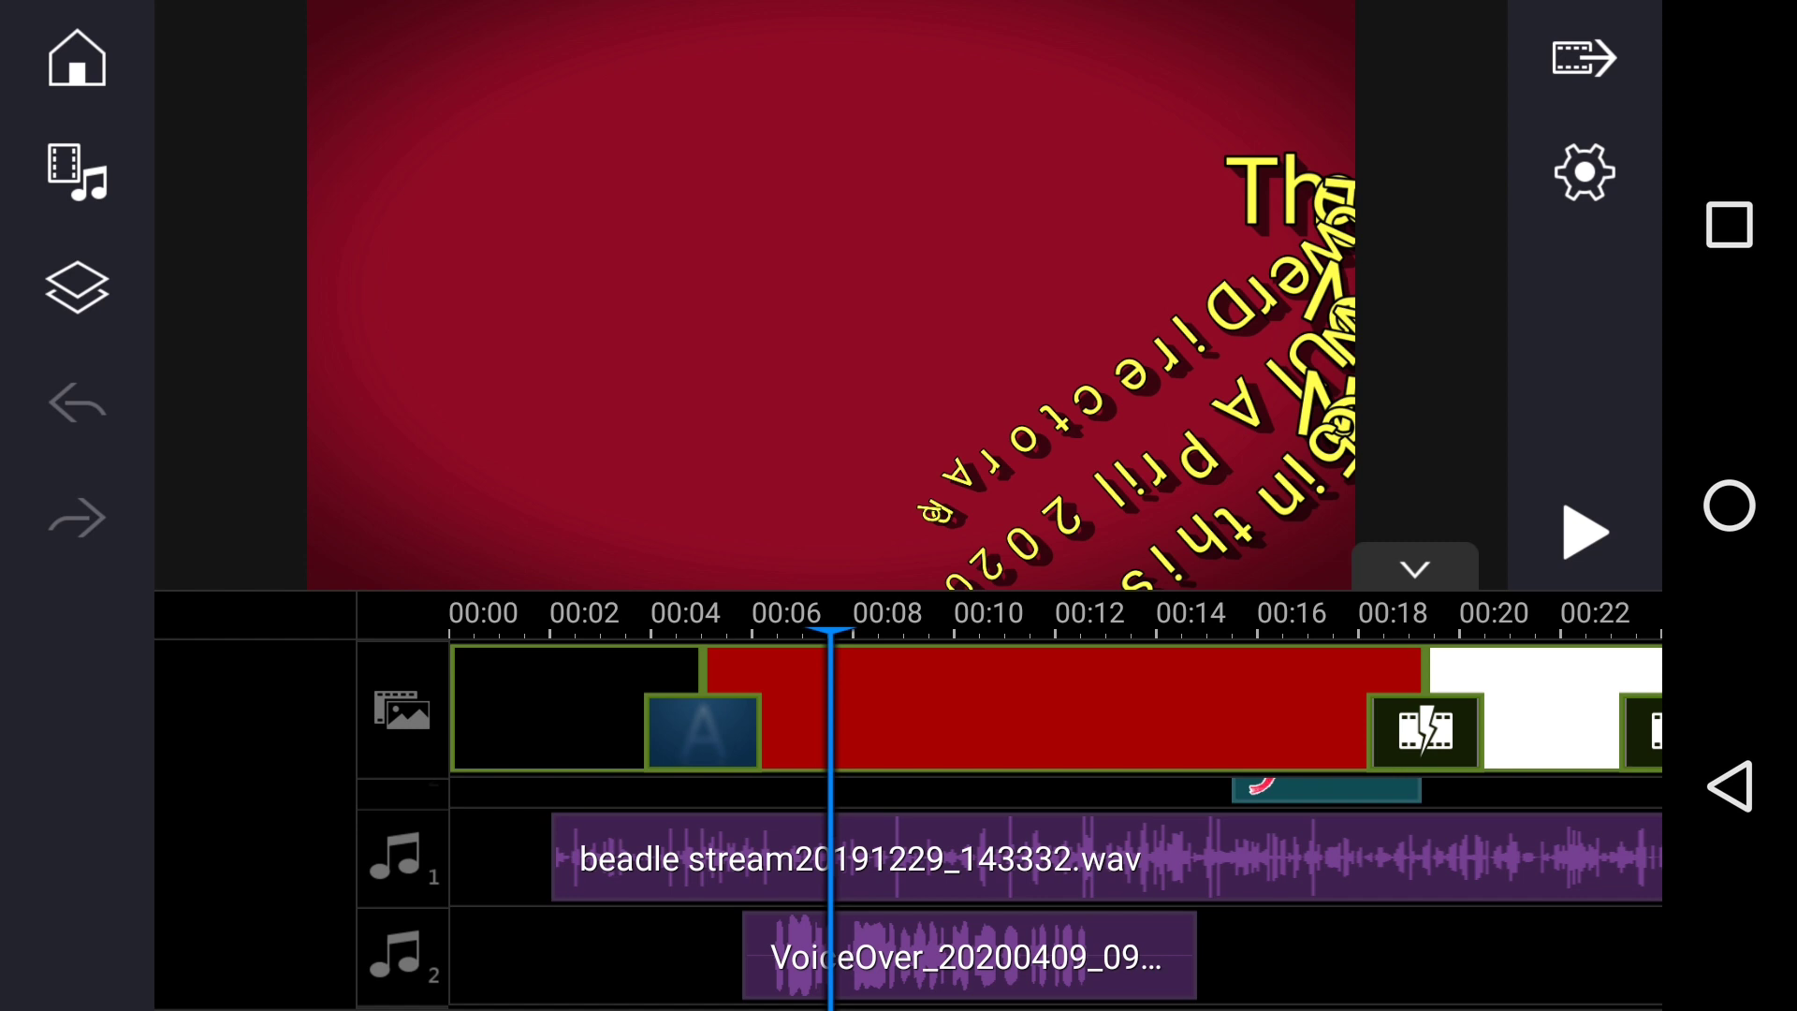
left_click(279, 831)
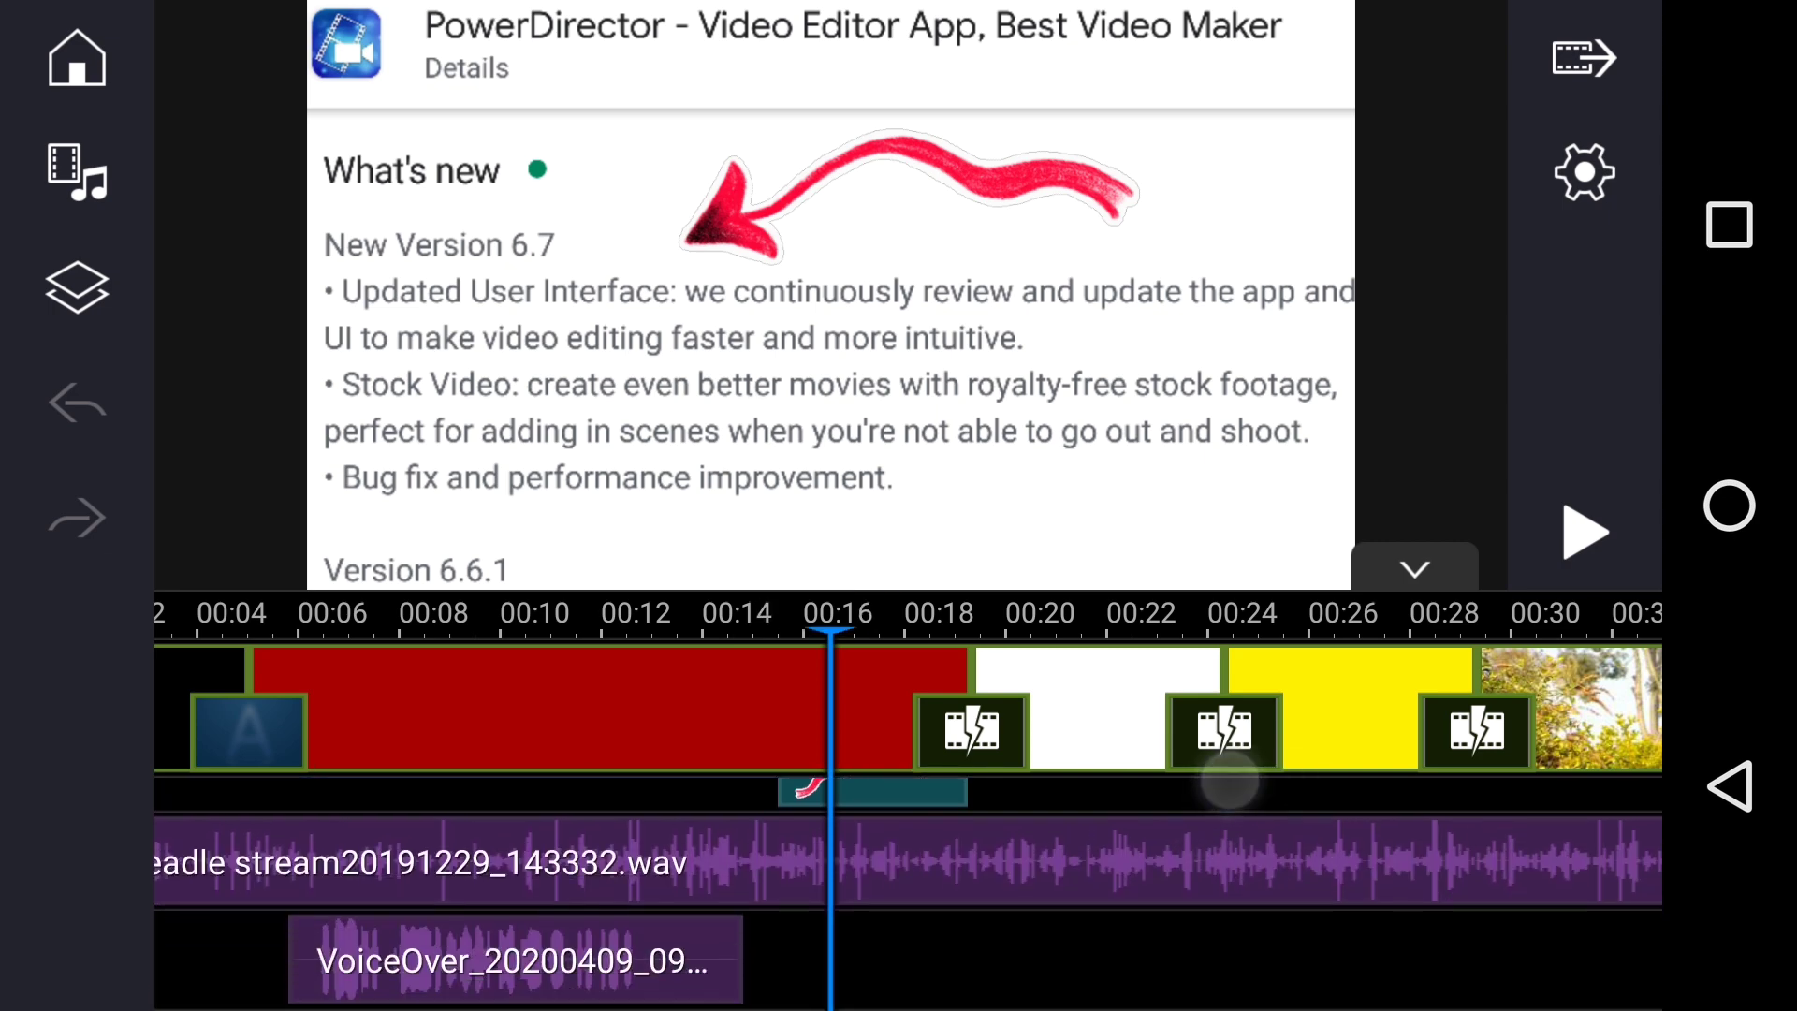
left_click(1414, 570)
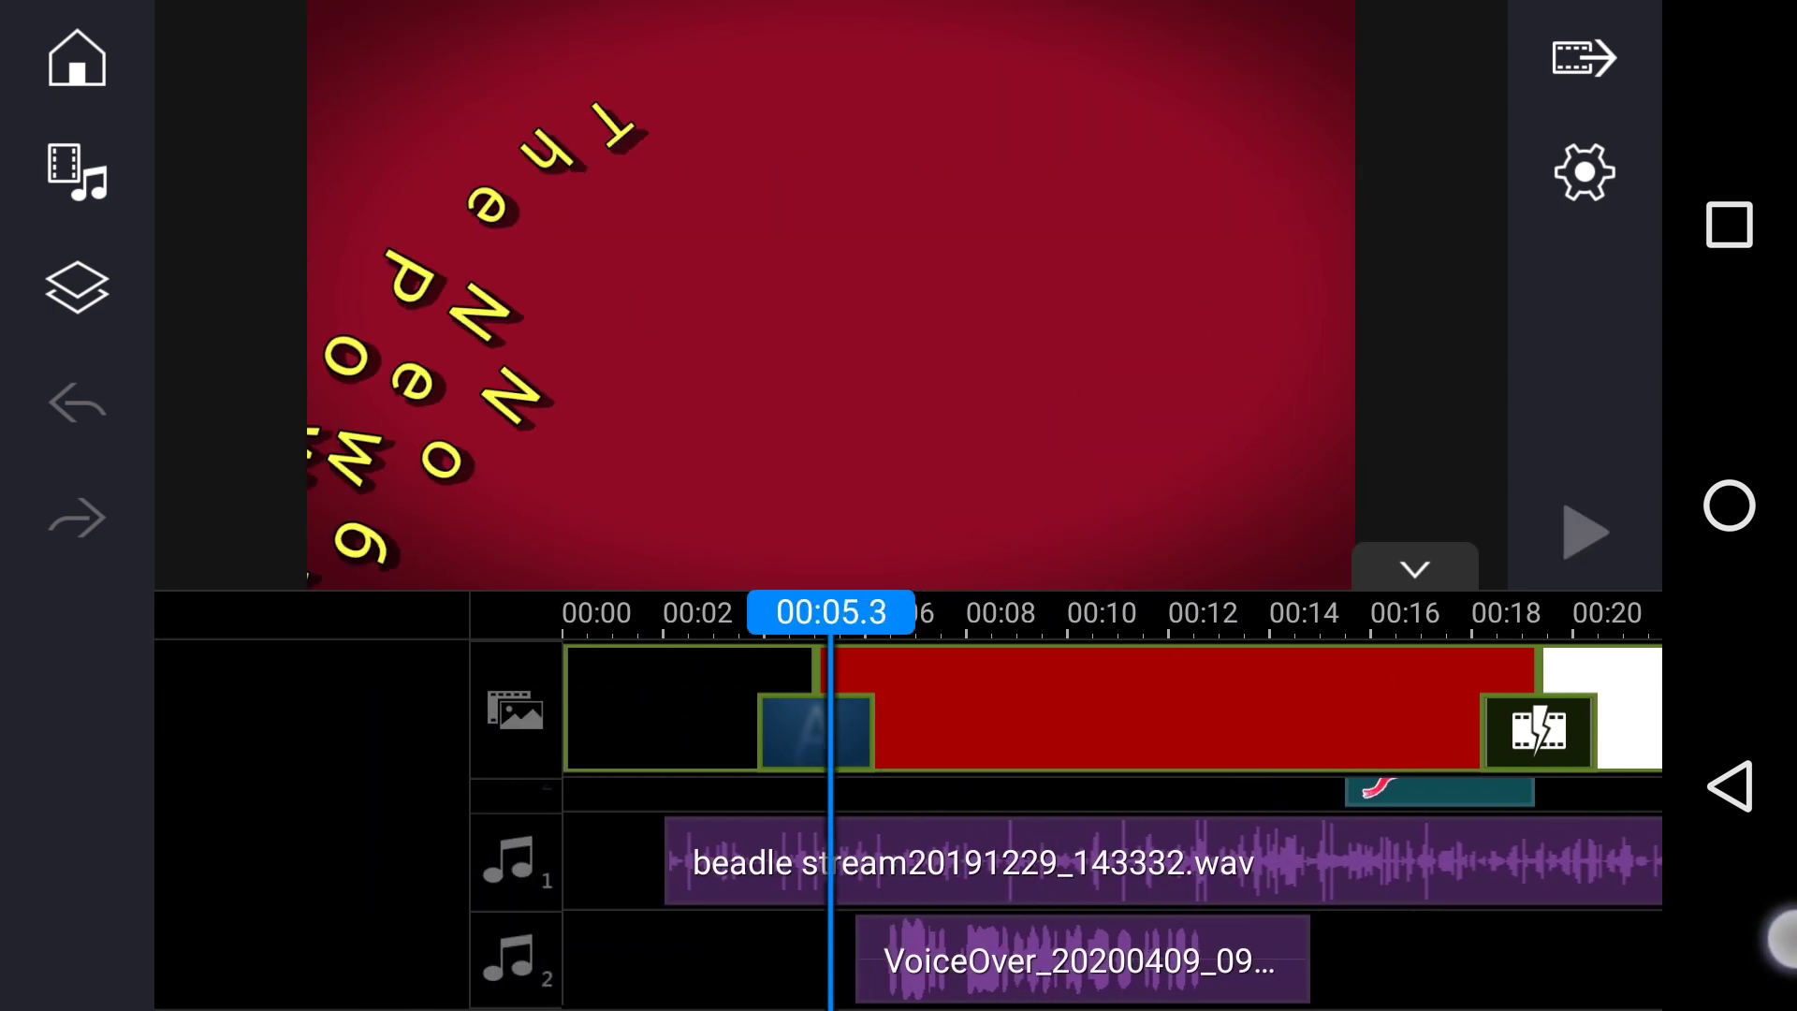
left_click(1585, 531)
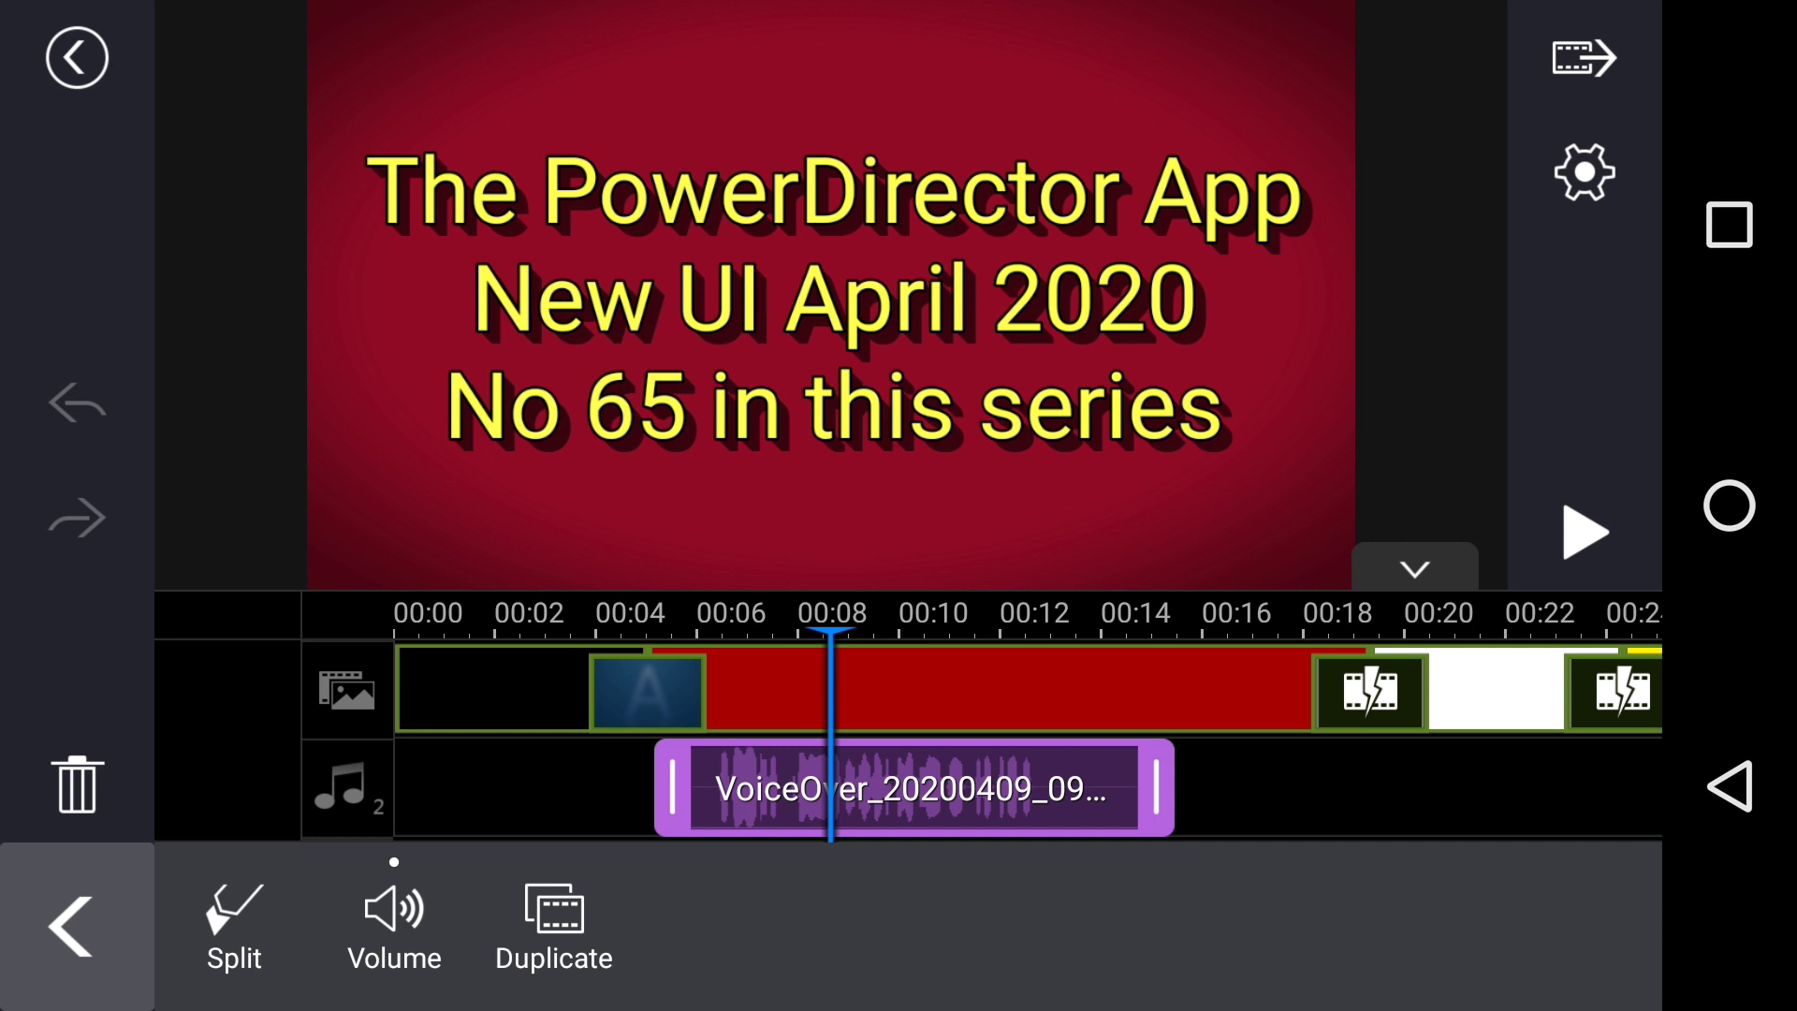
- Deselect the voice-over clip, select the red arrow sticker layer, and scroll the timeline
left_click(244, 685)
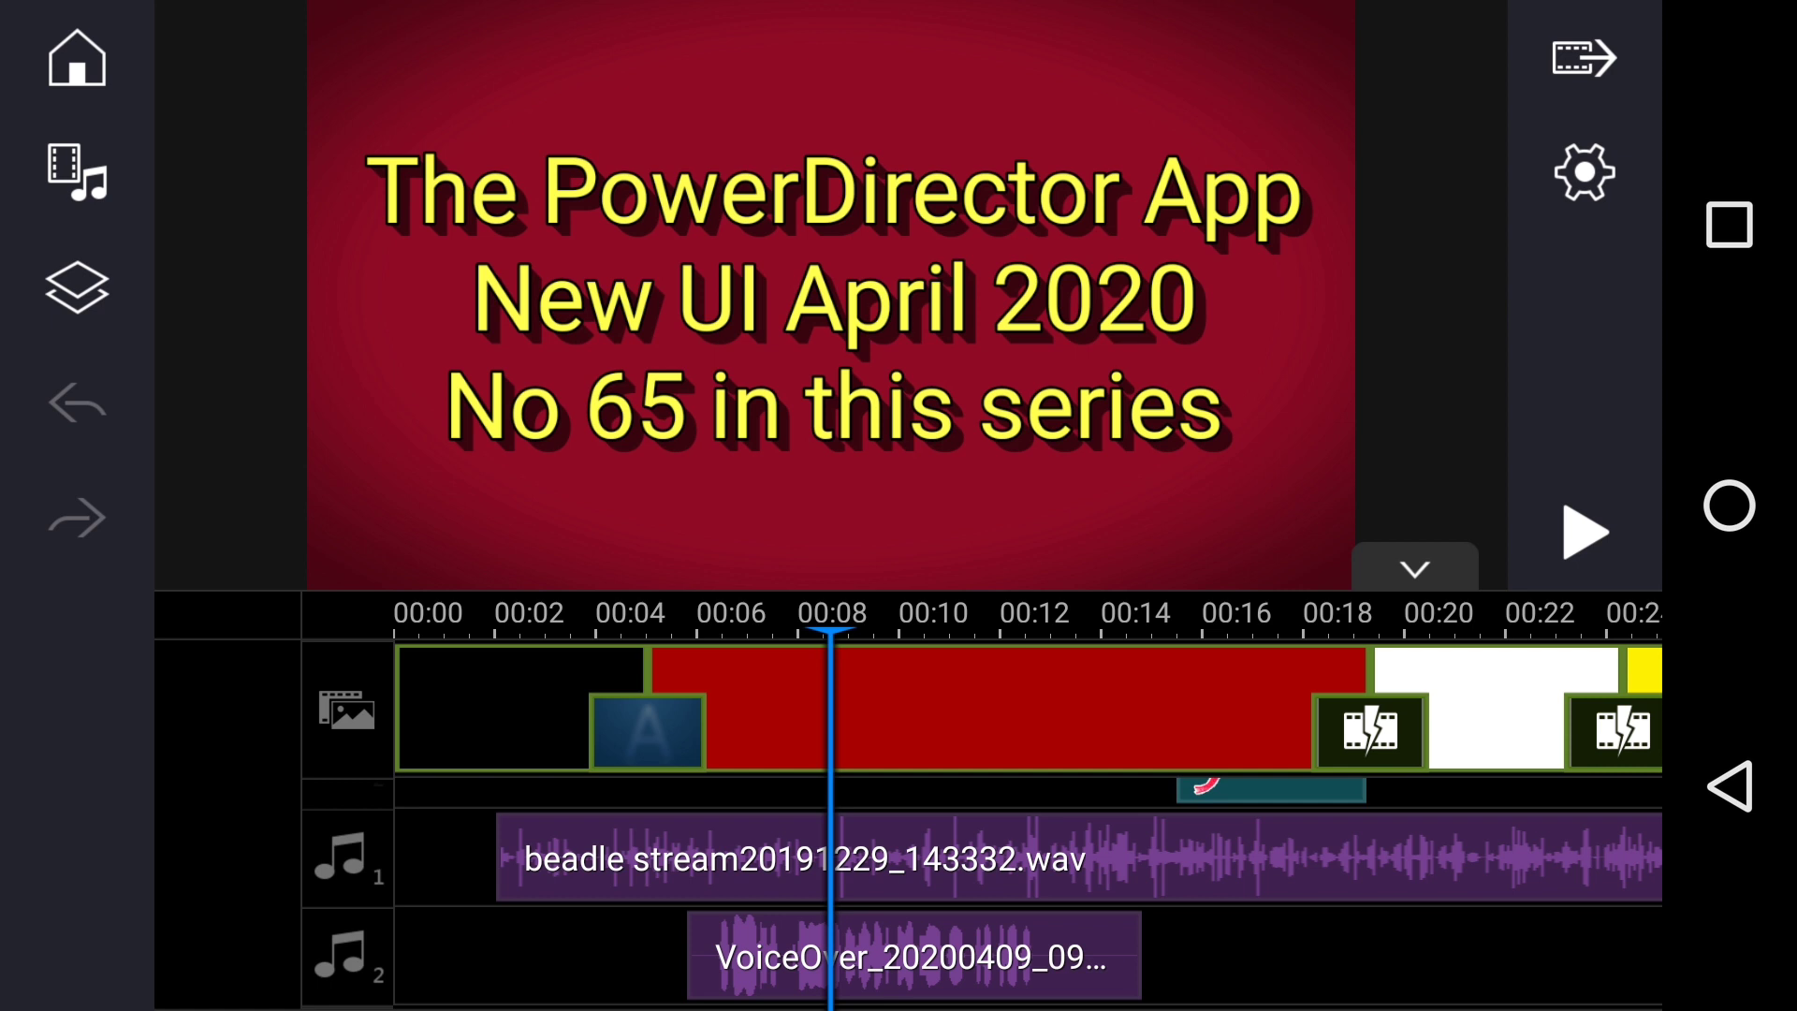
left_click(215, 822)
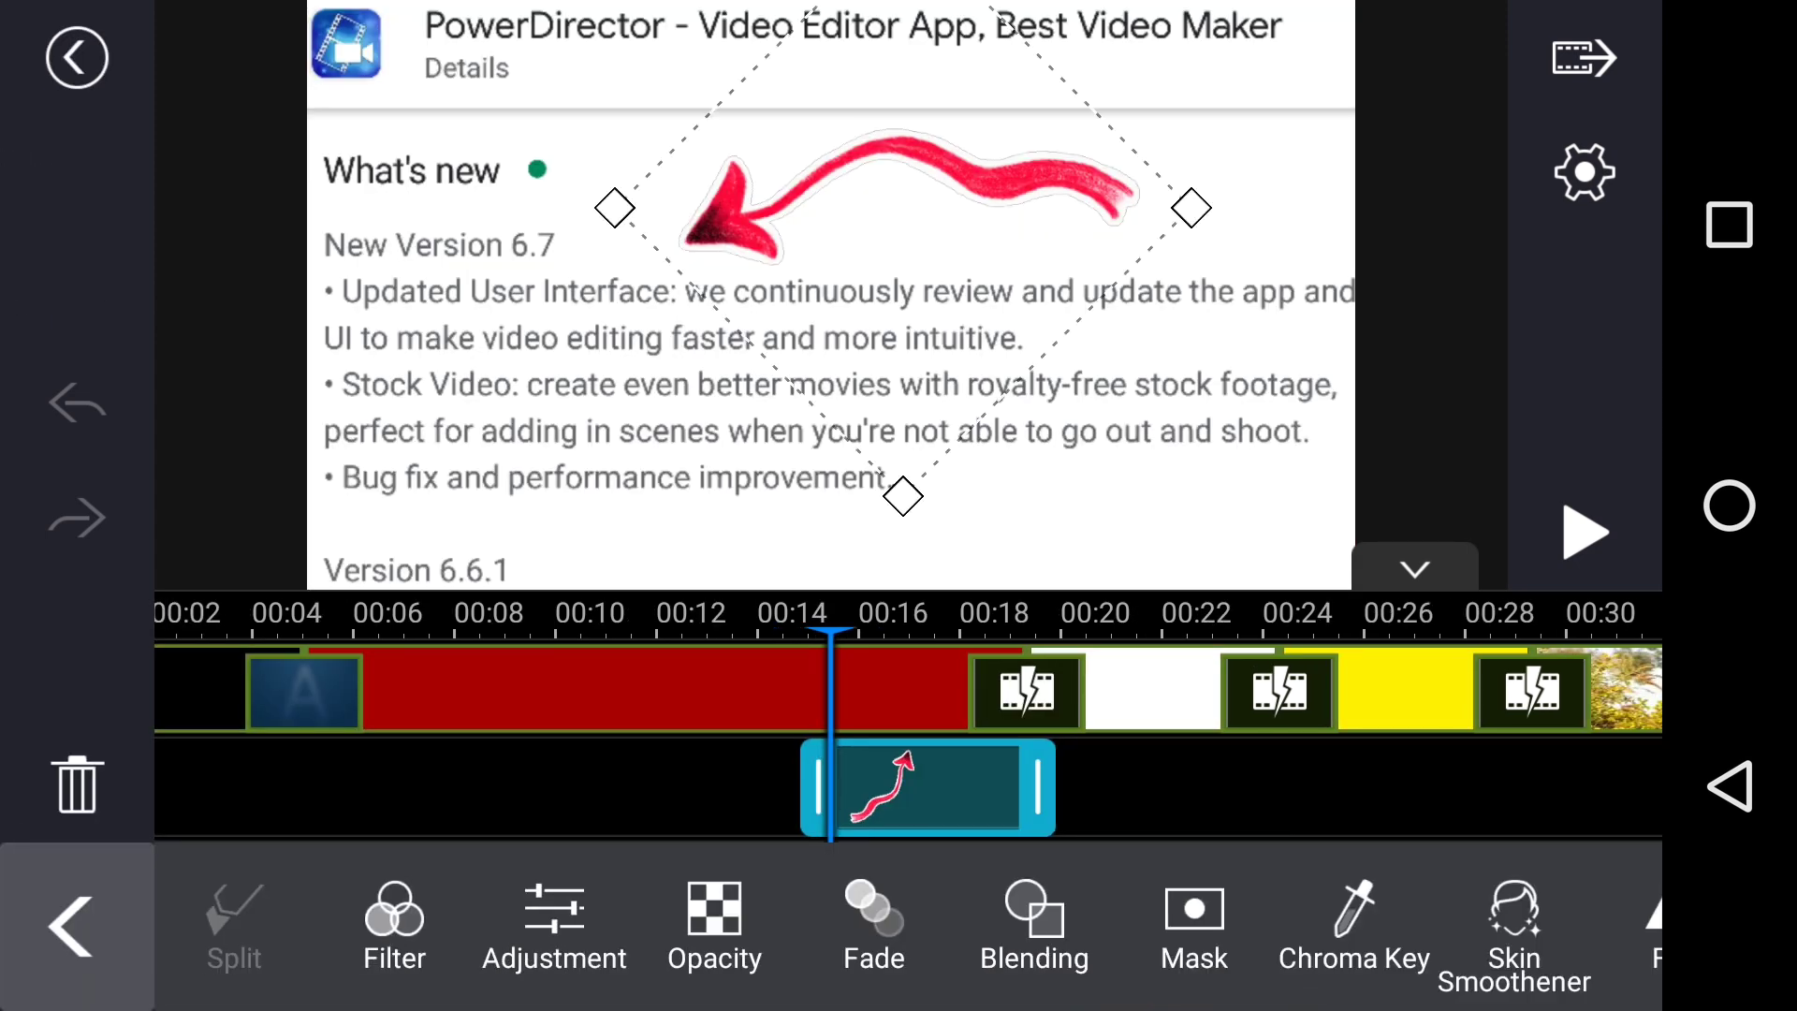
scroll("left", 3)
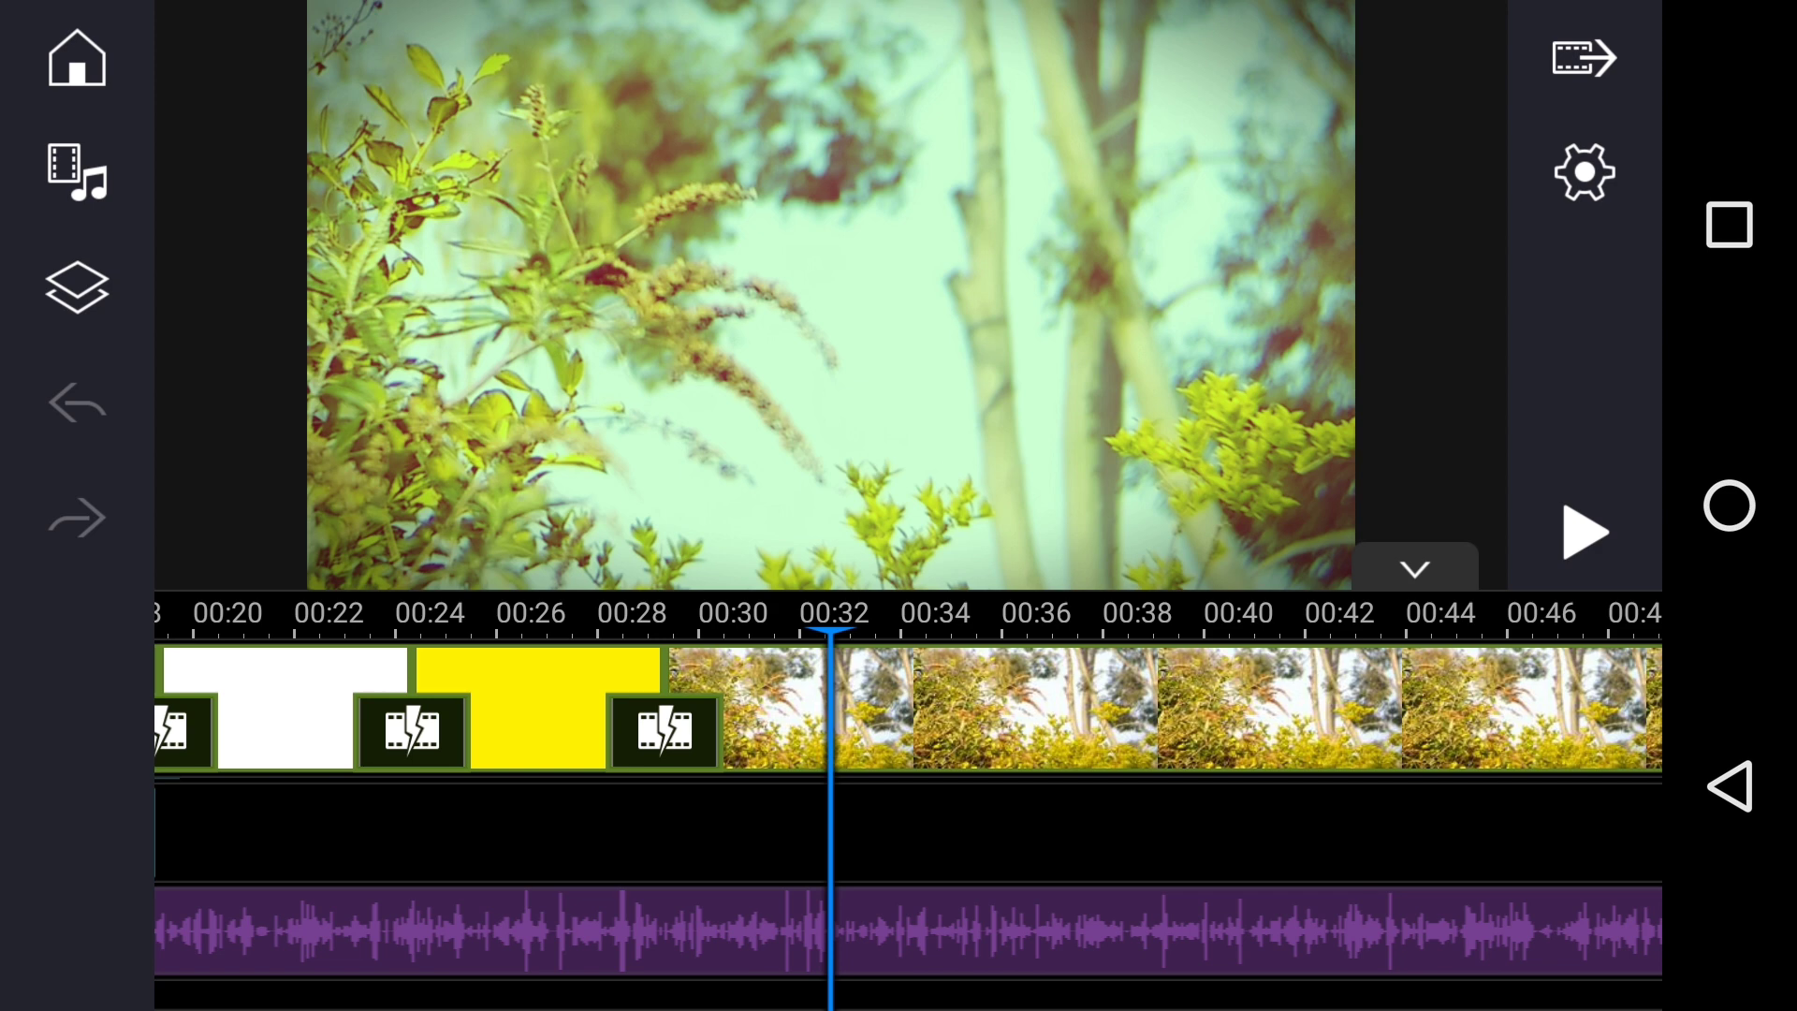
- Scroll the timeline right to the foliage video clip for editing
left_click(1584, 530)
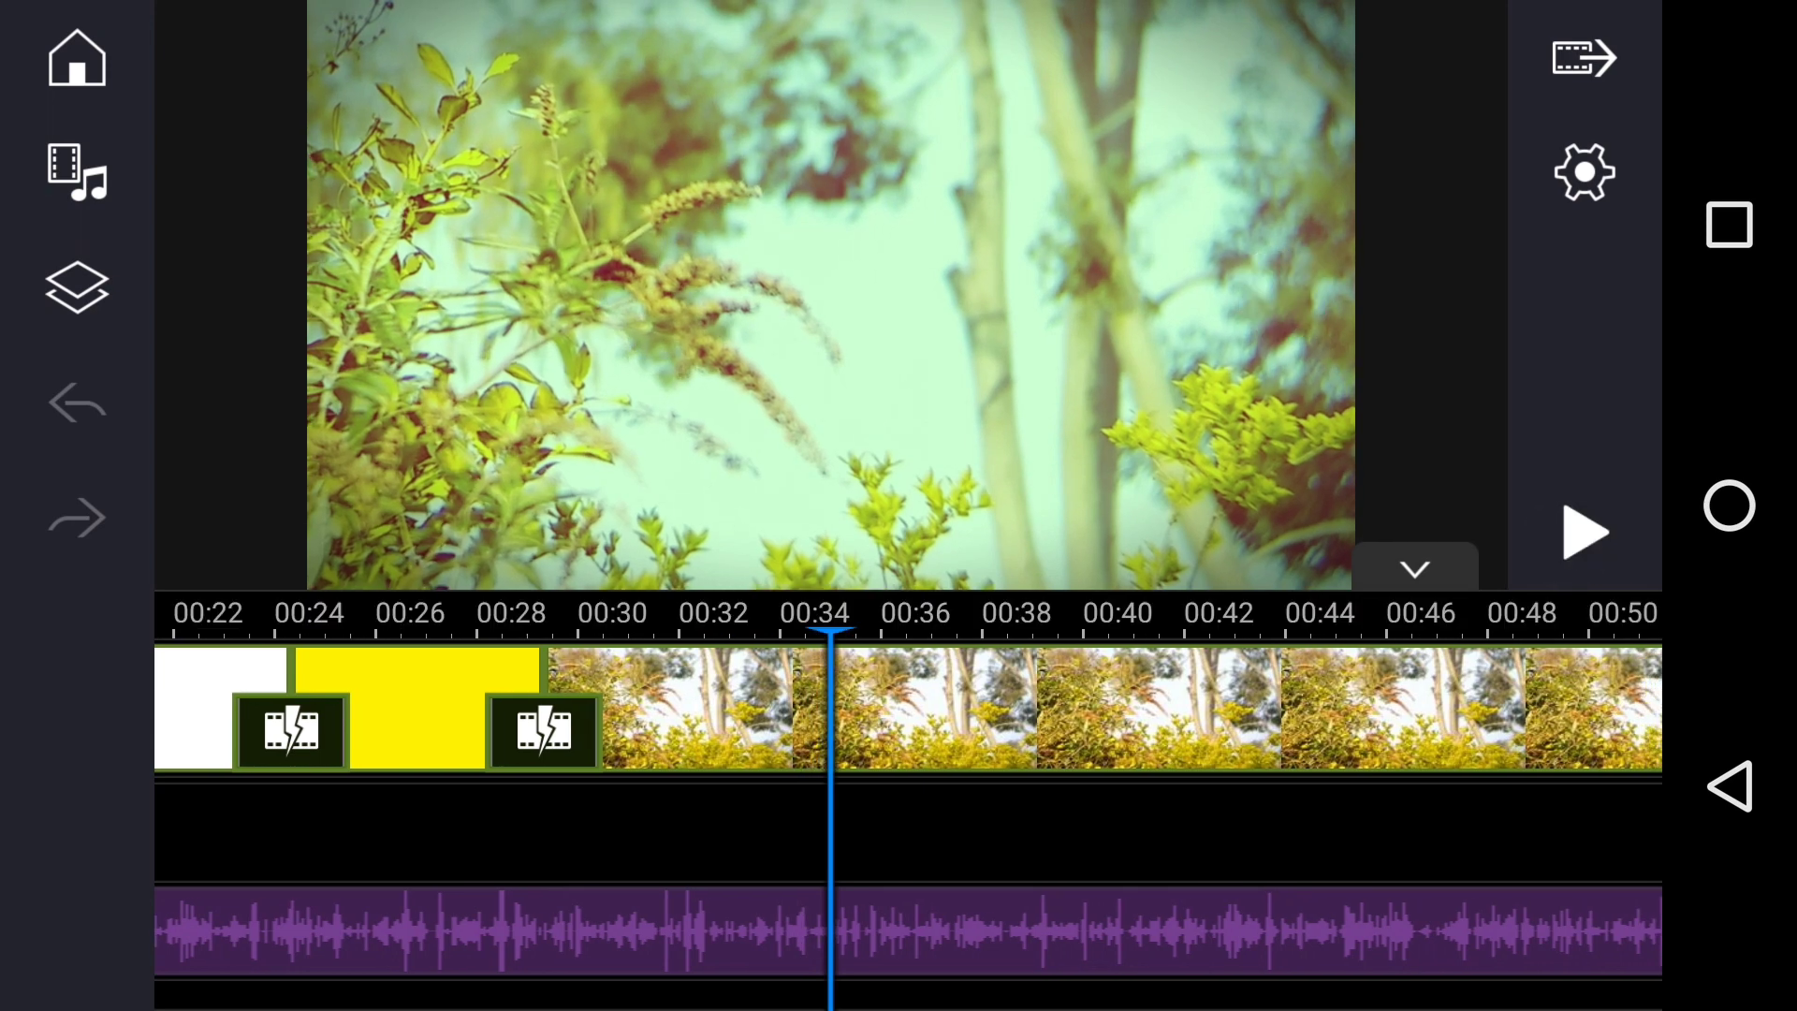
scroll("right", 3)
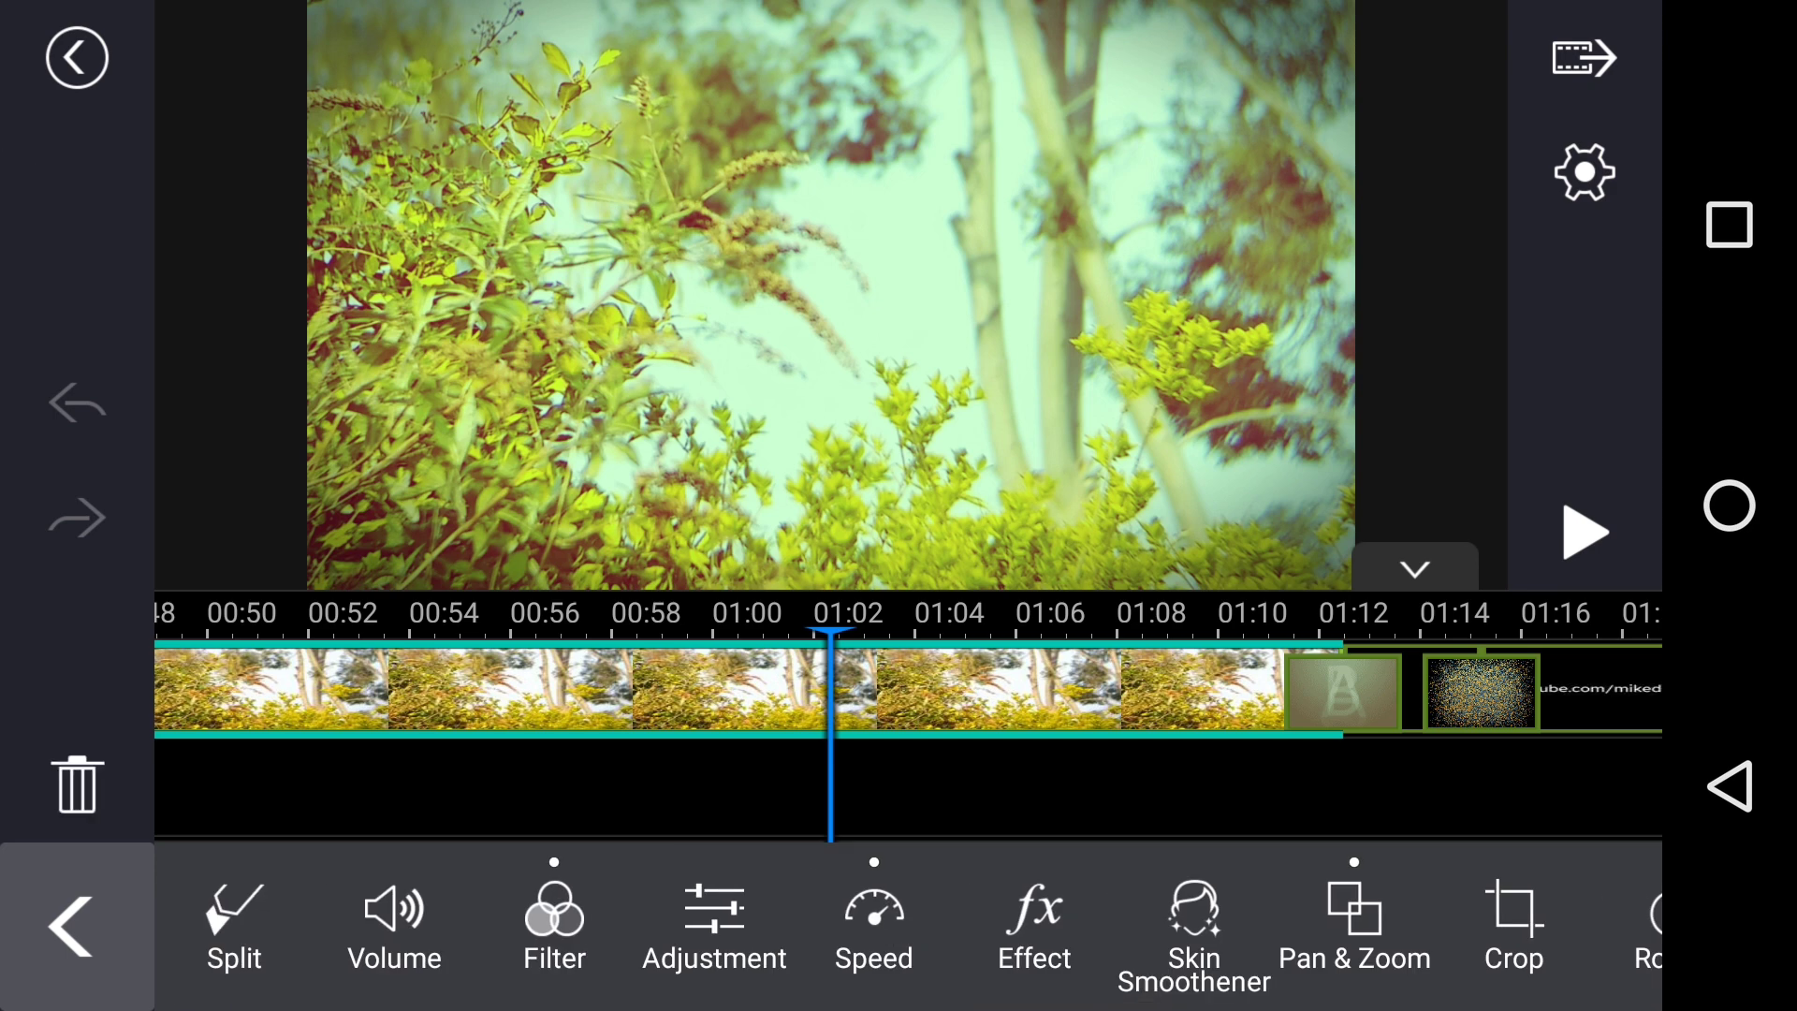
- Browse the Filter thumbnails for the foliage clip, then close the filter list
left_click(553, 924)
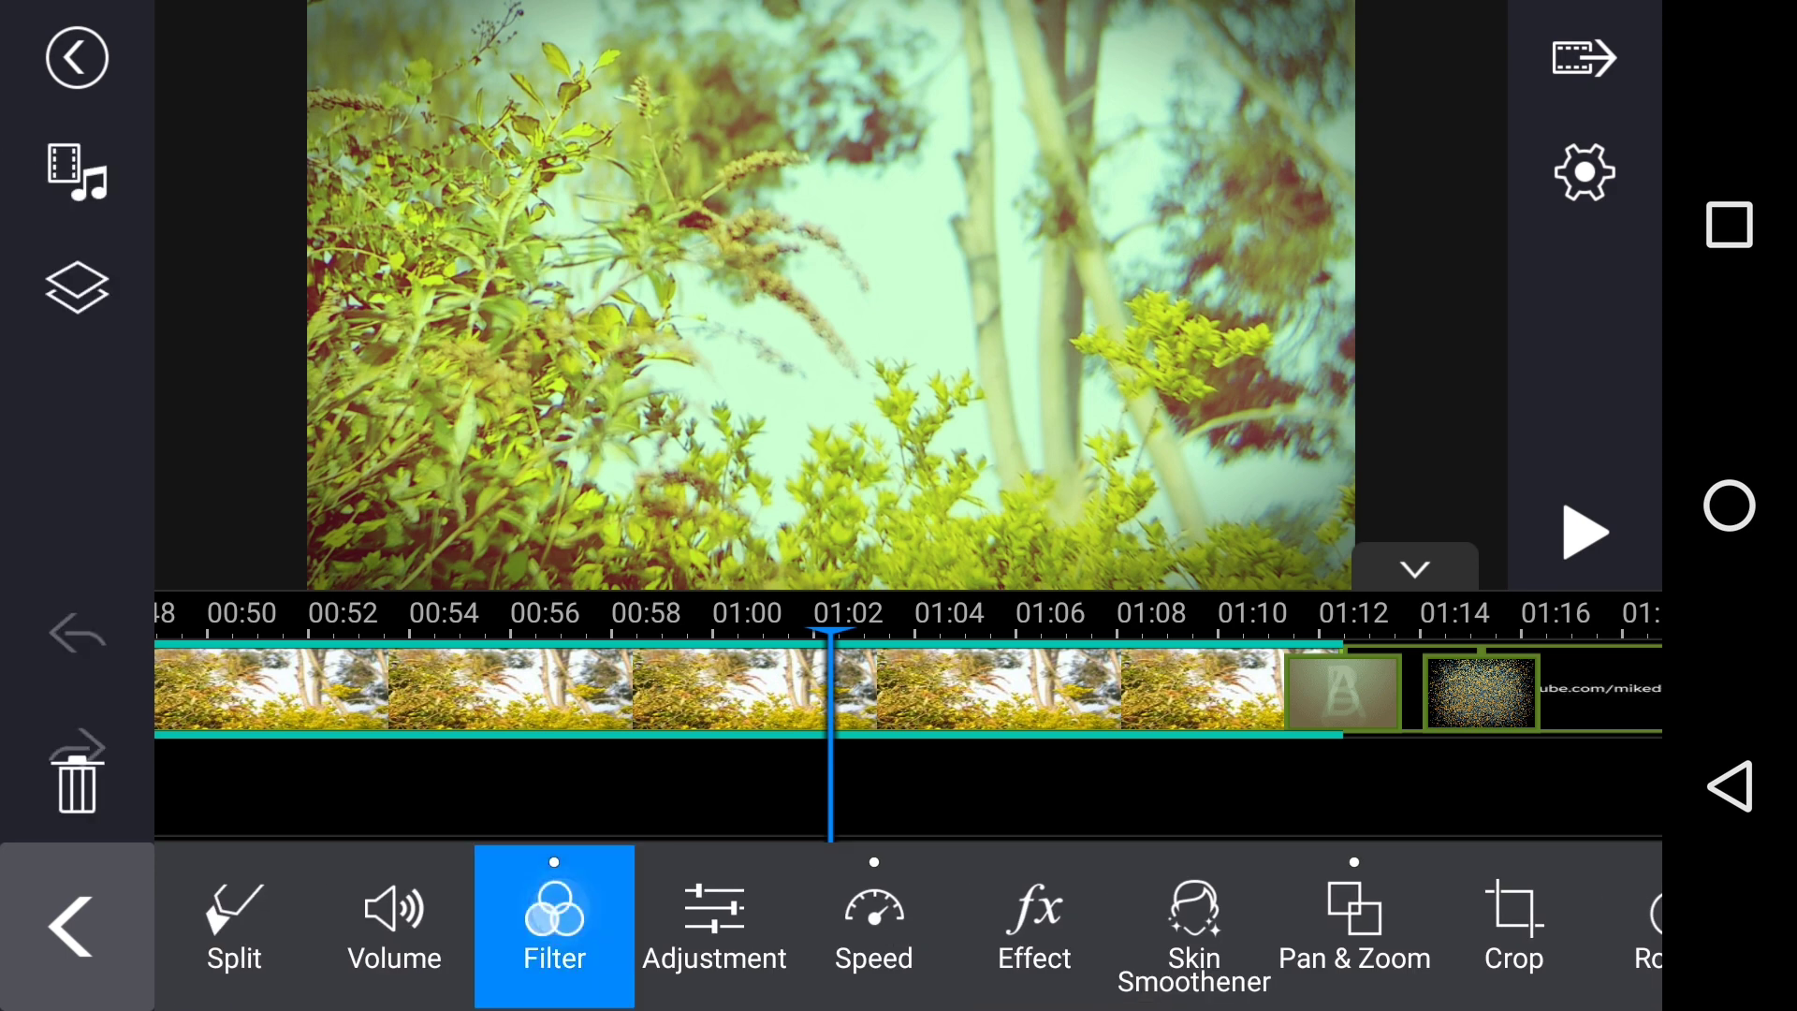
left_click(553, 925)
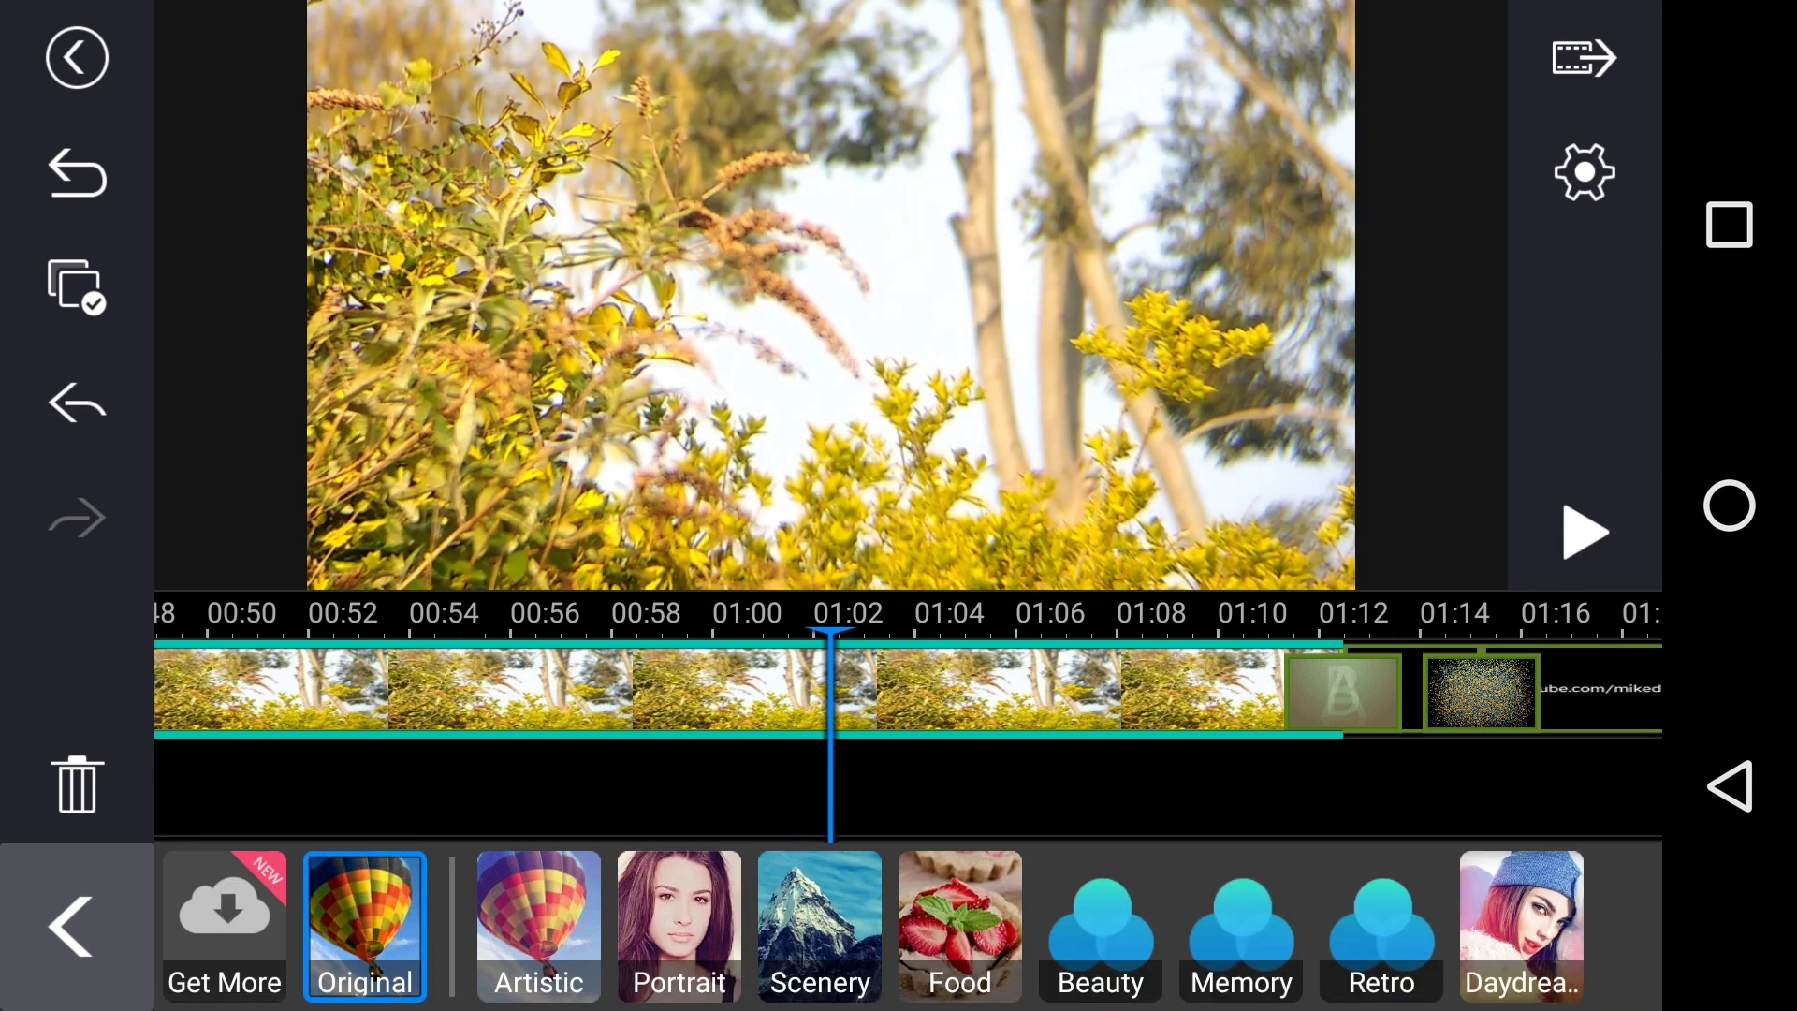
left_click(71, 924)
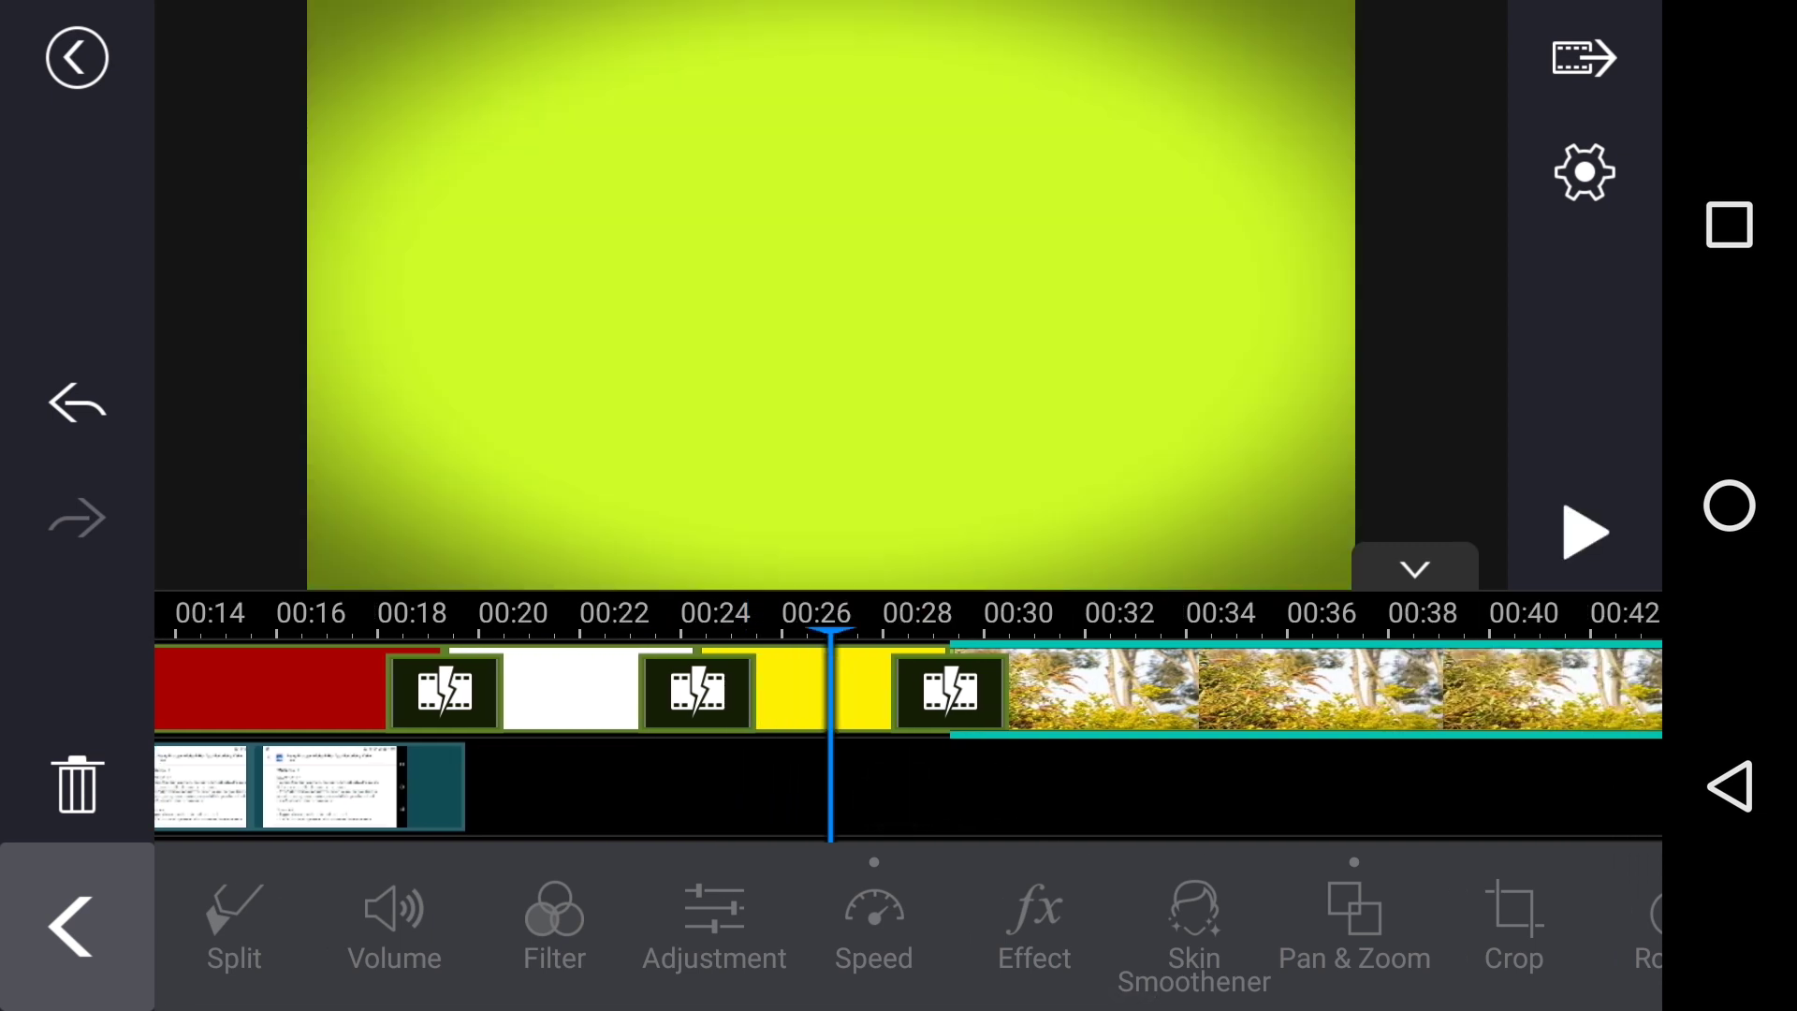
- Check the yellow colour board's options, then apply a warm filter to the foliage clip
left_click(794, 689)
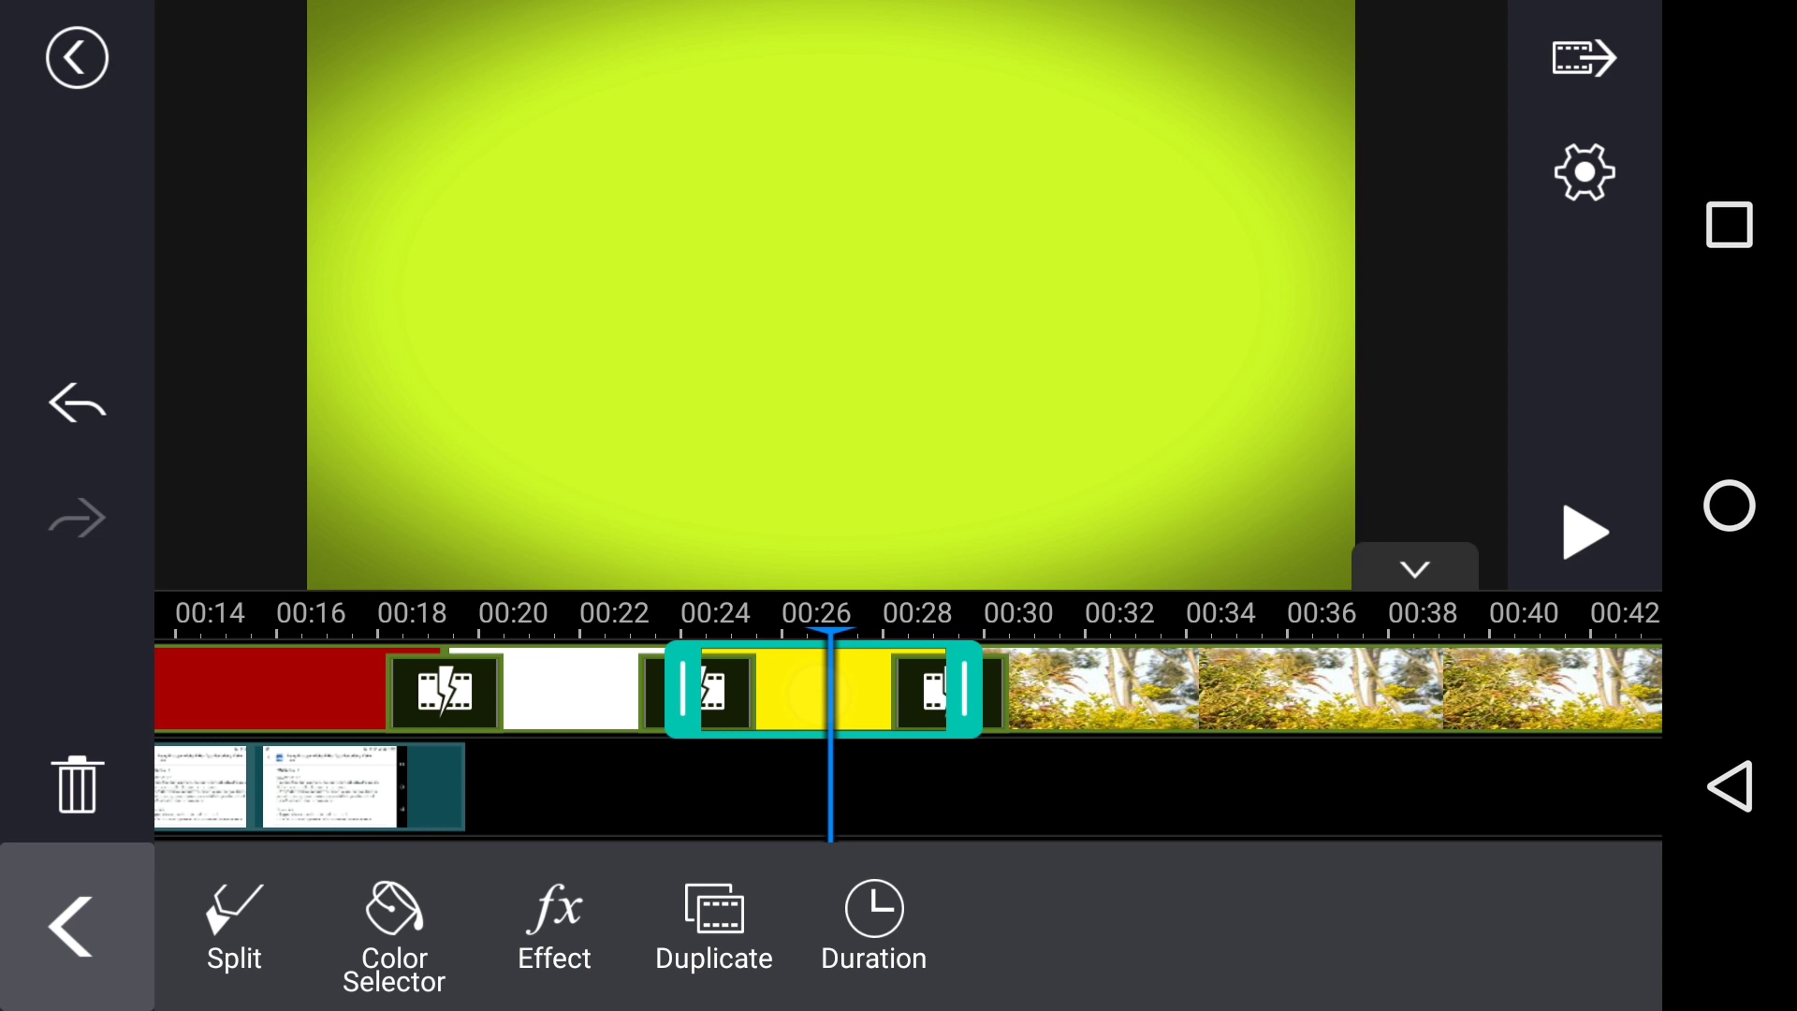
left_click(553, 928)
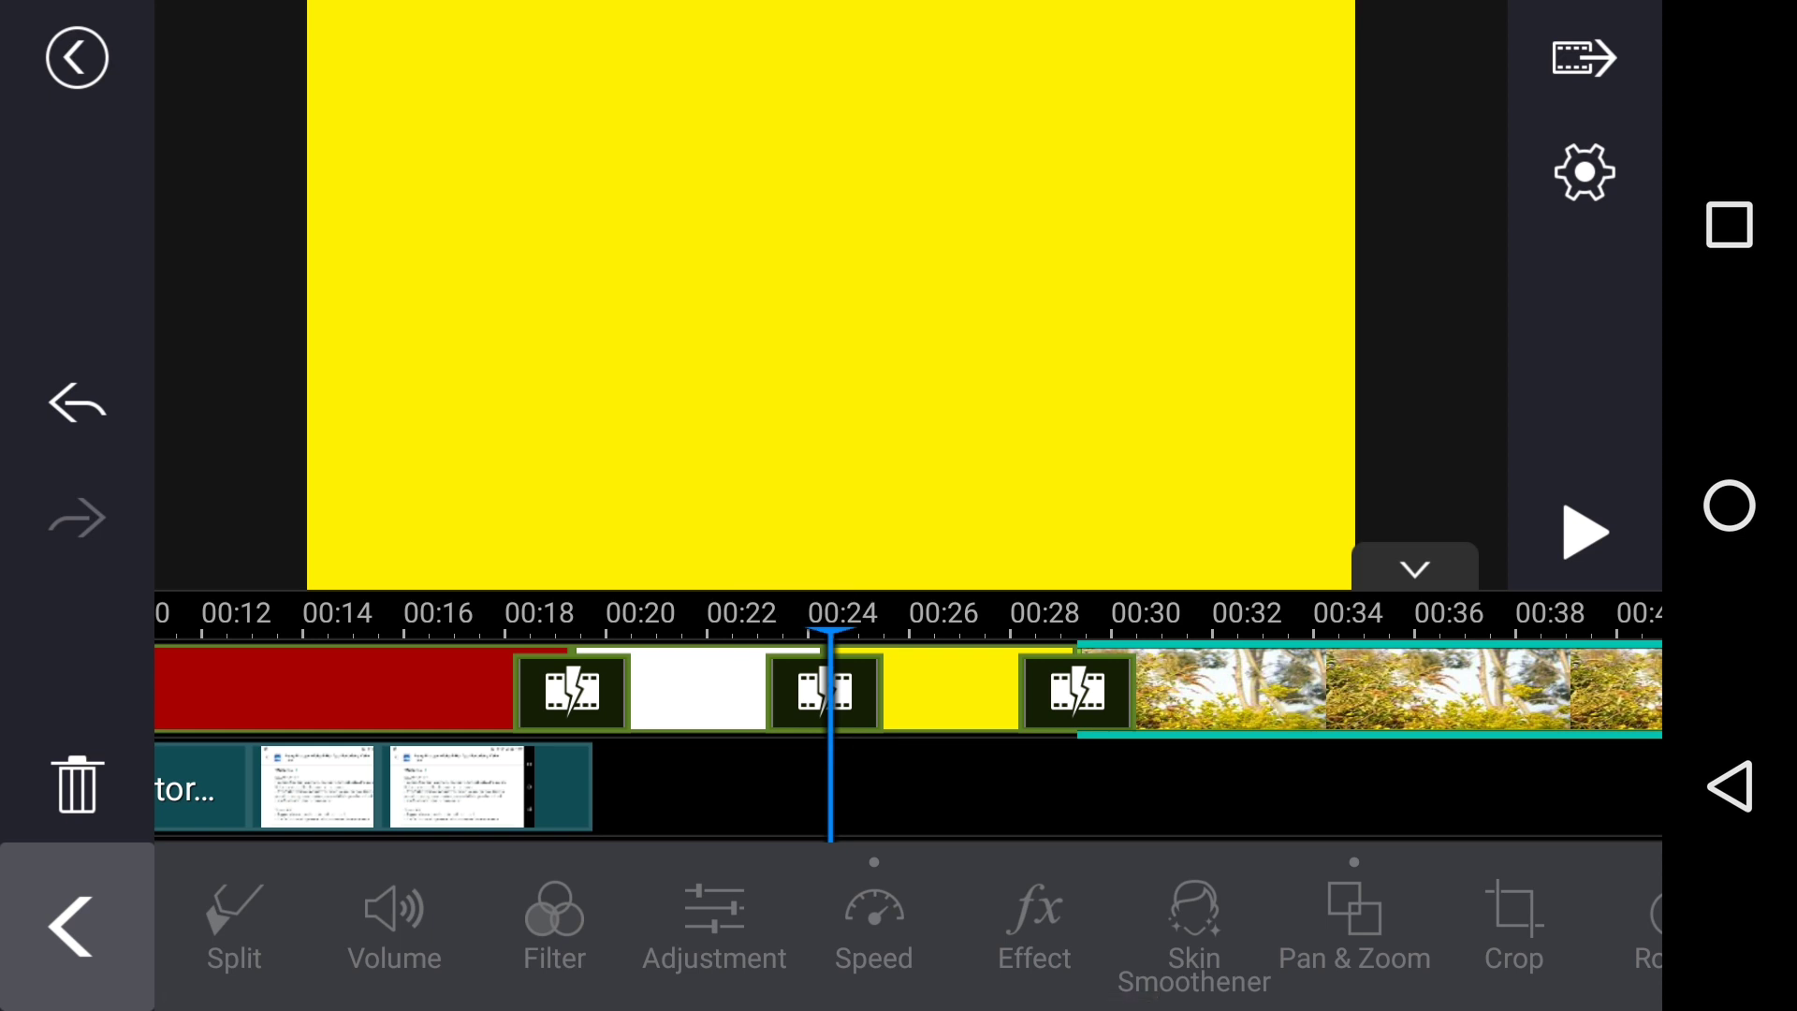
left_click(1584, 531)
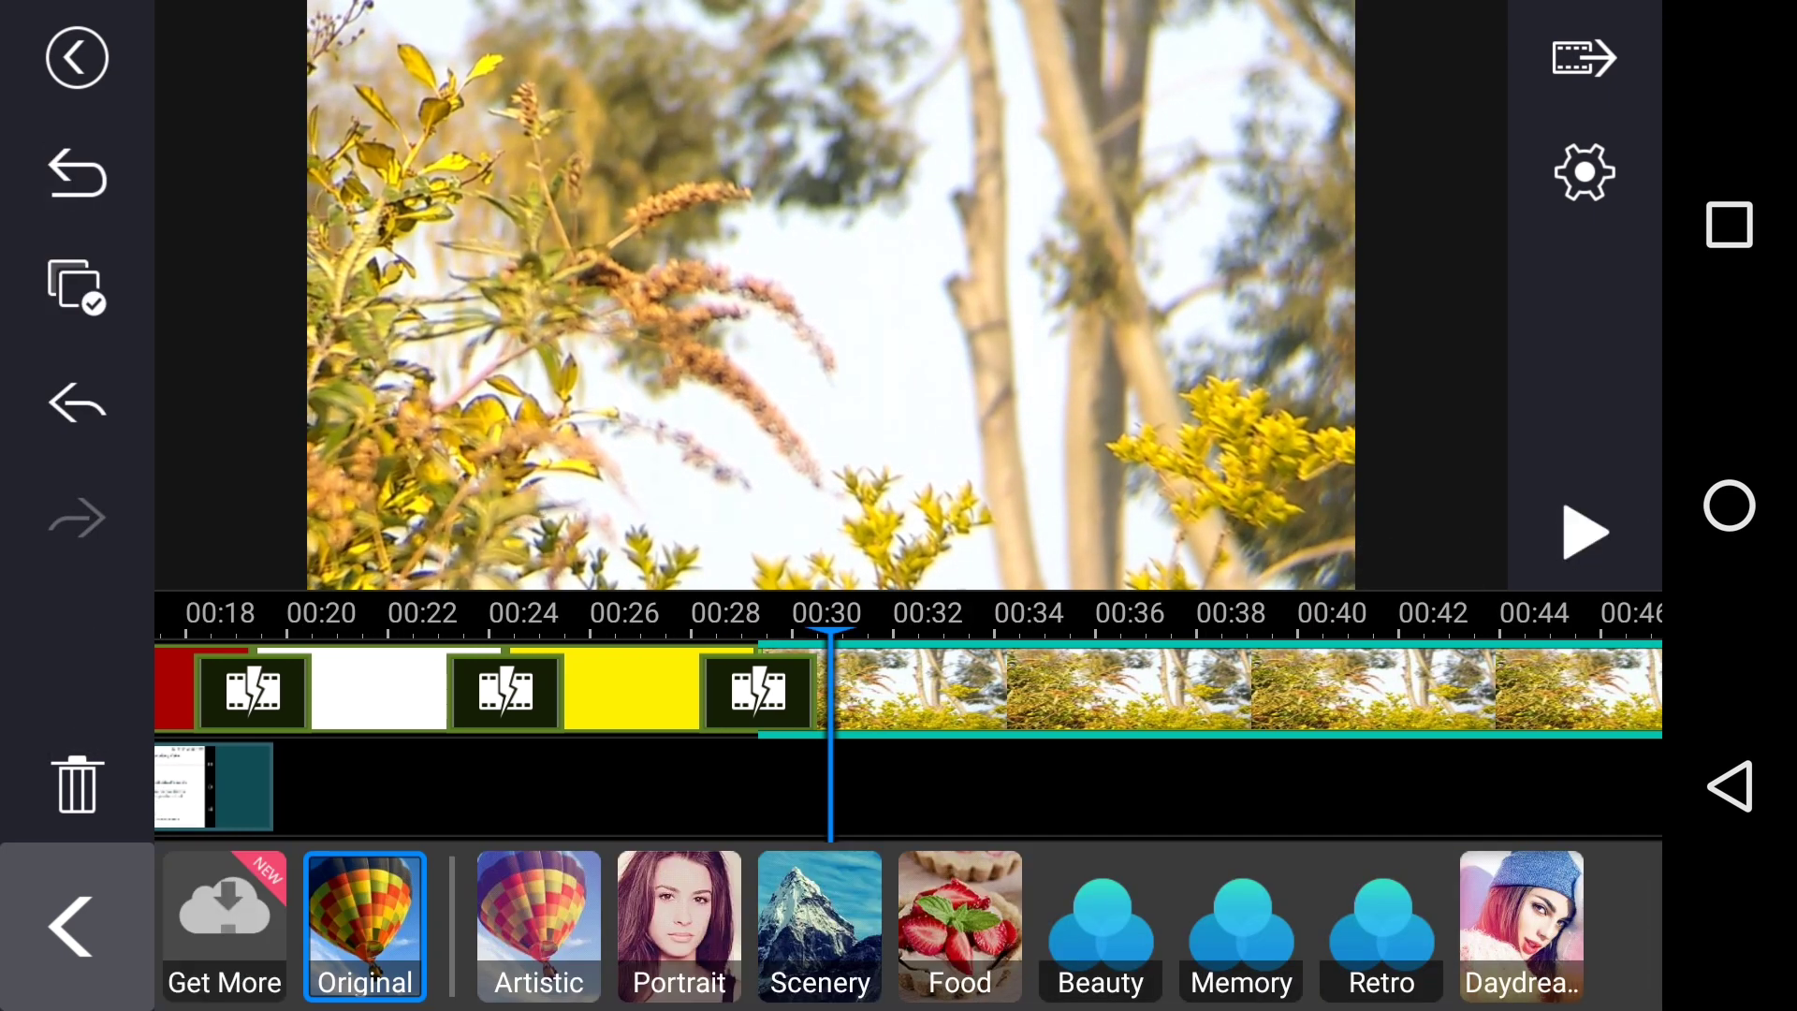
left_click(536, 926)
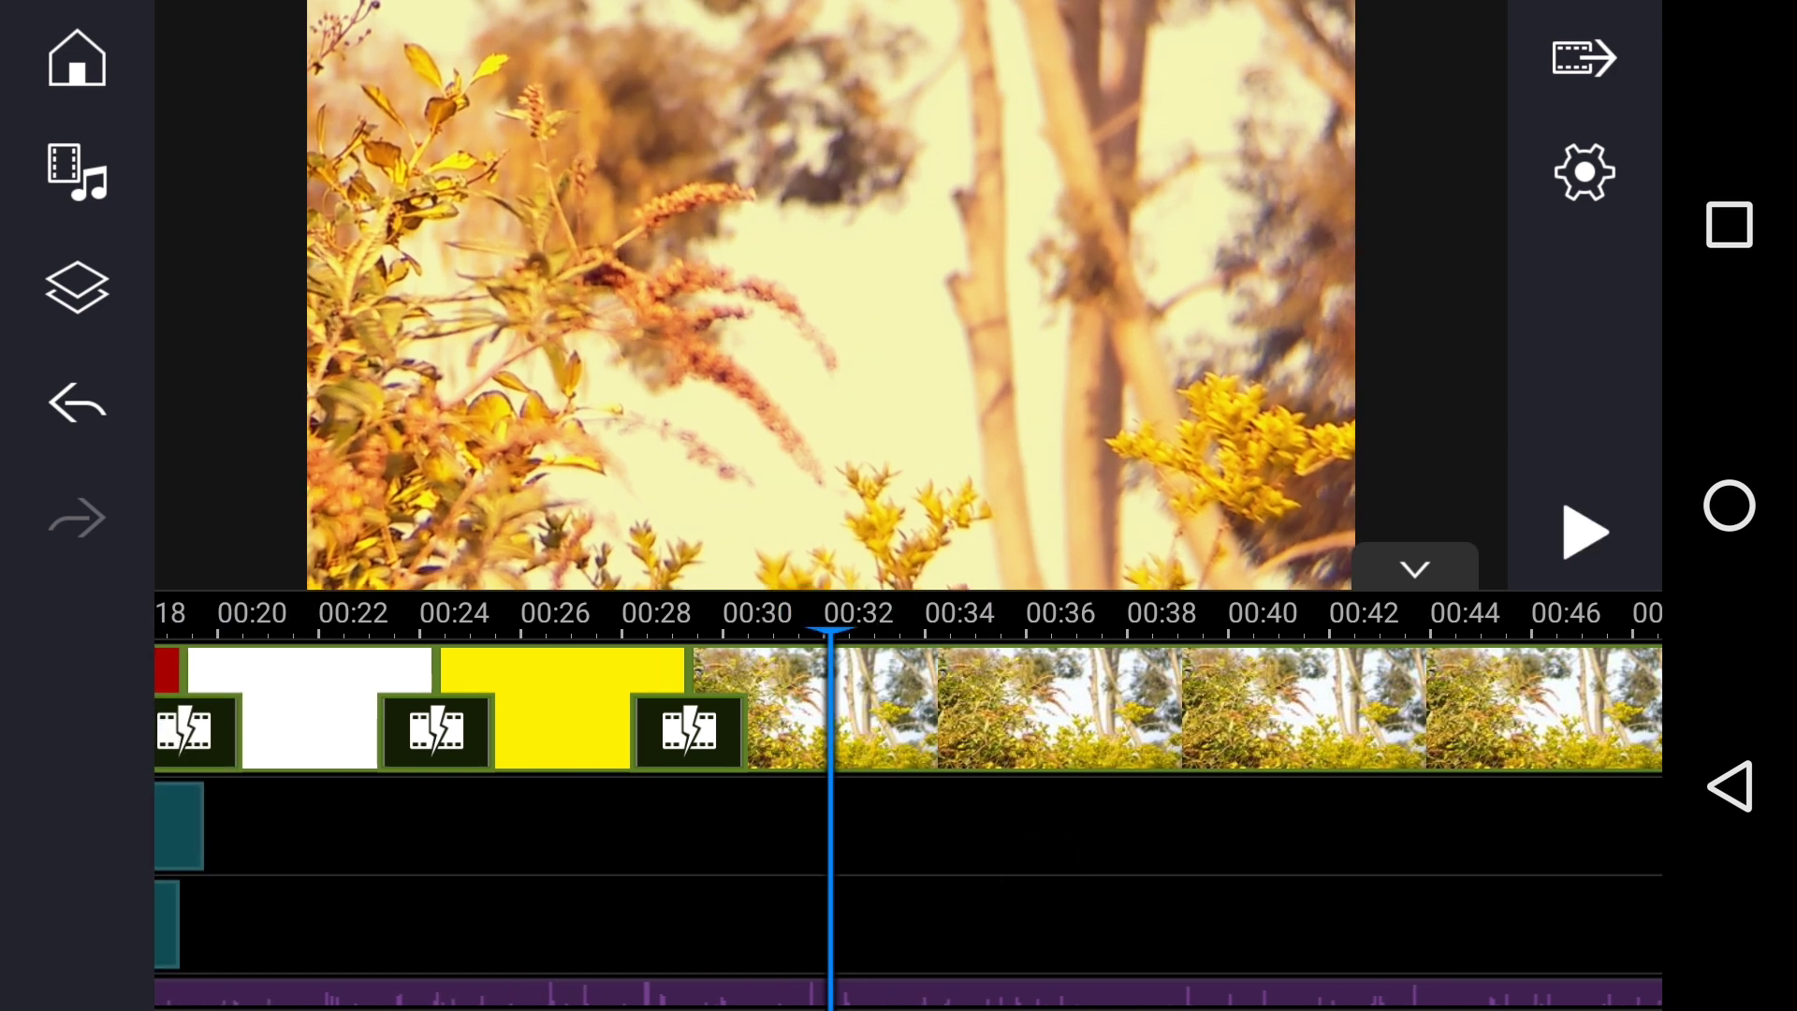
- Select the foliage clip at about 00:32 to show Split, Volume, Filter and Effect
left_click(1169, 704)
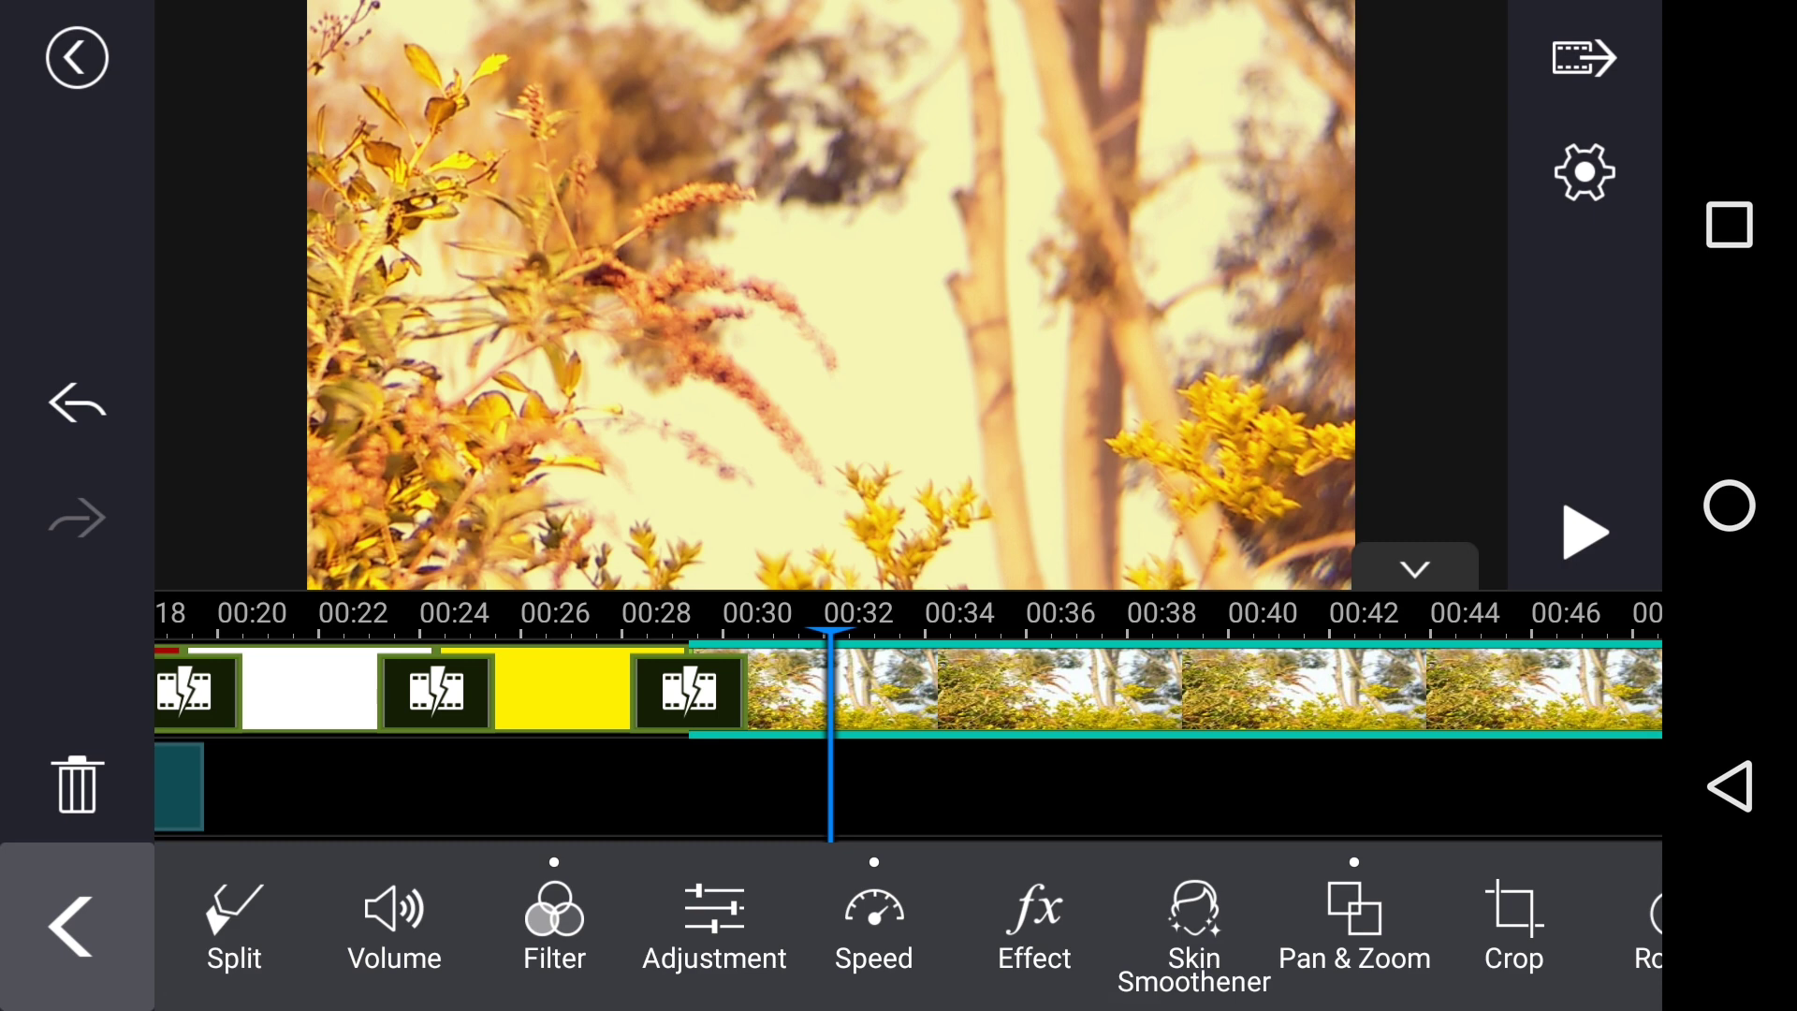
- Apply the TV Wall effect with 36 horizontal and 36 vertical tiles
left_click(1031, 923)
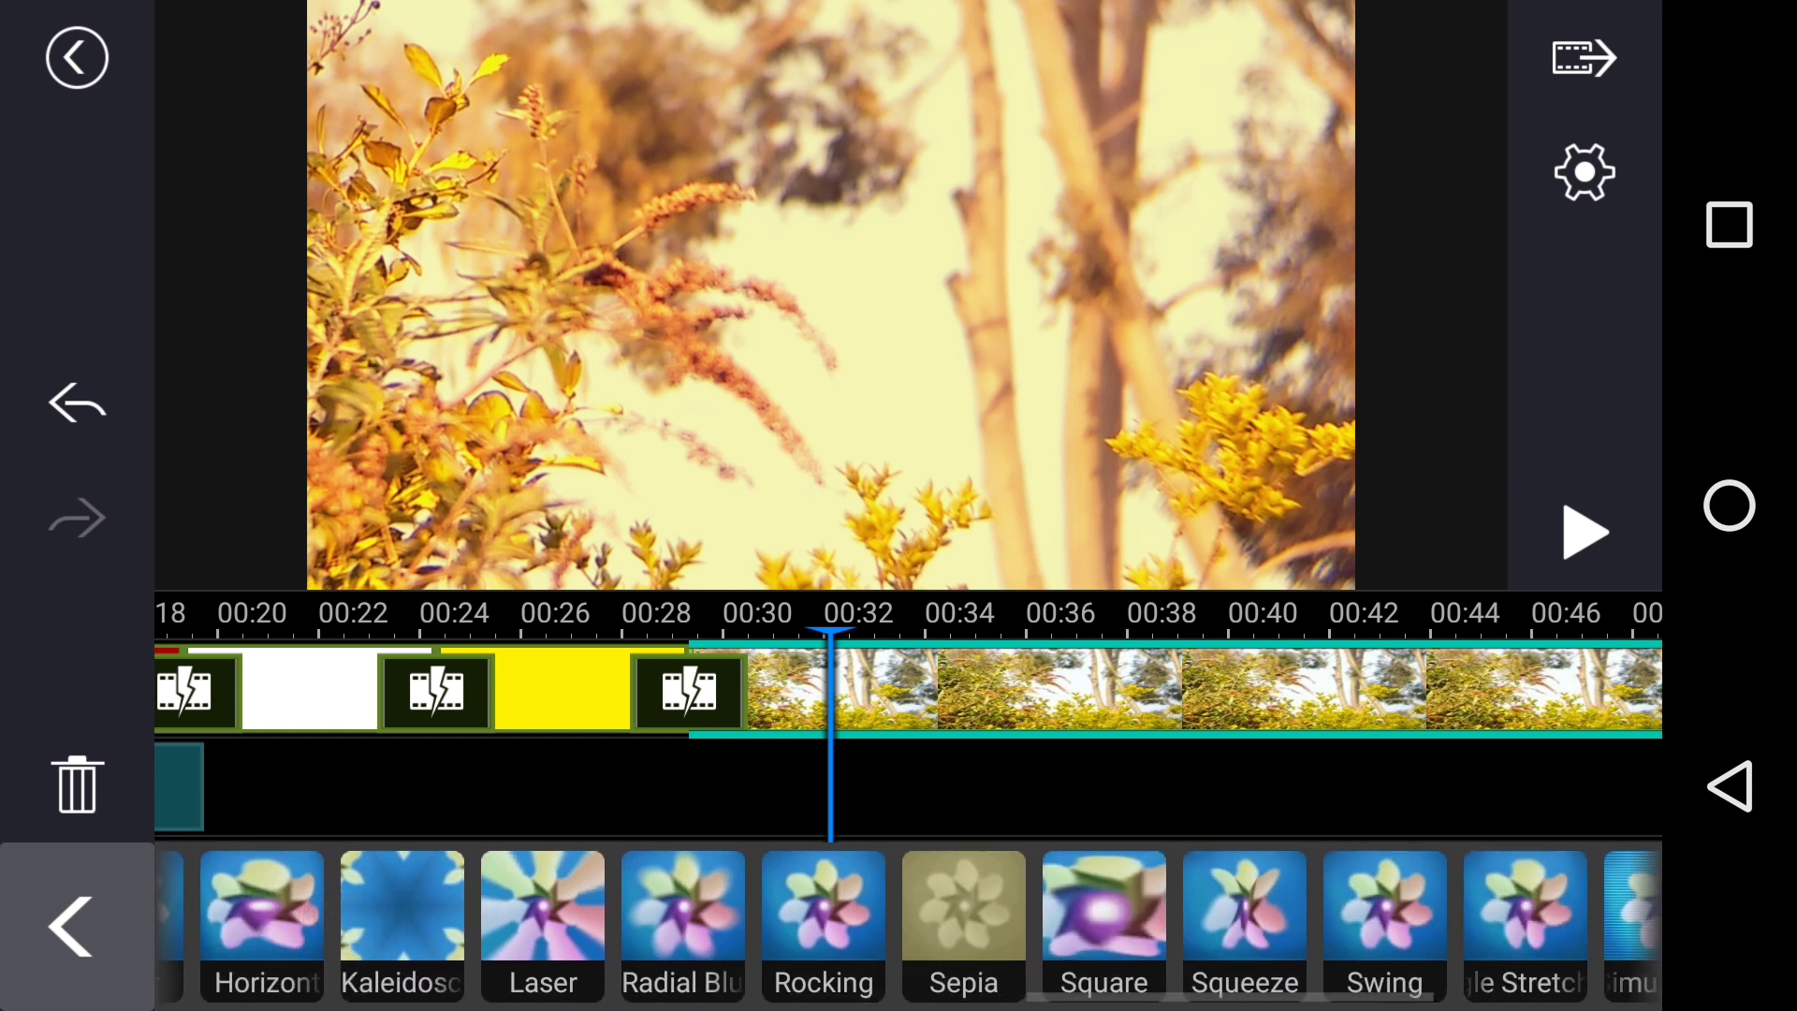
scroll("left", 3)
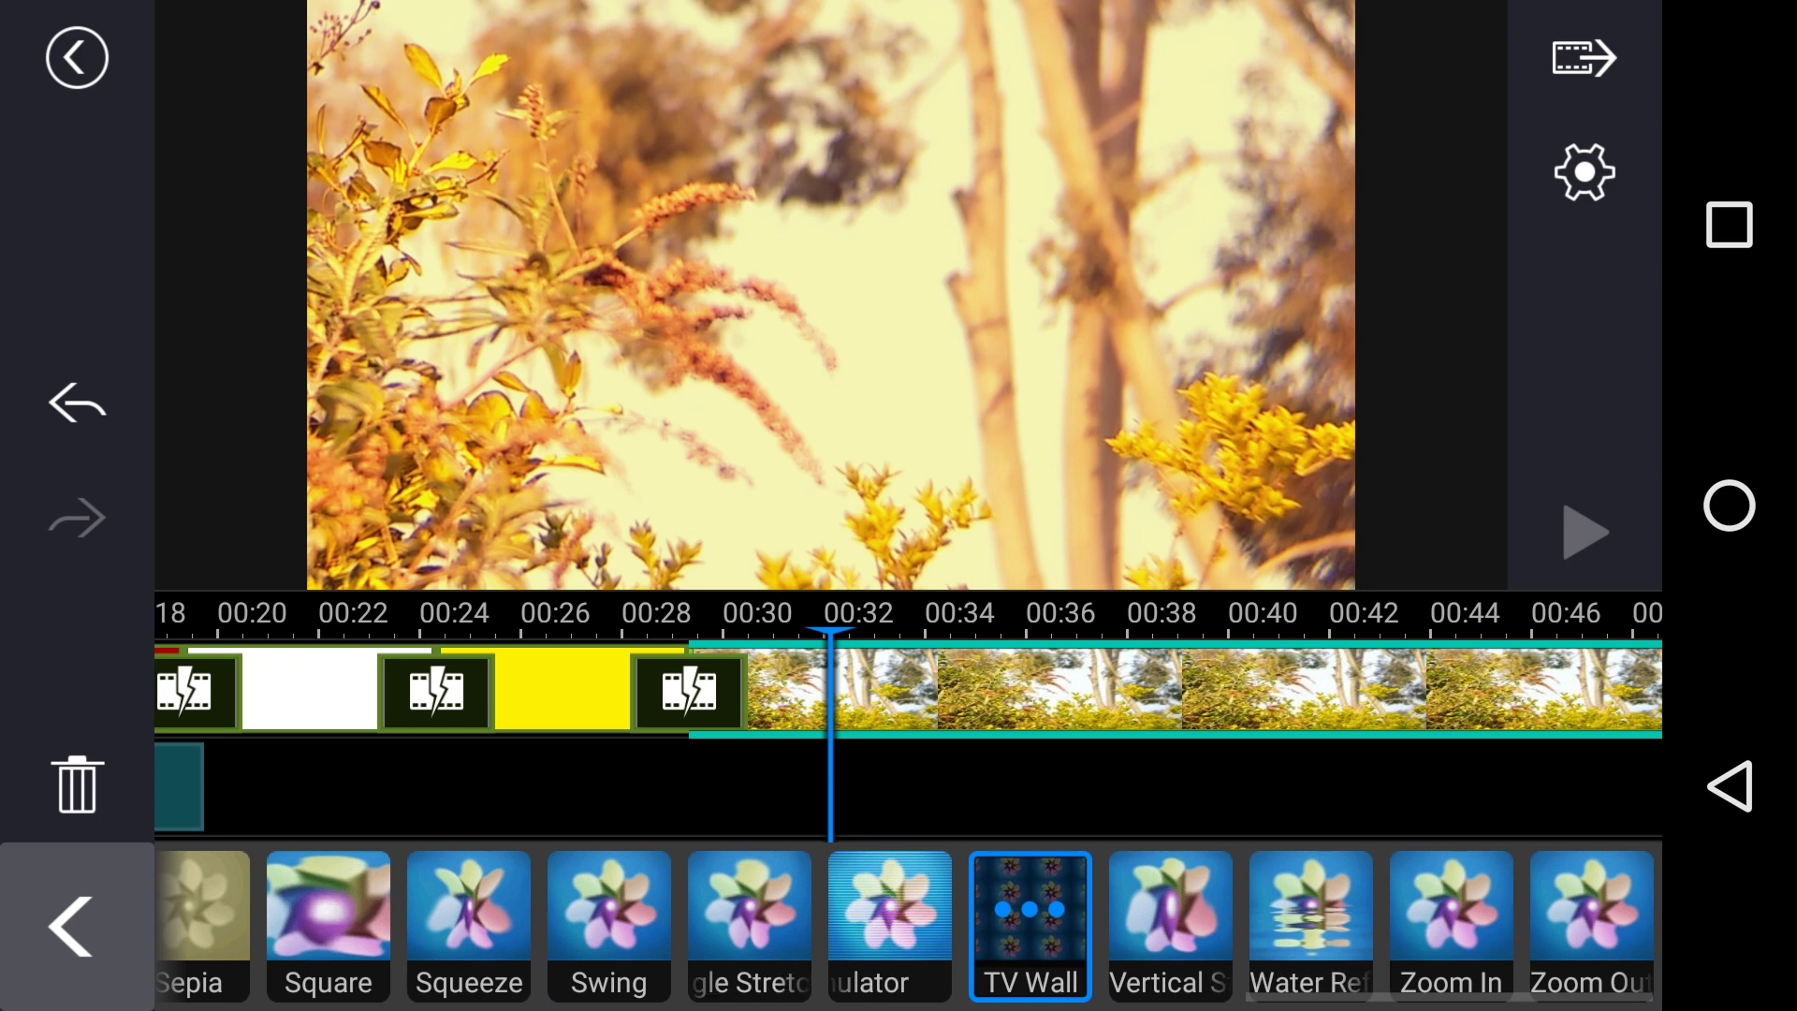
scroll("left", 3)
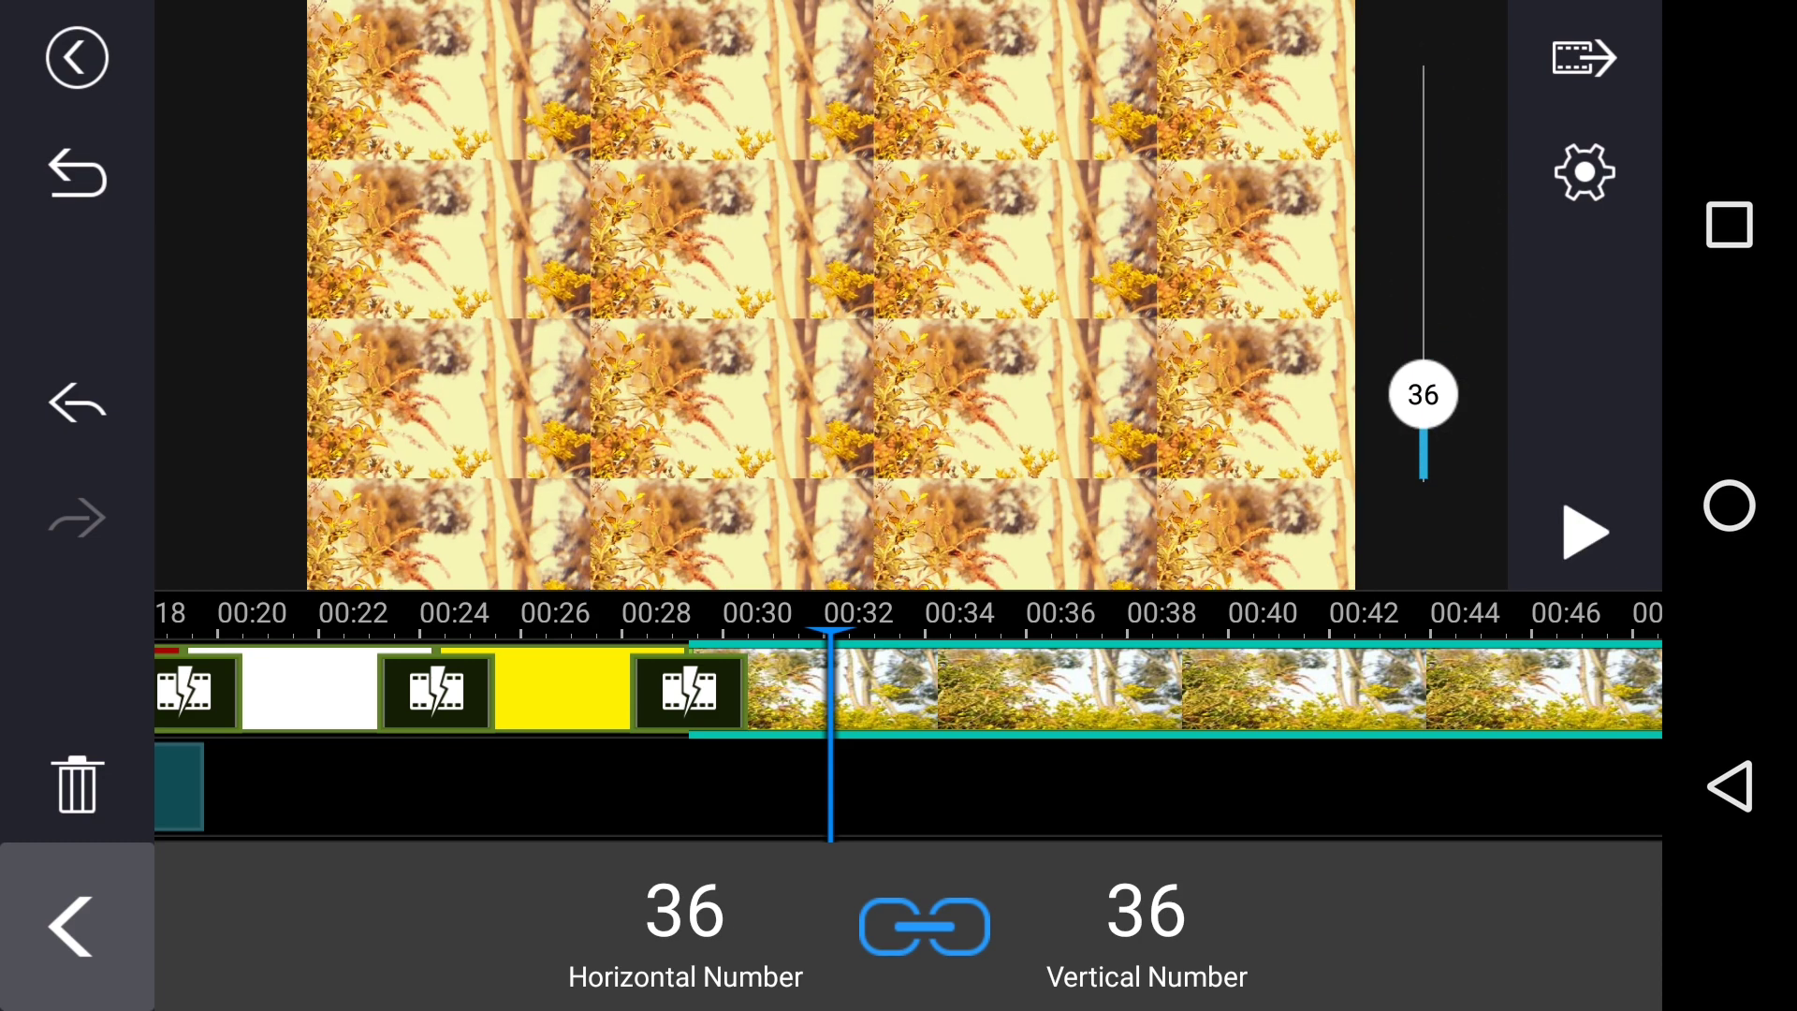
- Unlink the tile counts and switch to Kaleidoscope with 6 segments, offsets 100
left_click(923, 925)
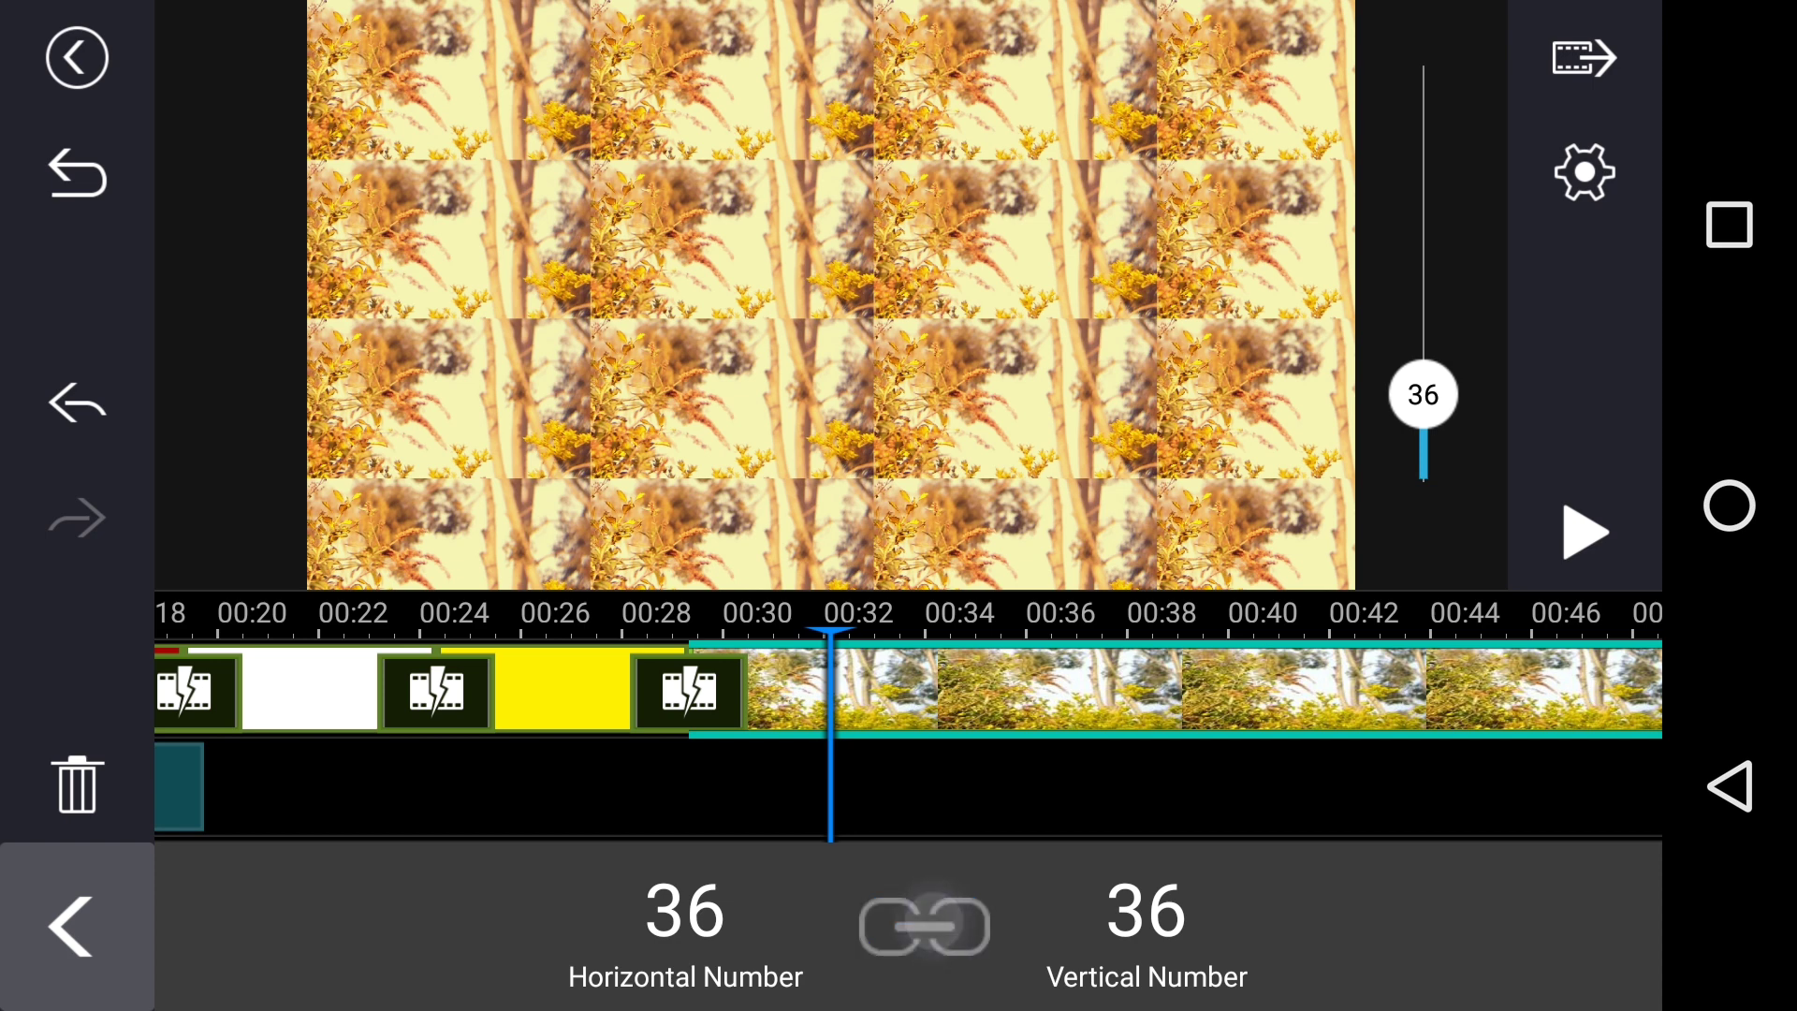
left_click(923, 925)
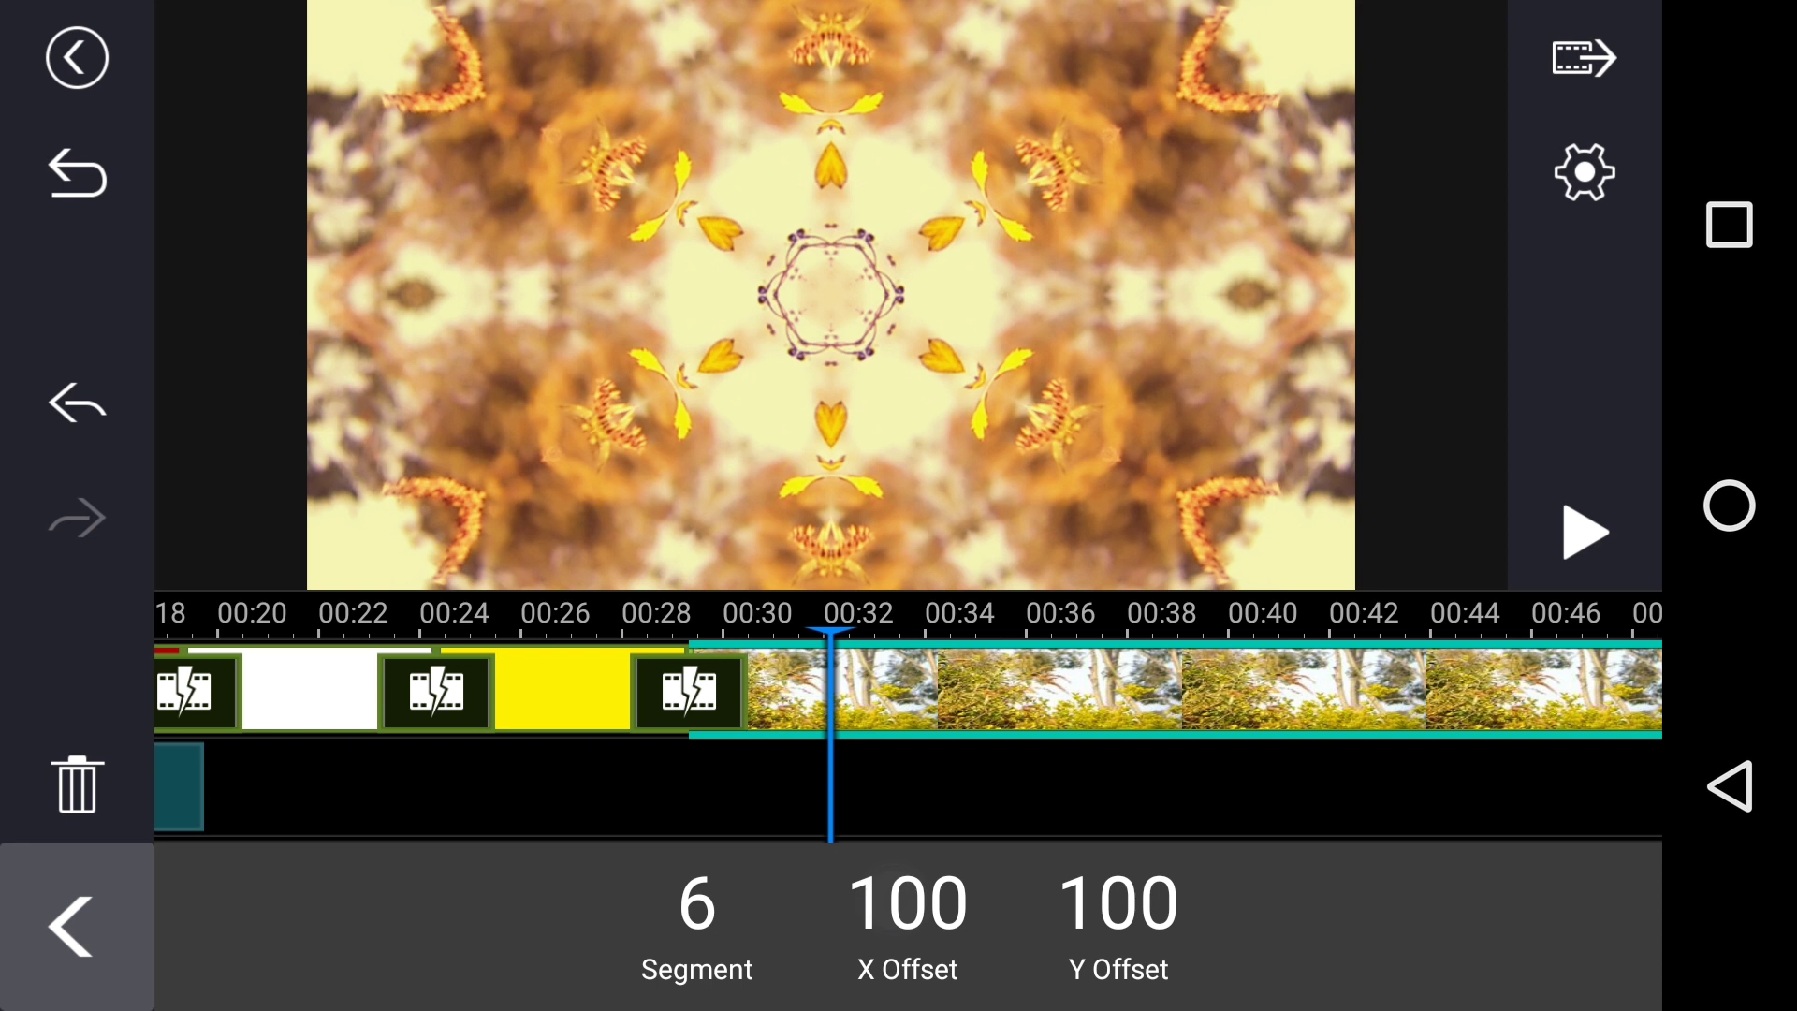
- Adjust the X Offset, return to the effects strip, and exit to the 'new ui' project page
left_click(905, 929)
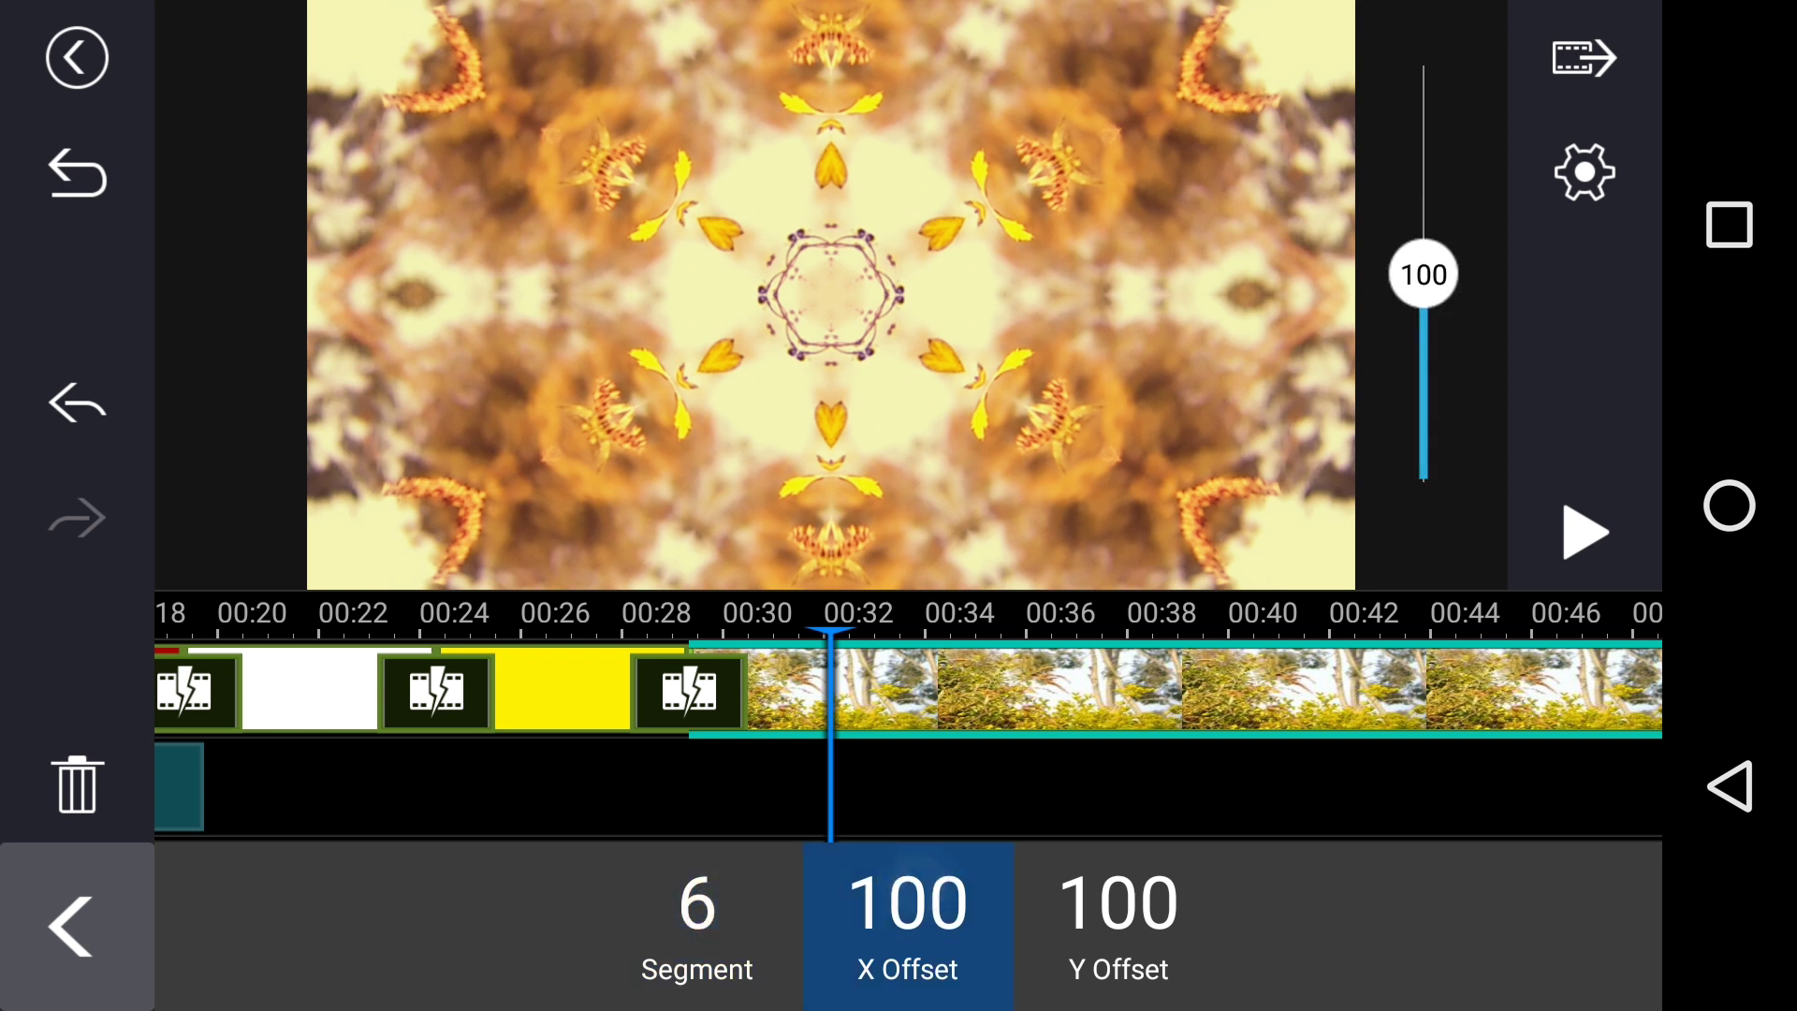
left_click(1117, 926)
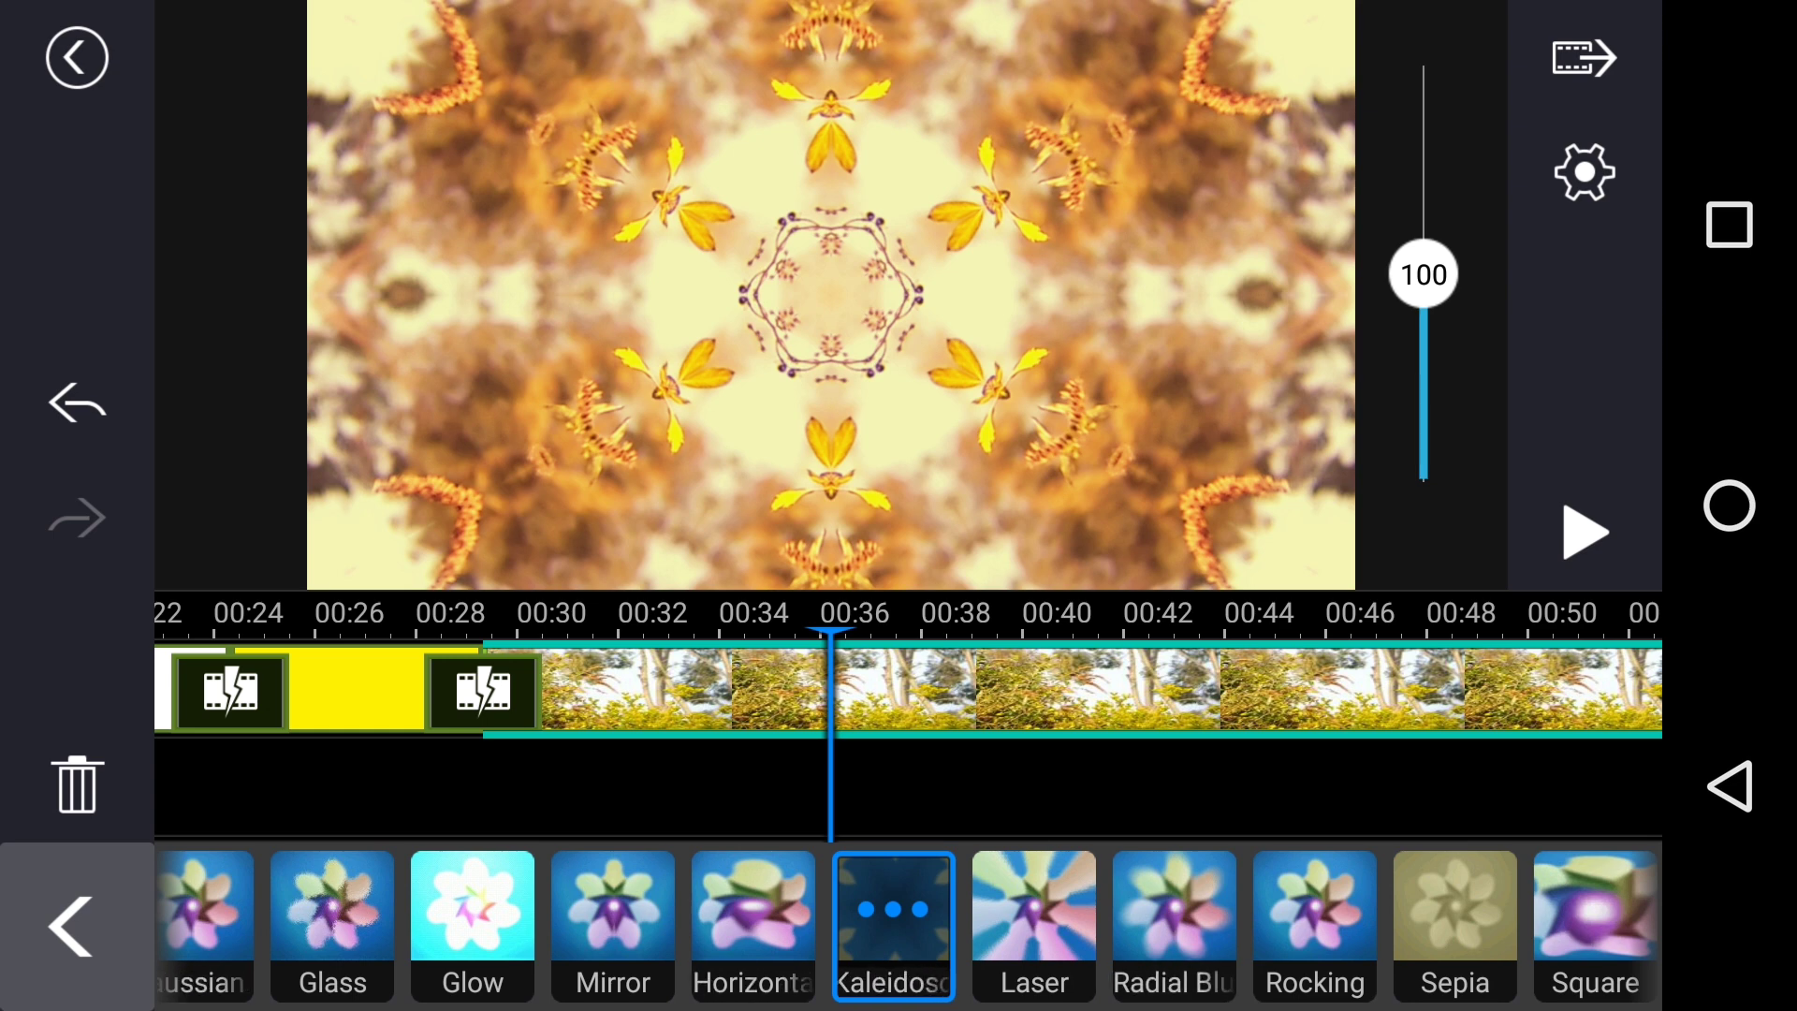
left_click(68, 924)
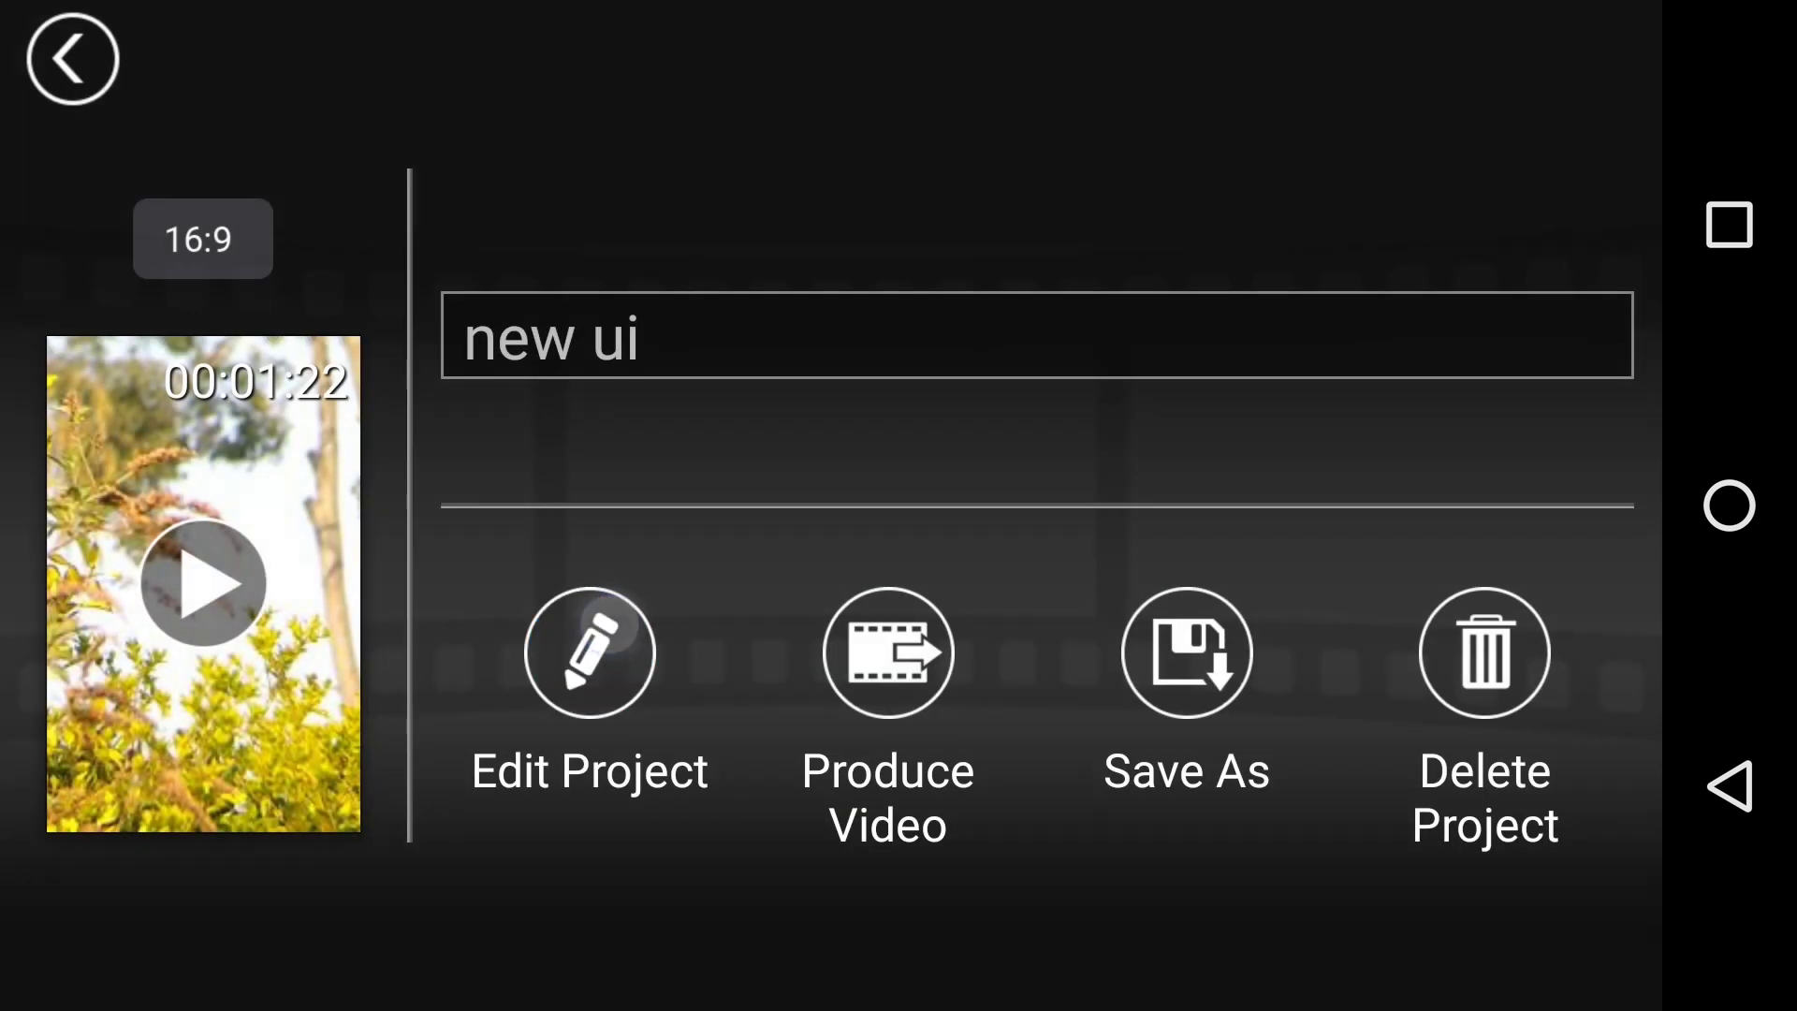
- Reopen 'new ui' in the editor with the video Media Library showing
left_click(588, 654)
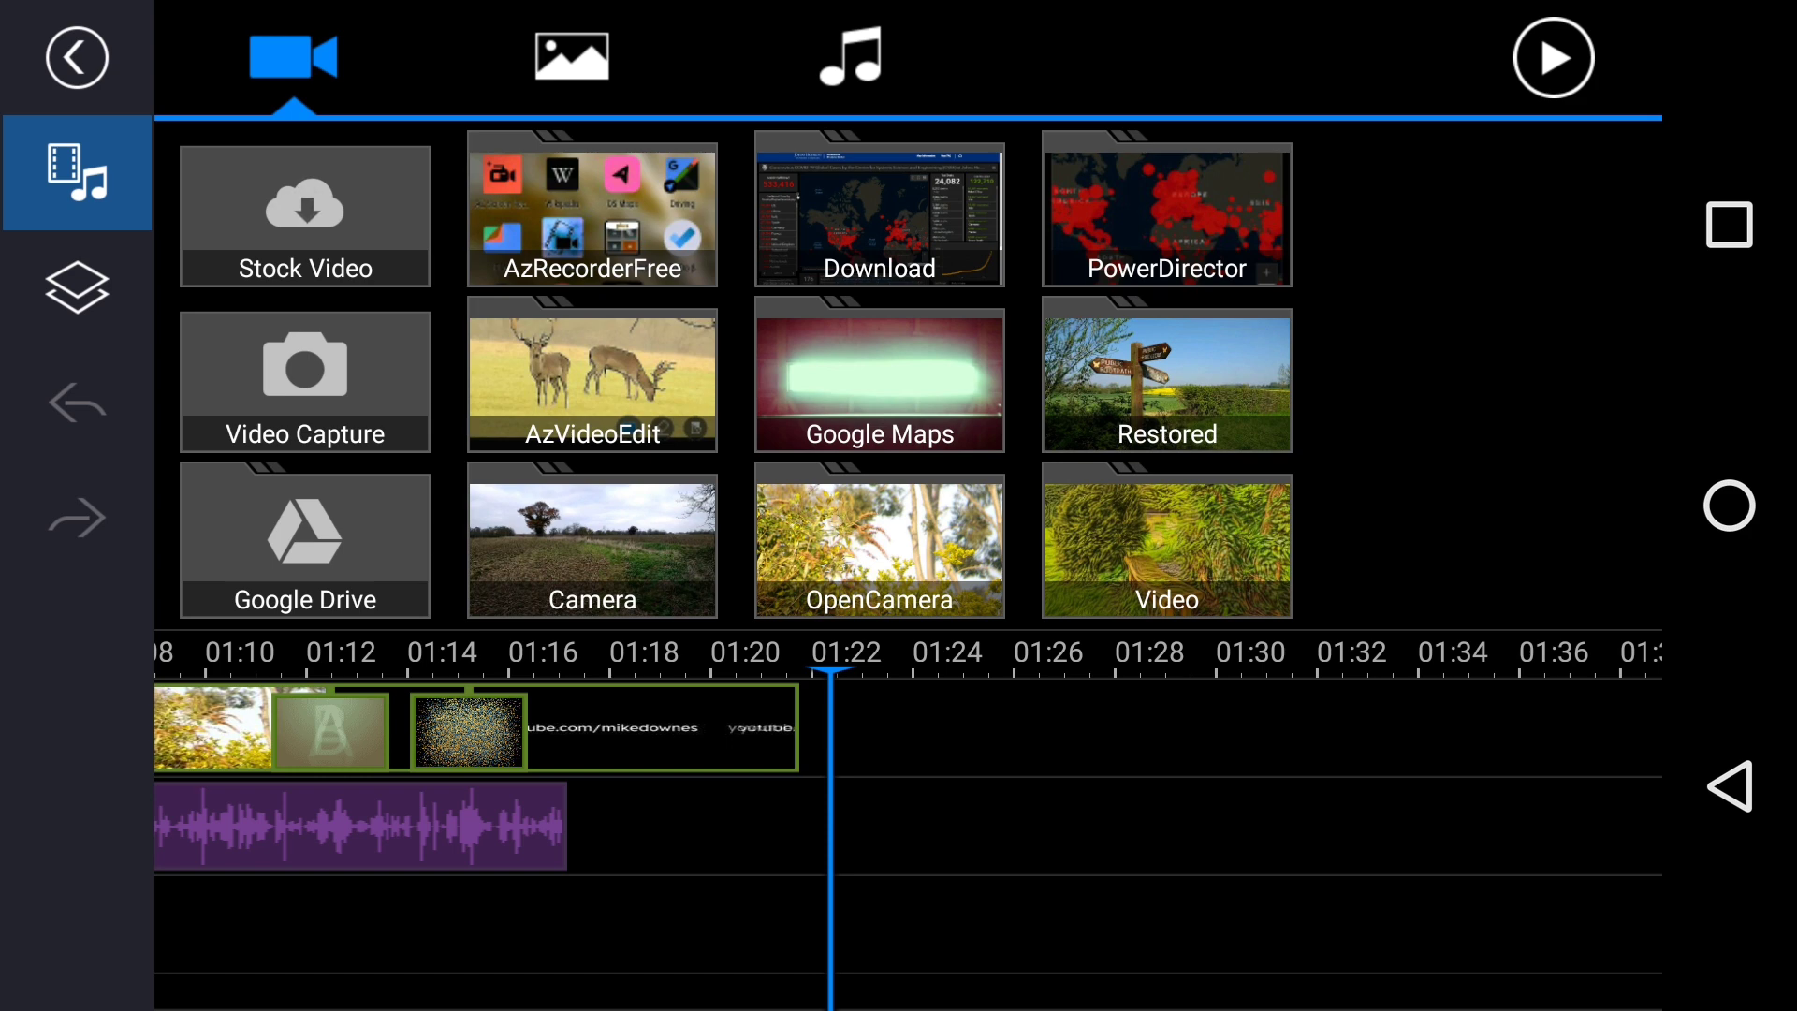
- Browse the photo library's Color Board backgrounds, then open the PhotoDirector landscape folder
left_click(571, 56)
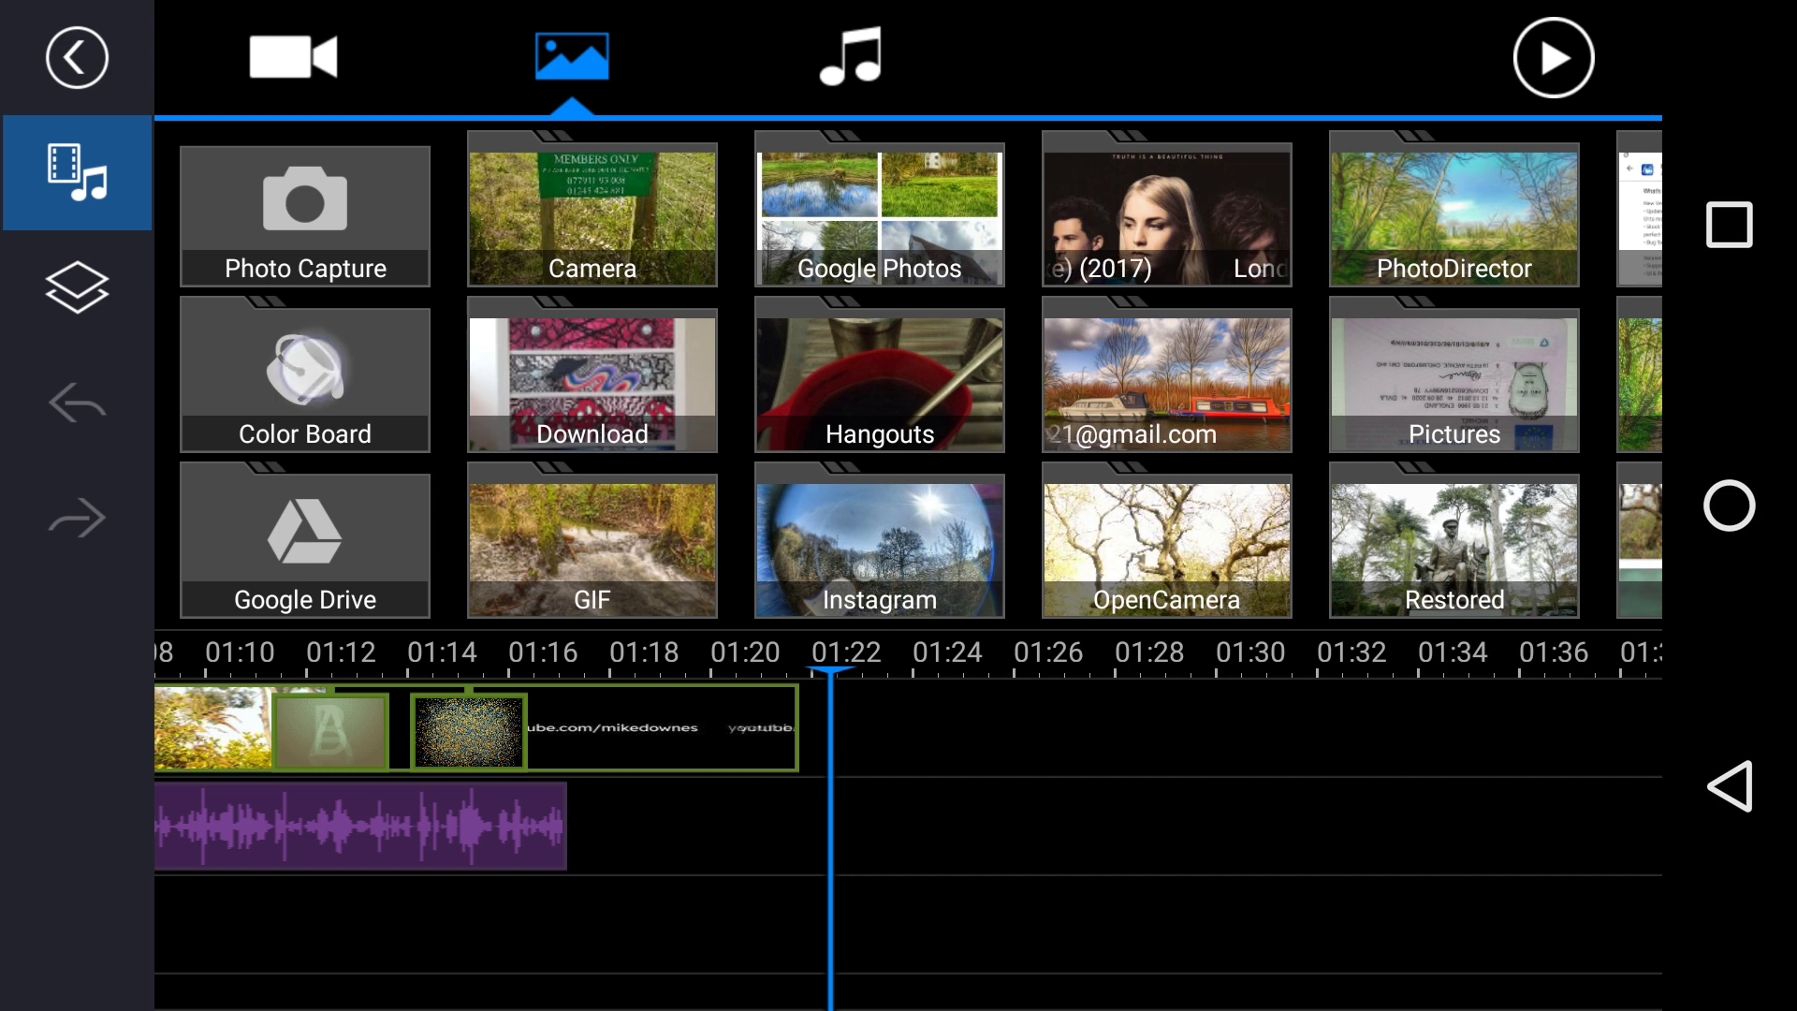
left_click(305, 375)
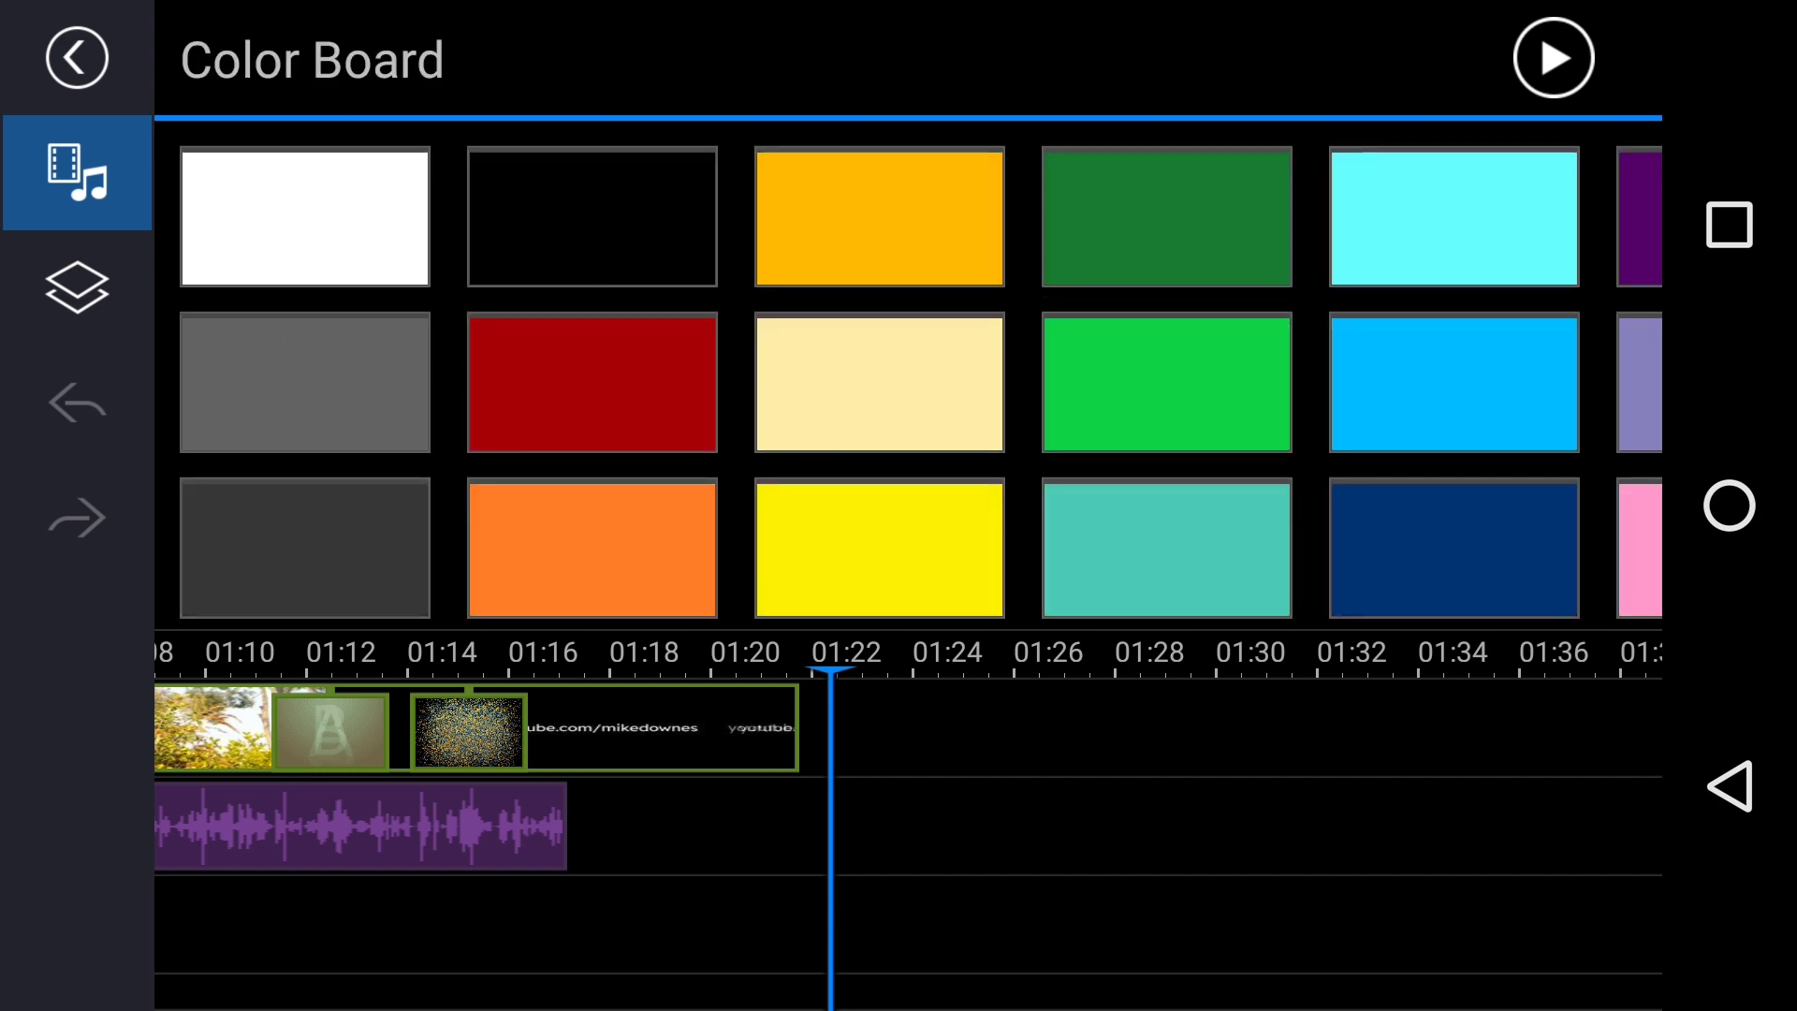
left_click(591, 382)
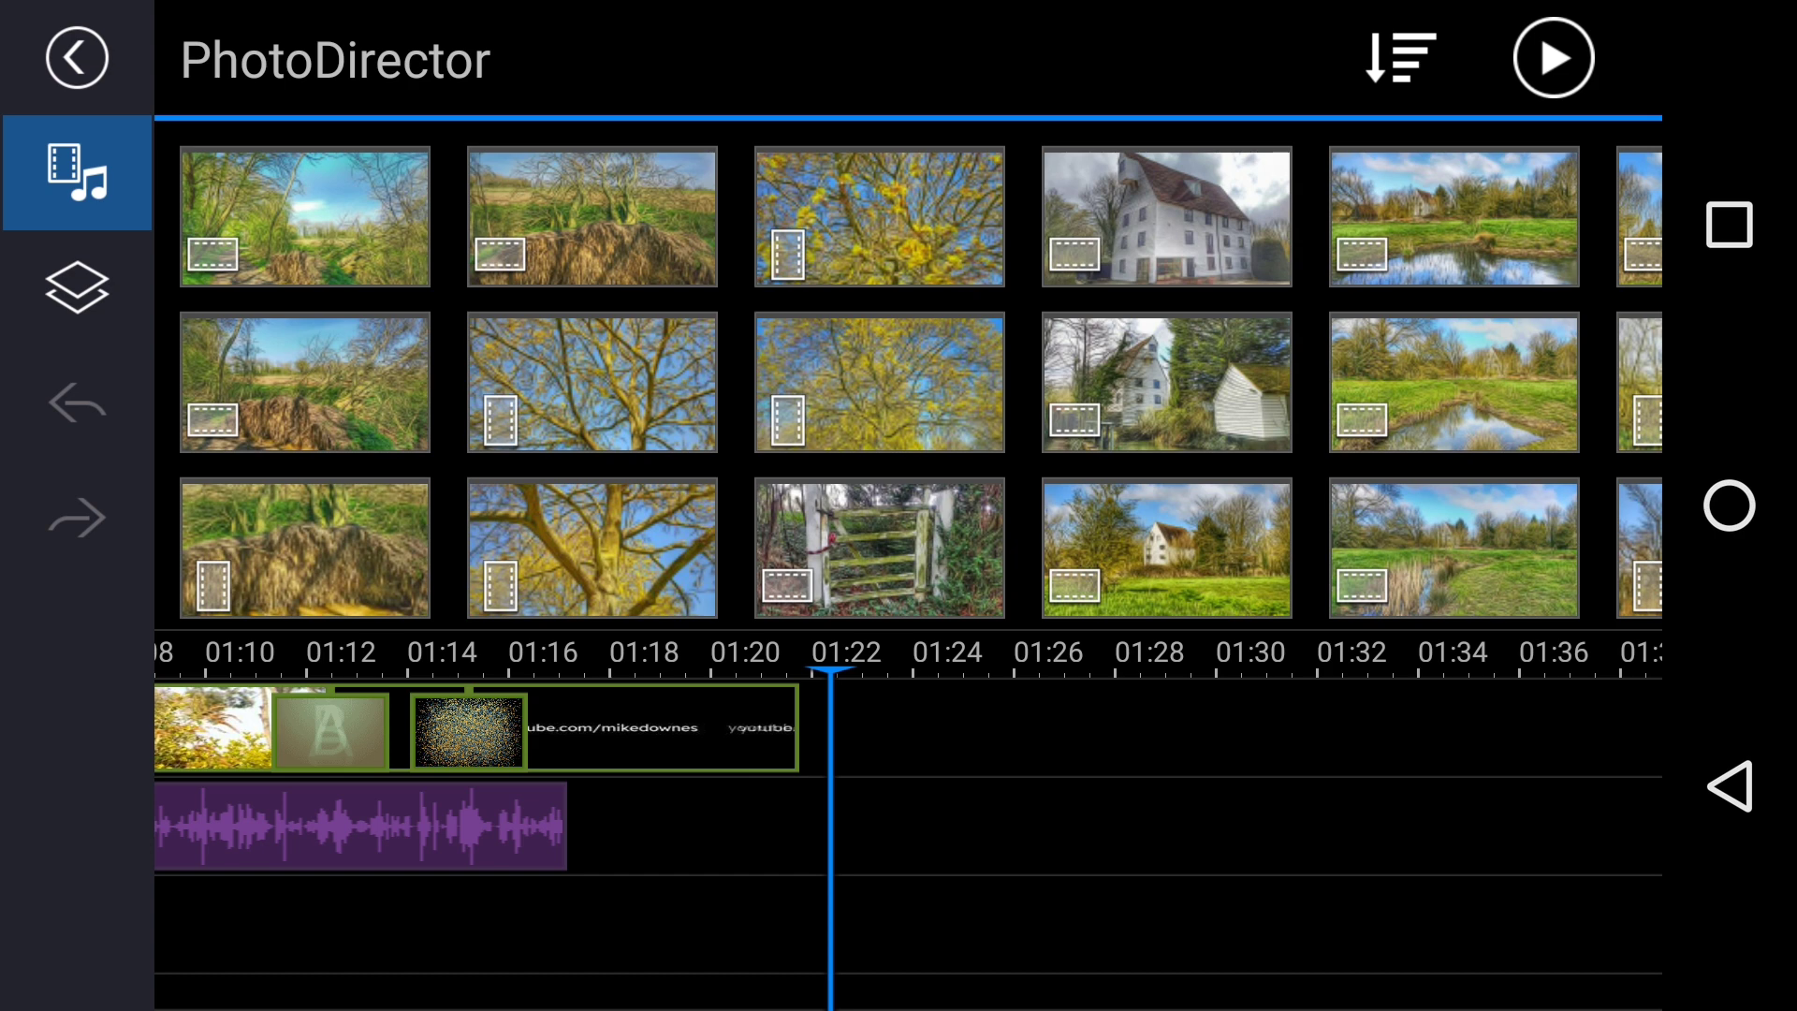
- Preview the first PhotoDirector photo's add/preview options, then exit the Media Library
left_click(305, 215)
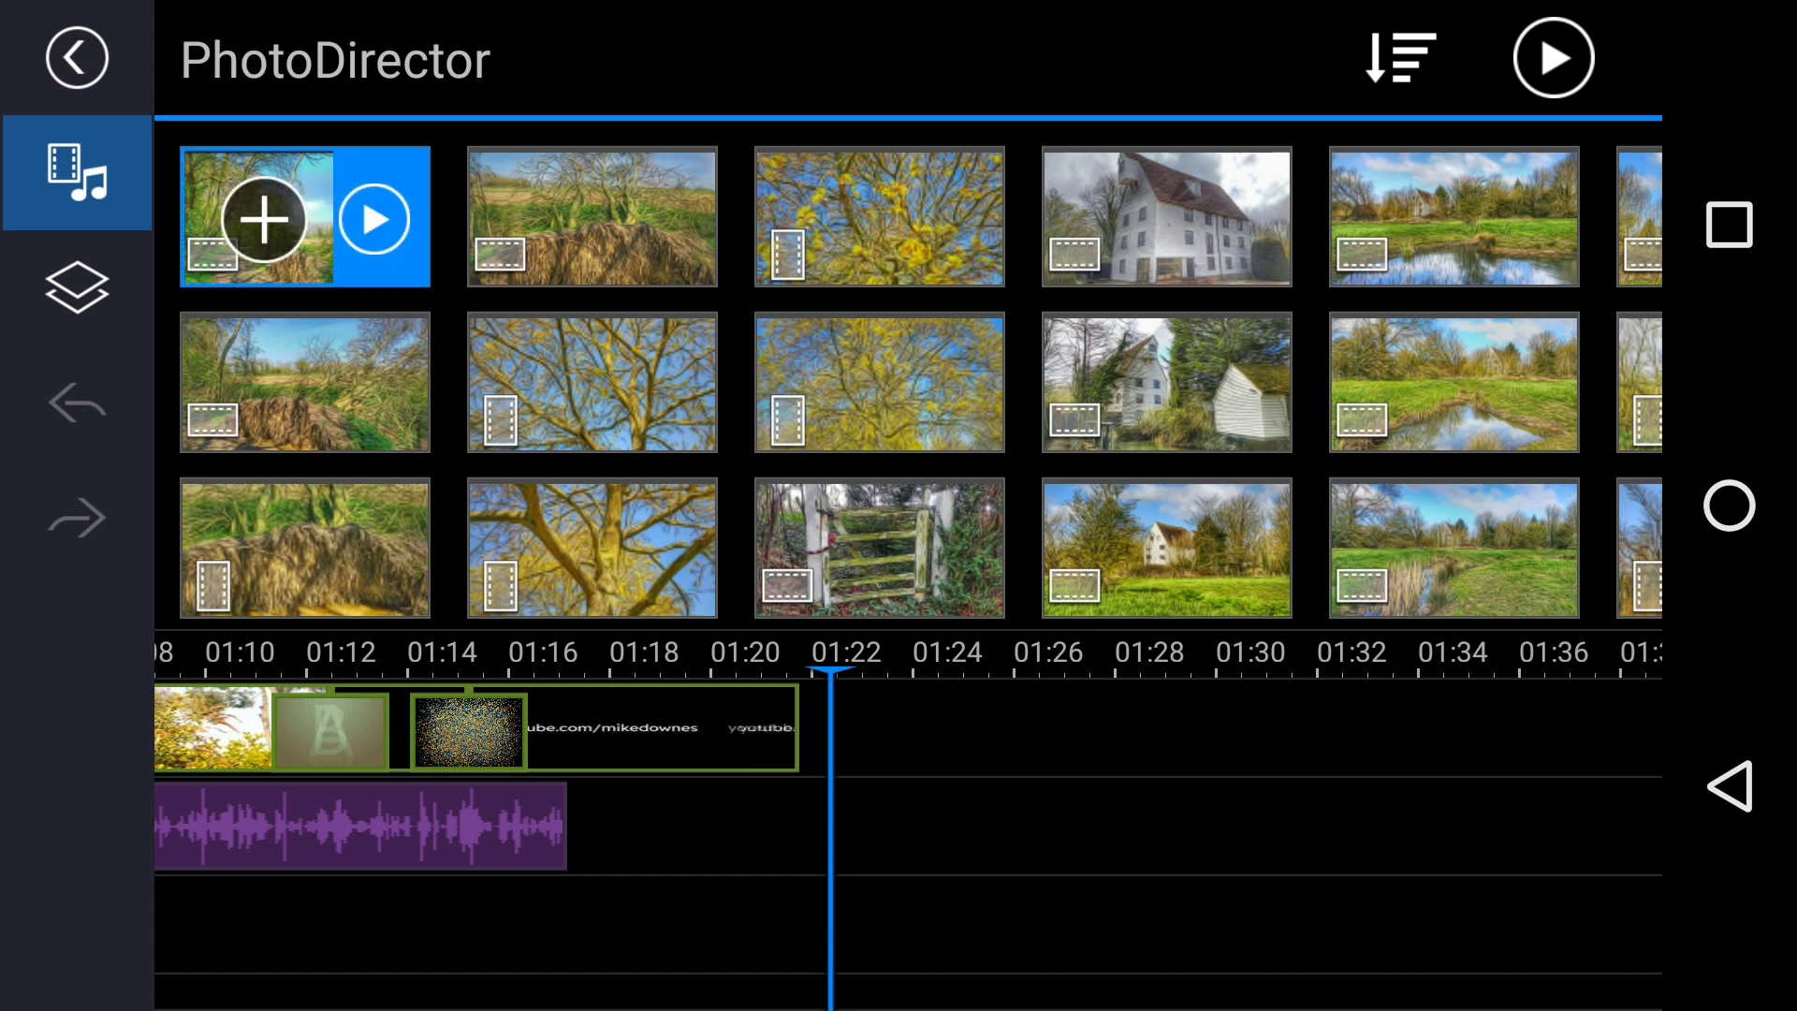
left_click(879, 216)
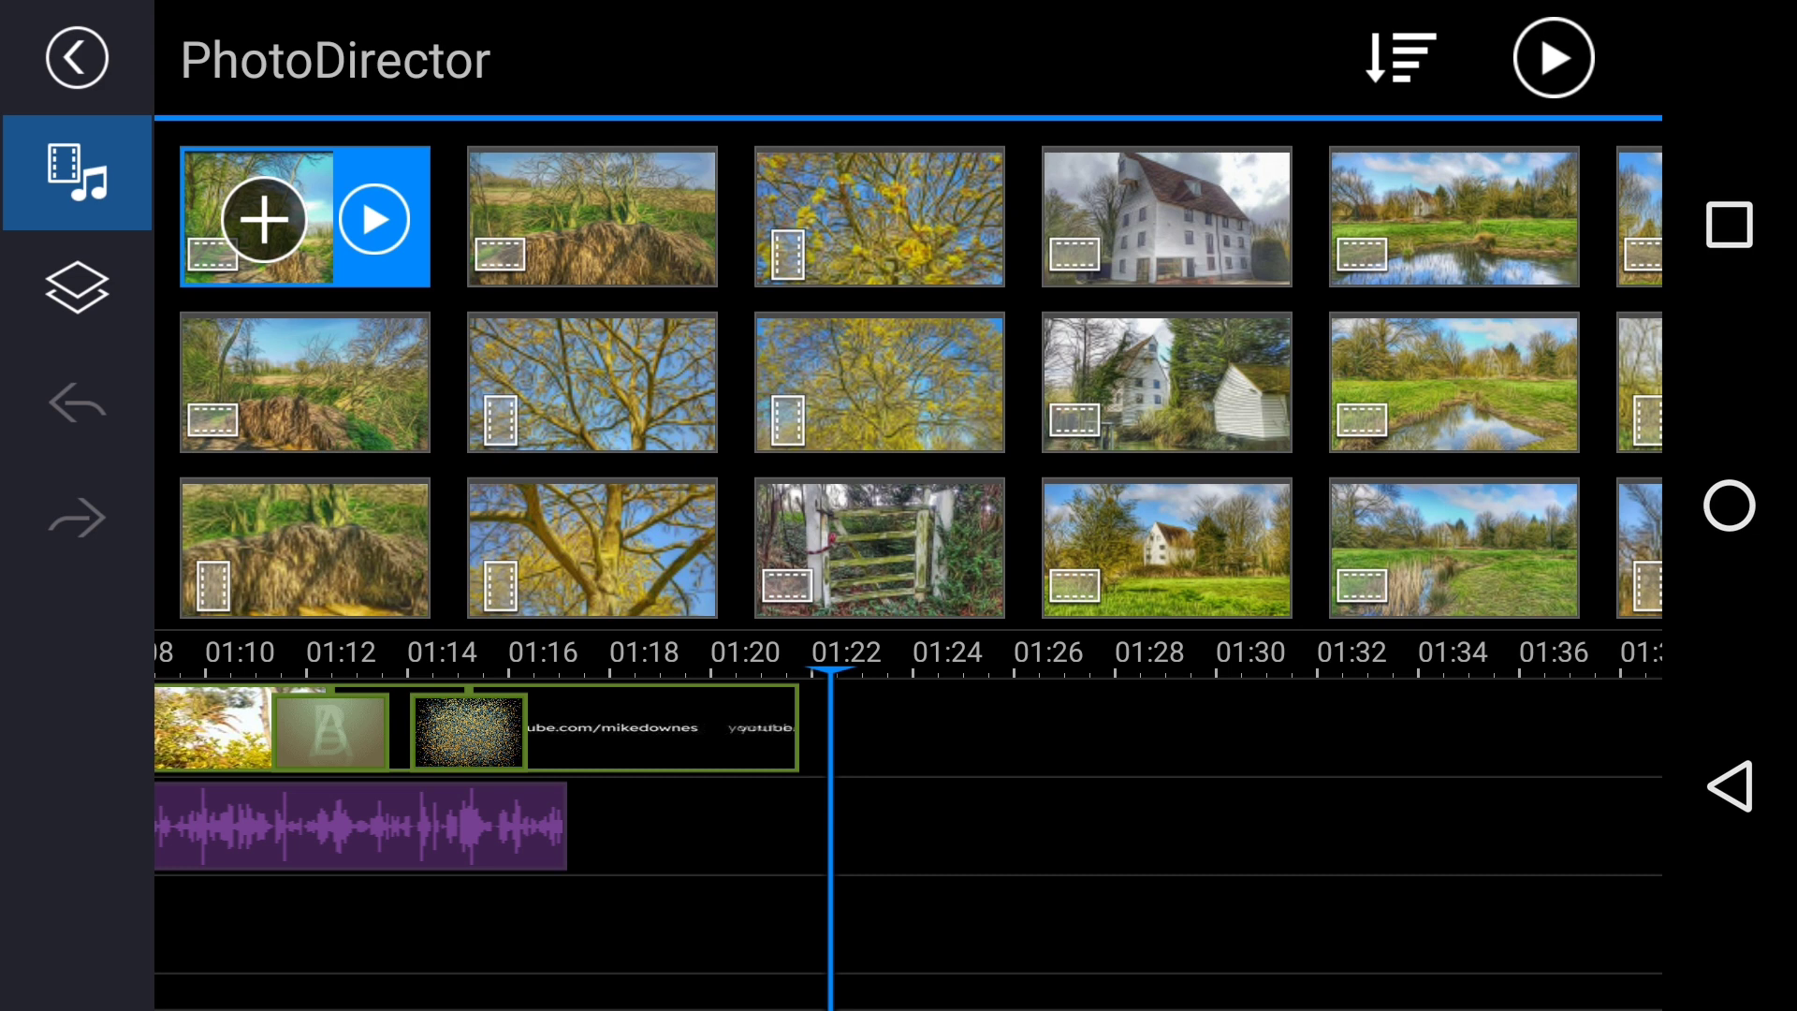
left_click(1165, 216)
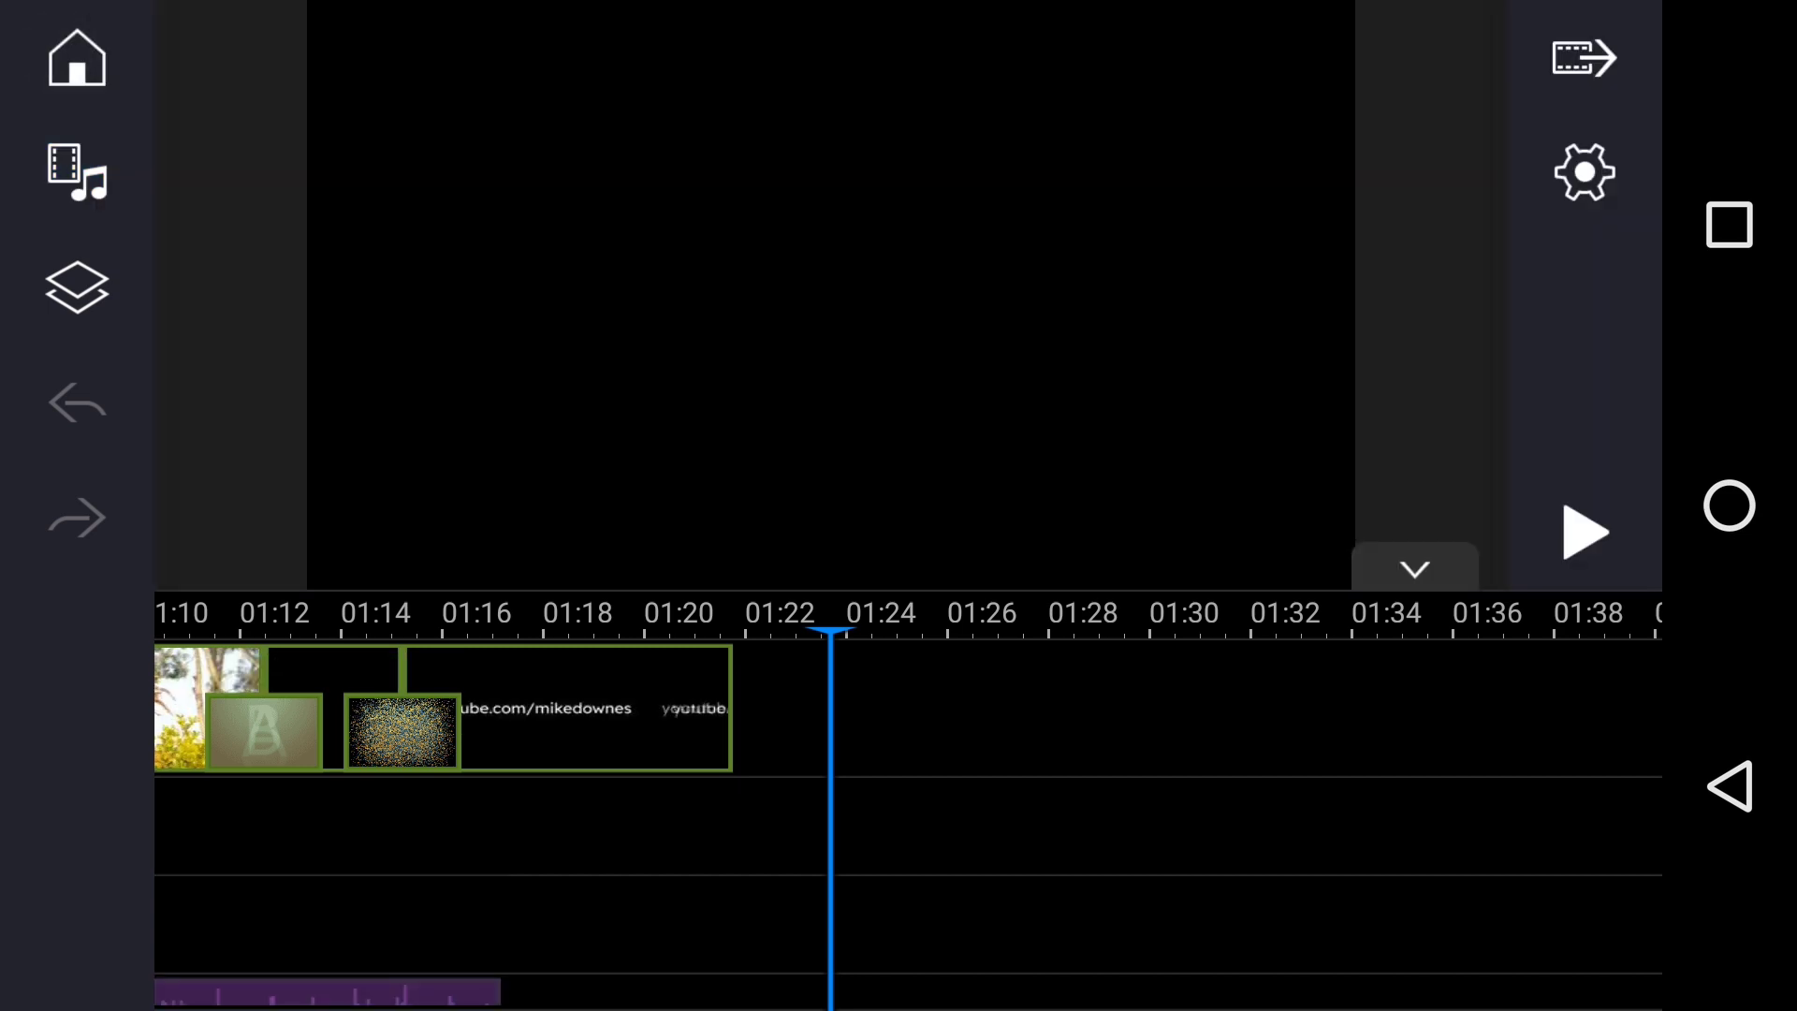
- Open the Media Library's Stock Video collection and scroll through its clips
left_click(76, 173)
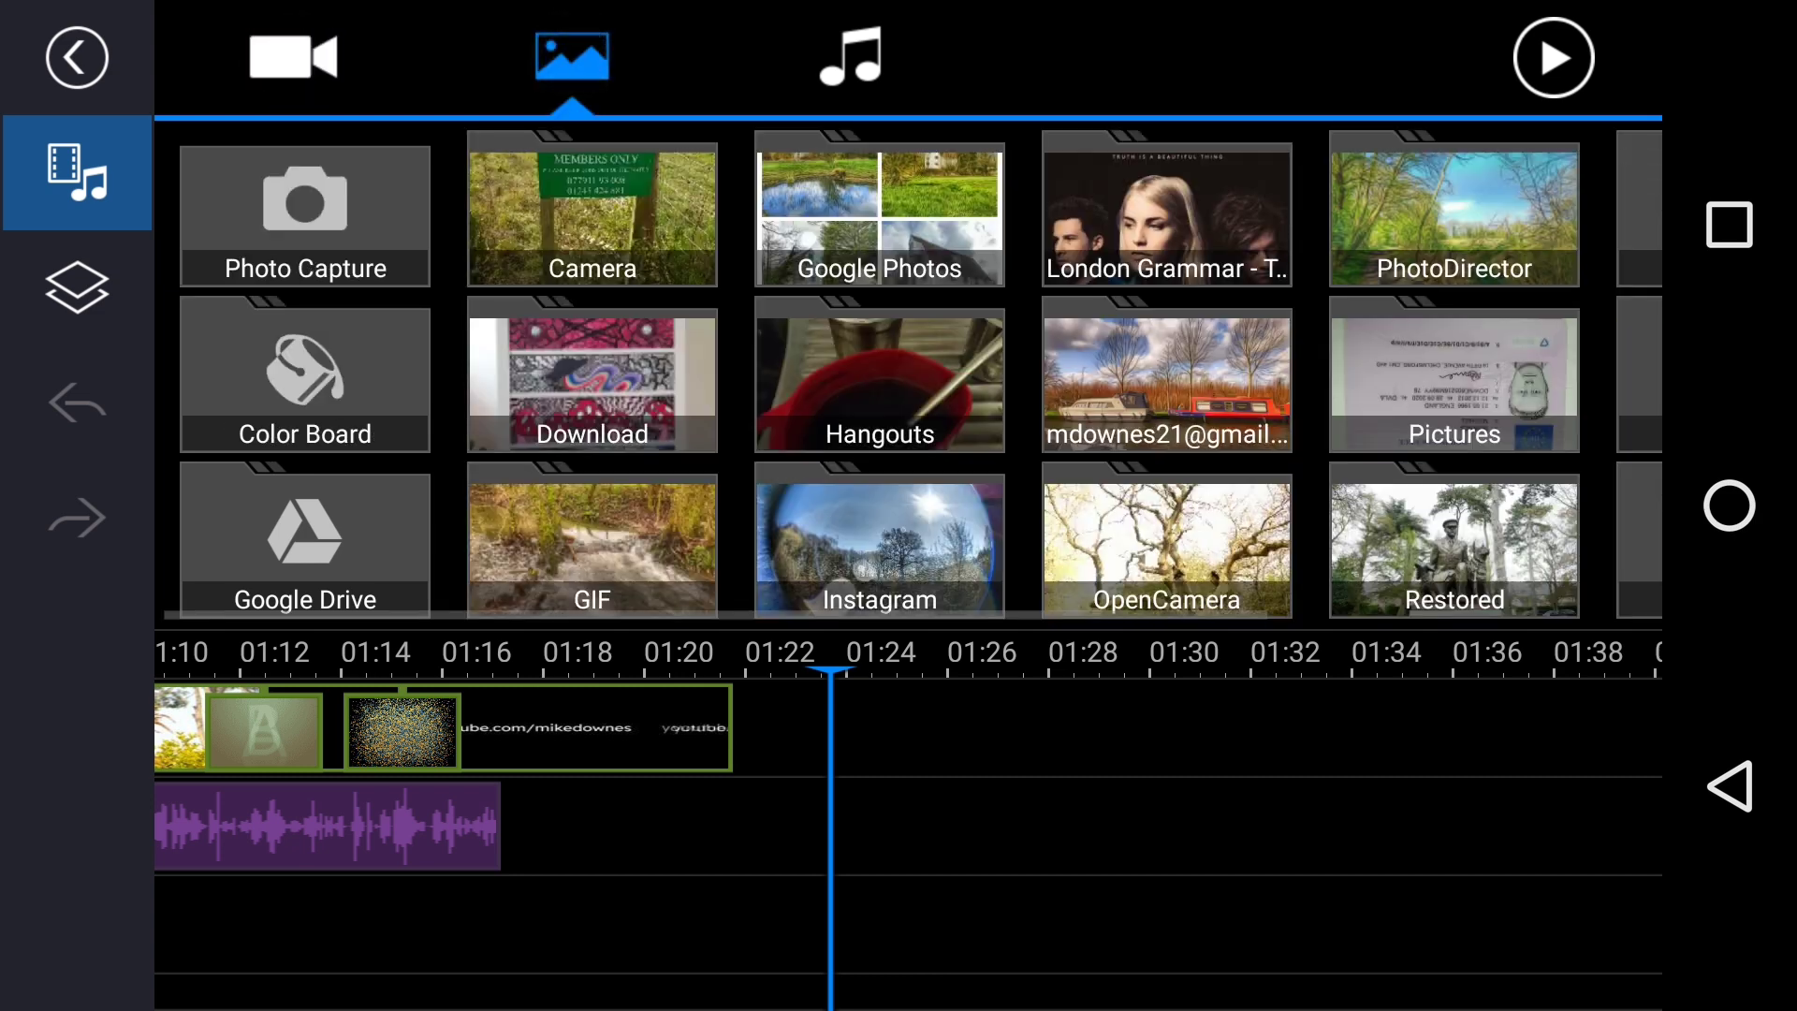
left_click(851, 56)
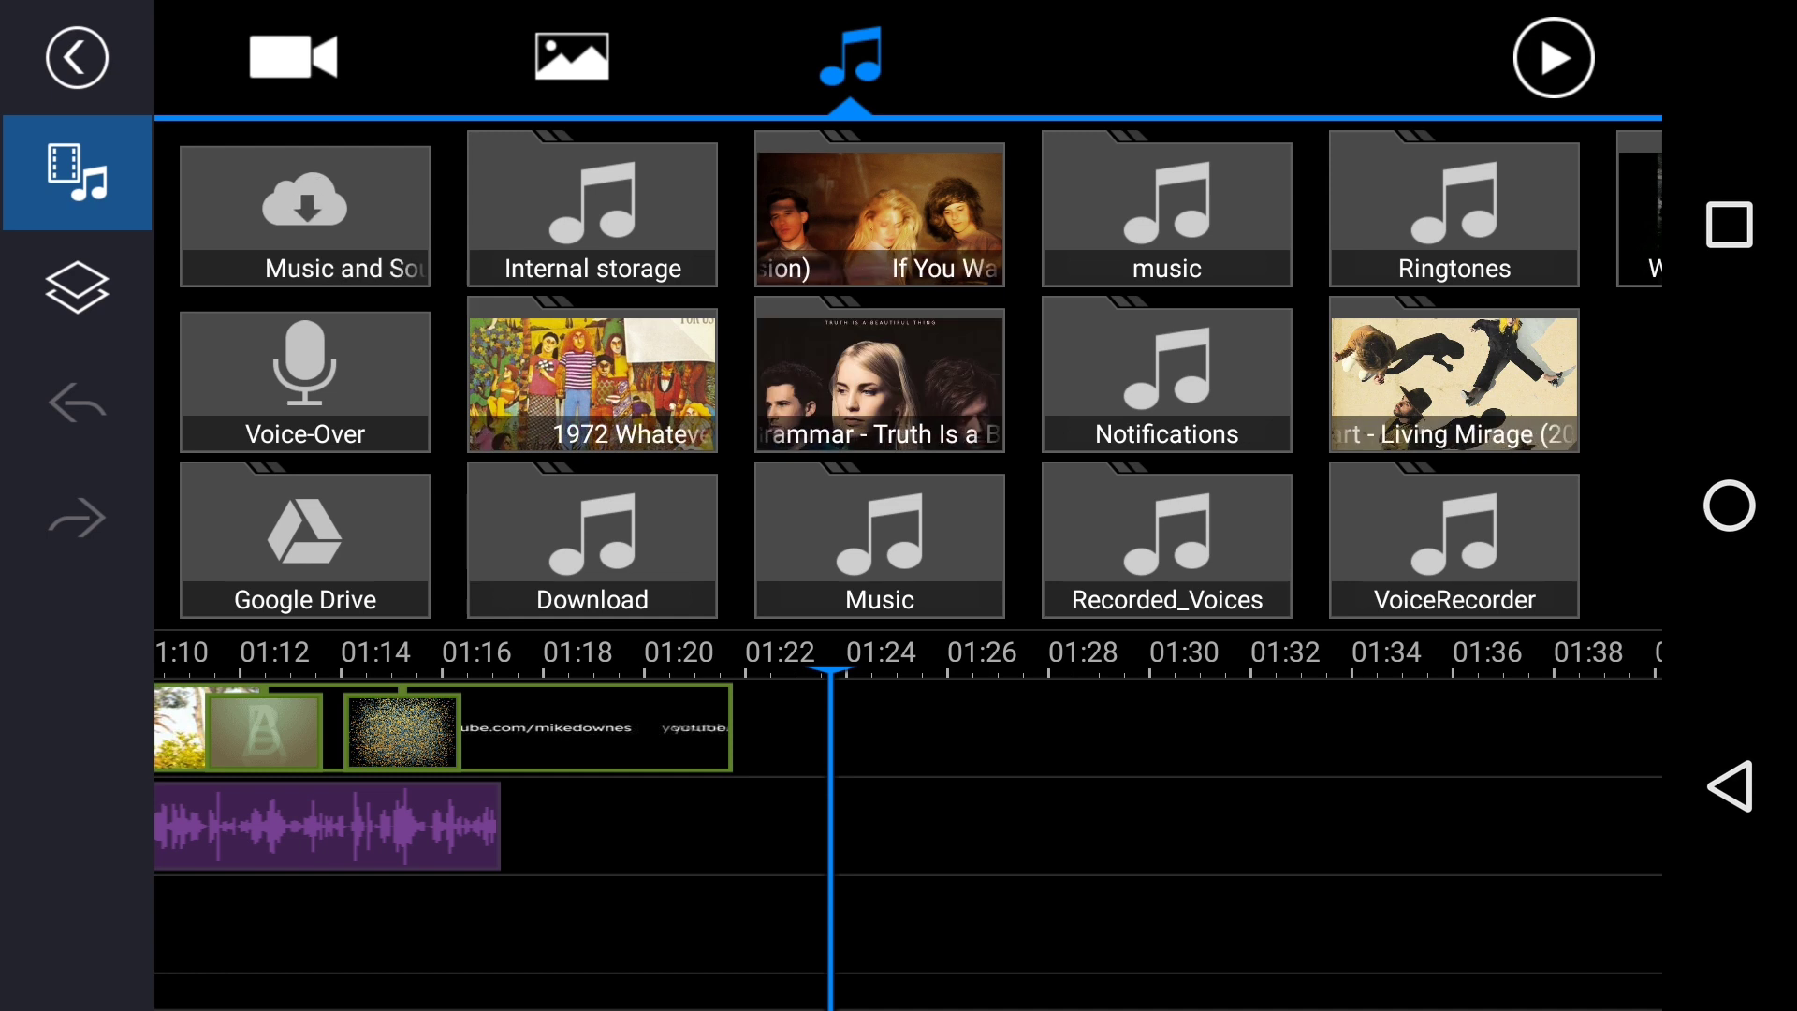
left_click(290, 56)
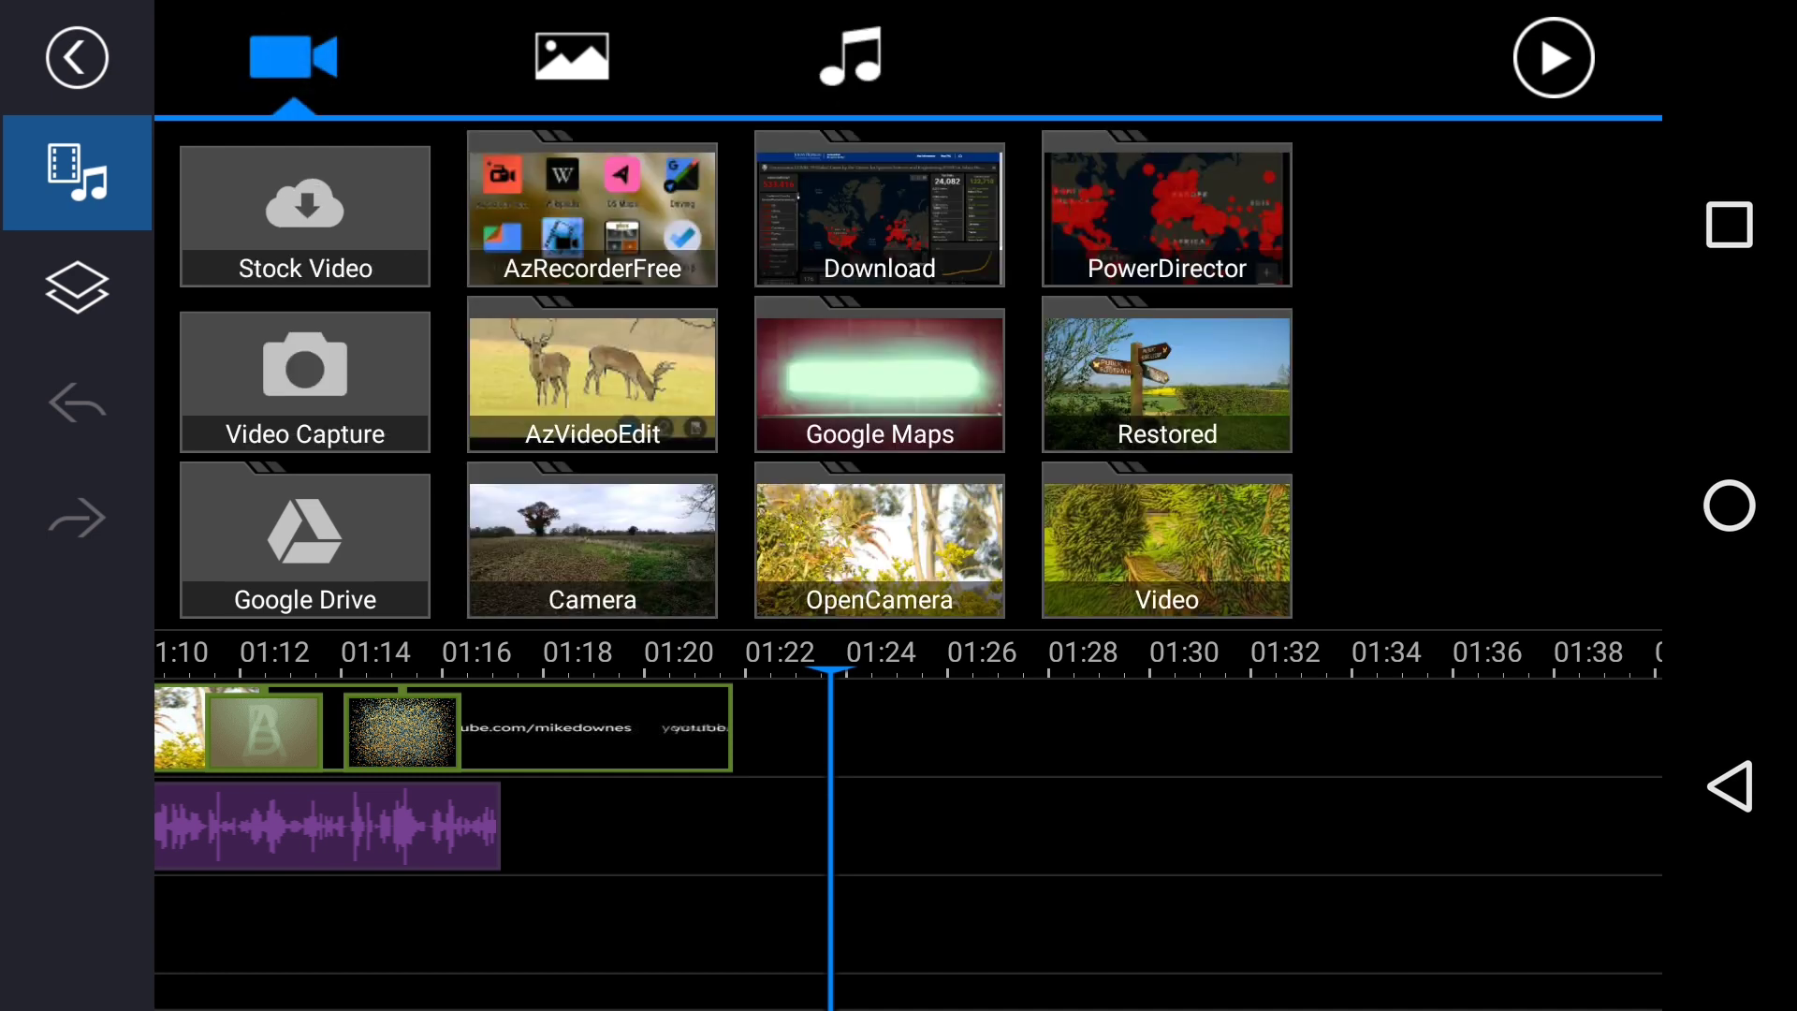
left_click(303, 215)
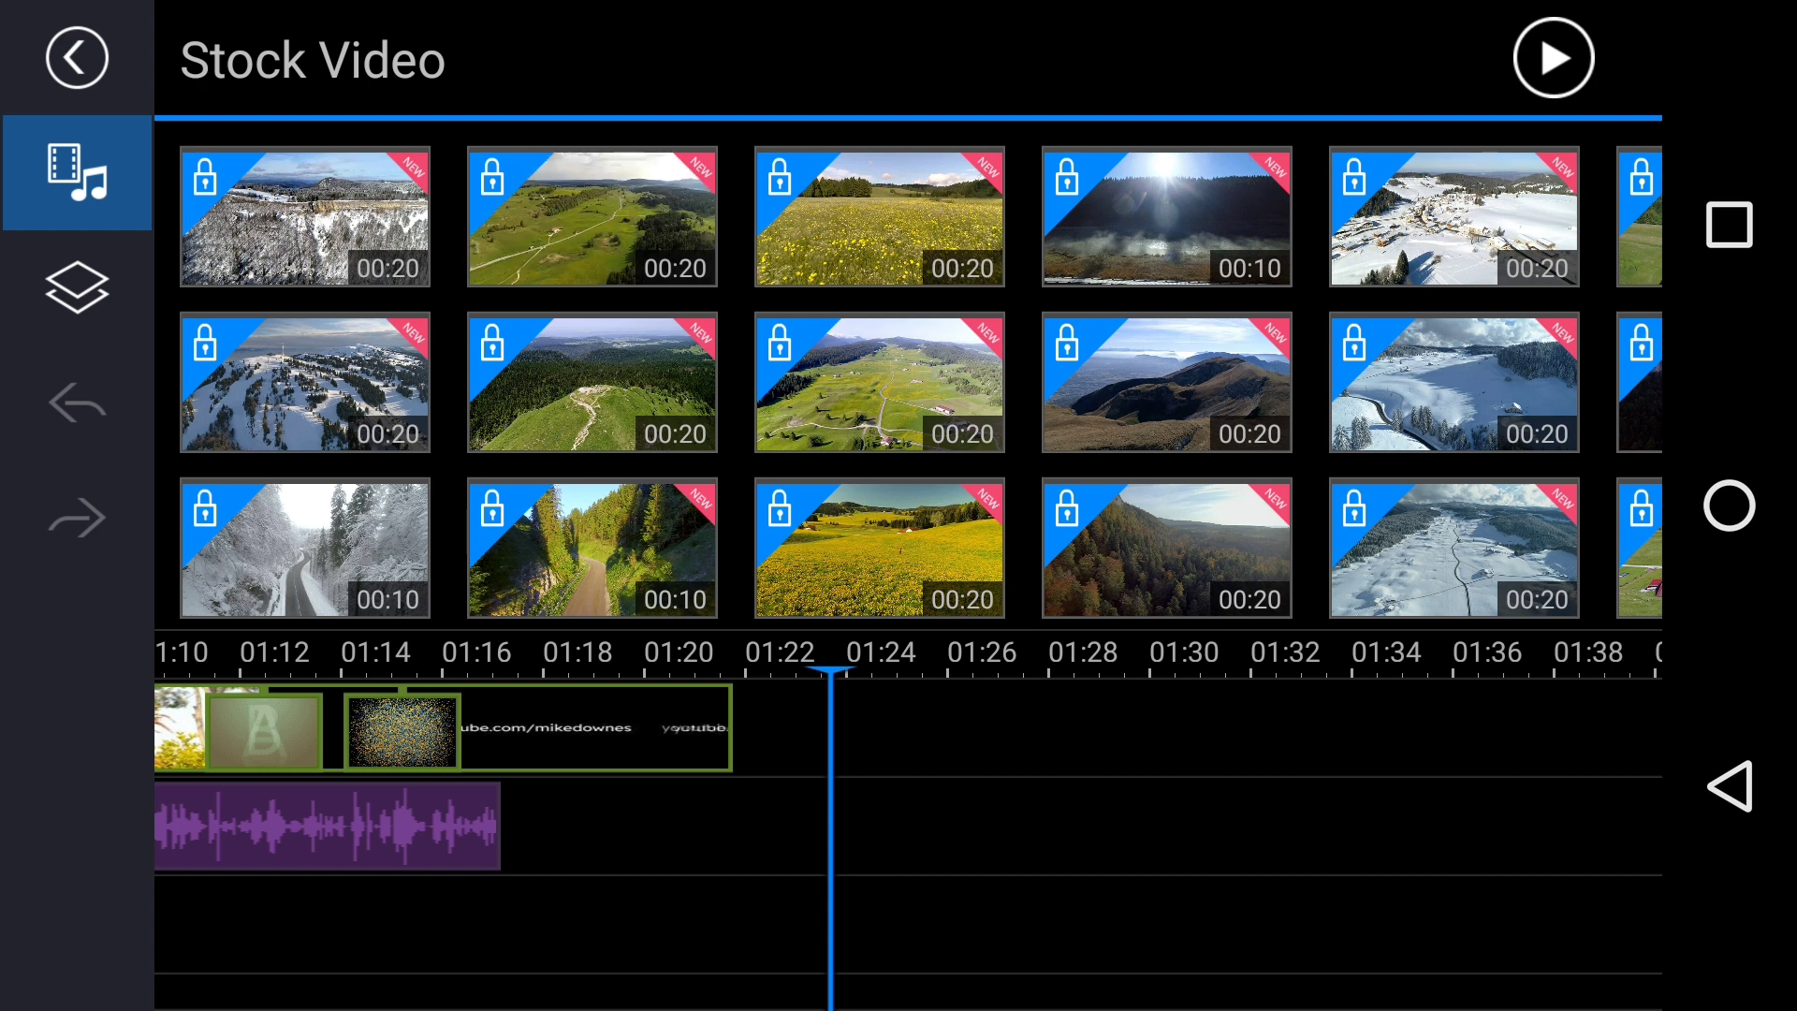
scroll("left", 3)
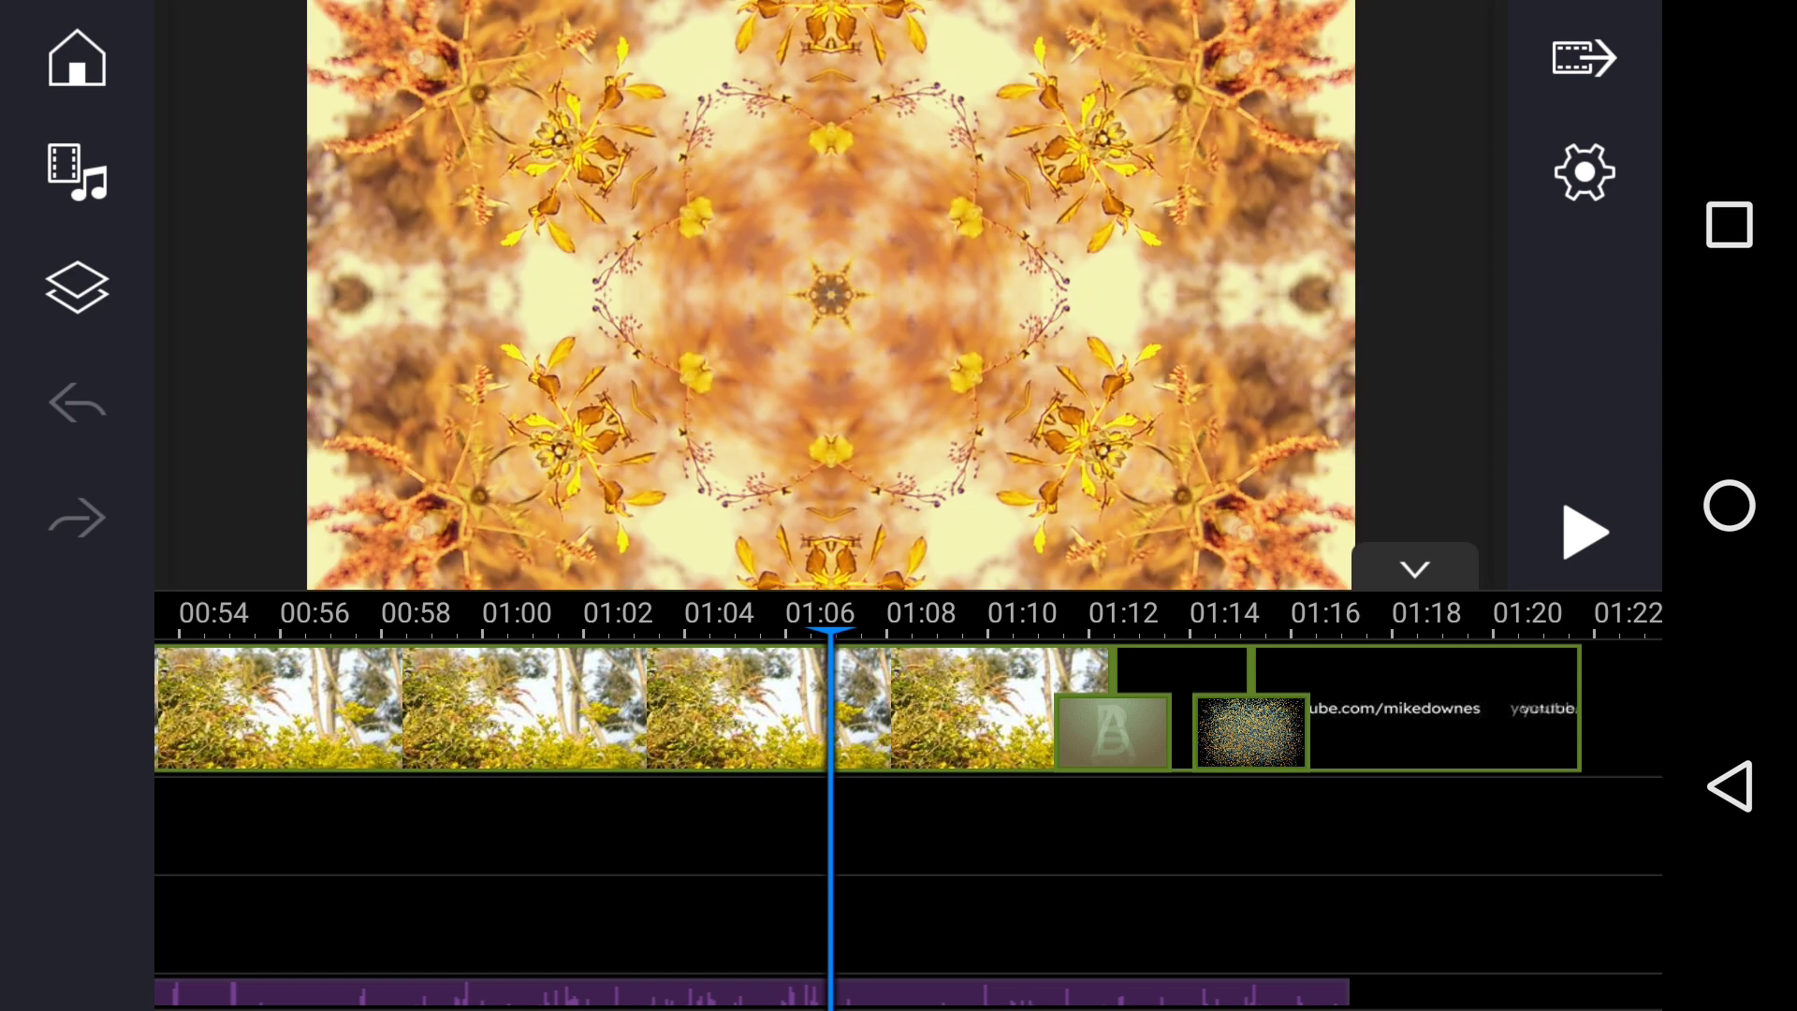
- Hide and re-expand the timeline to show track headers from the project start
left_click(938, 893)
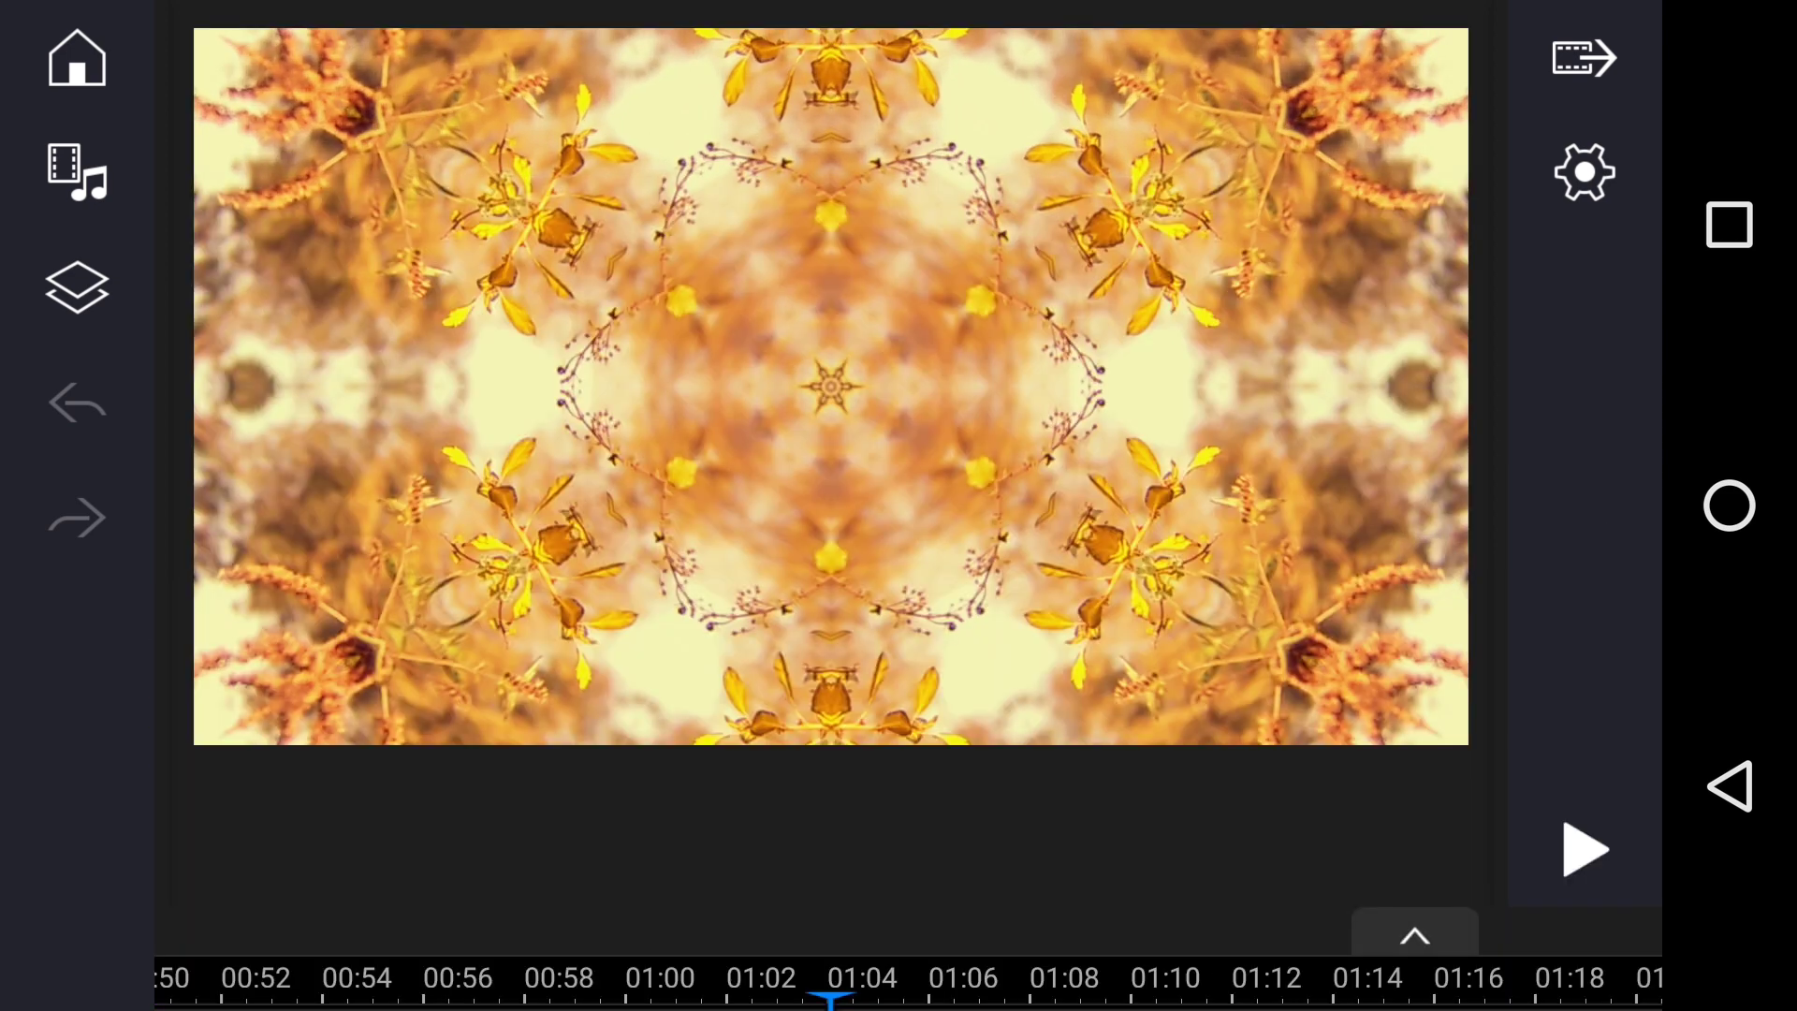
left_click(1584, 848)
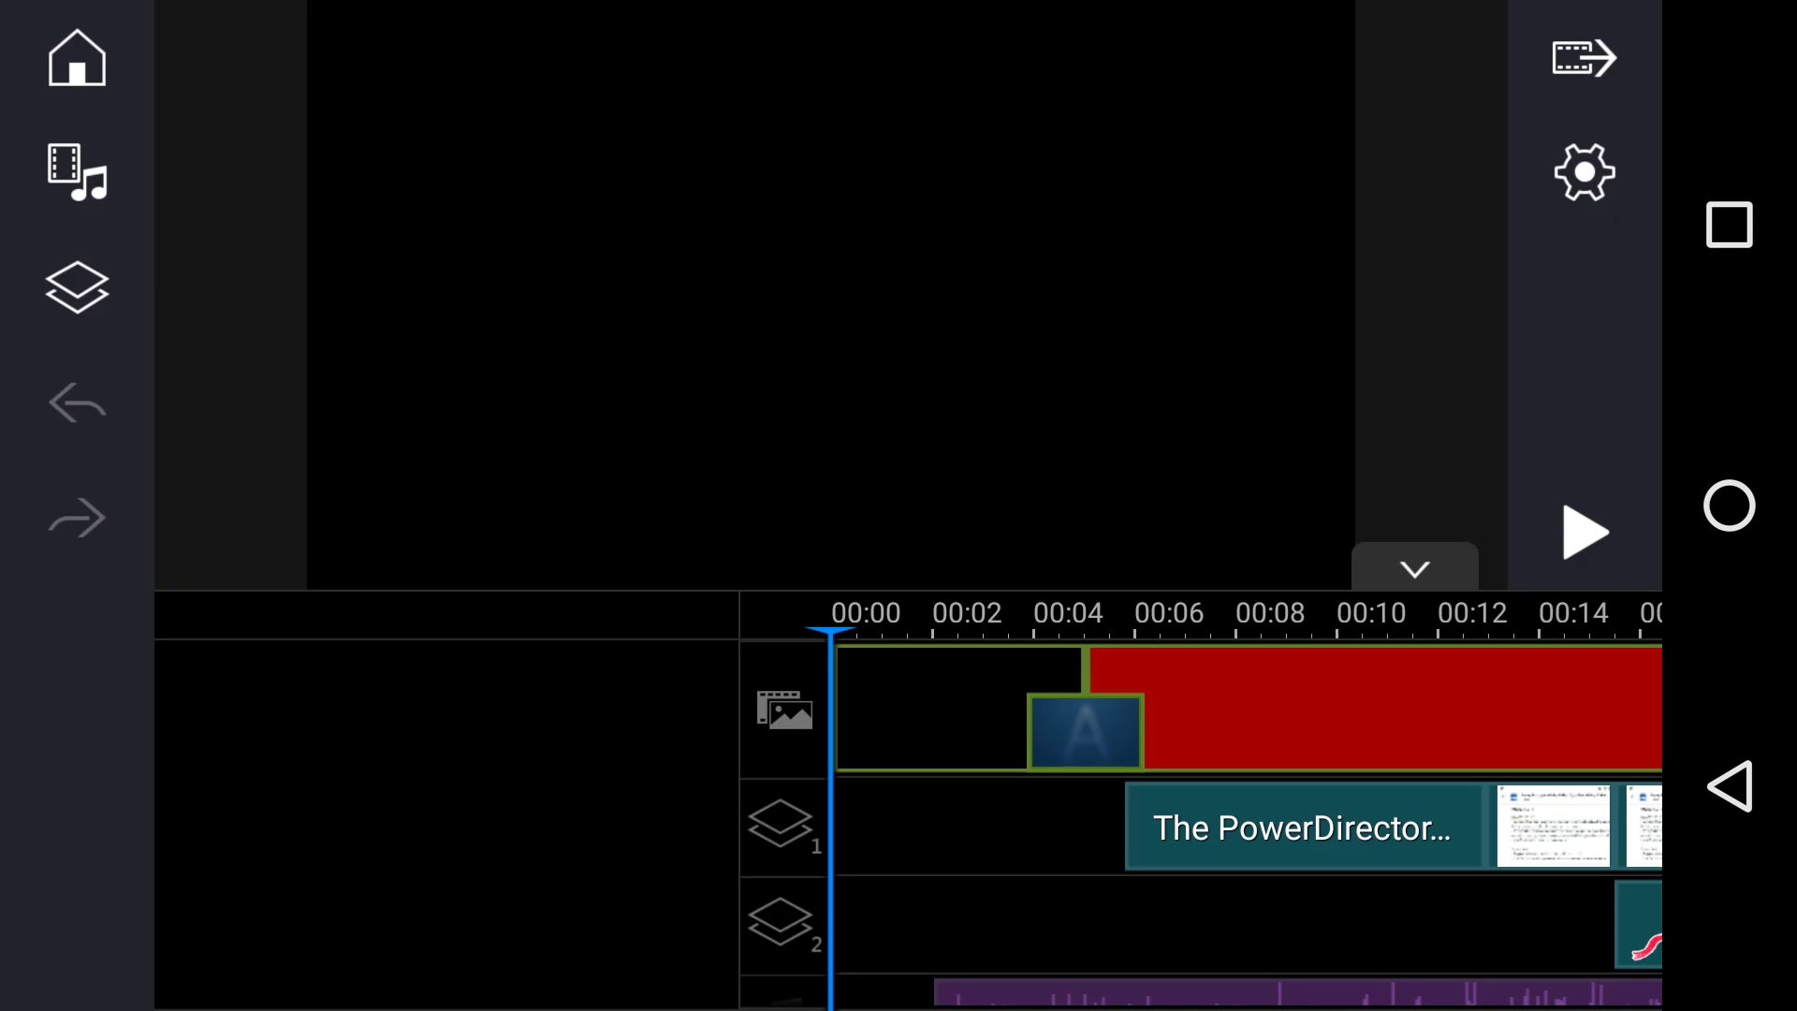
- Browse the Layer library's Title, Video and Image tabs, ending on Stickers
left_click(76, 172)
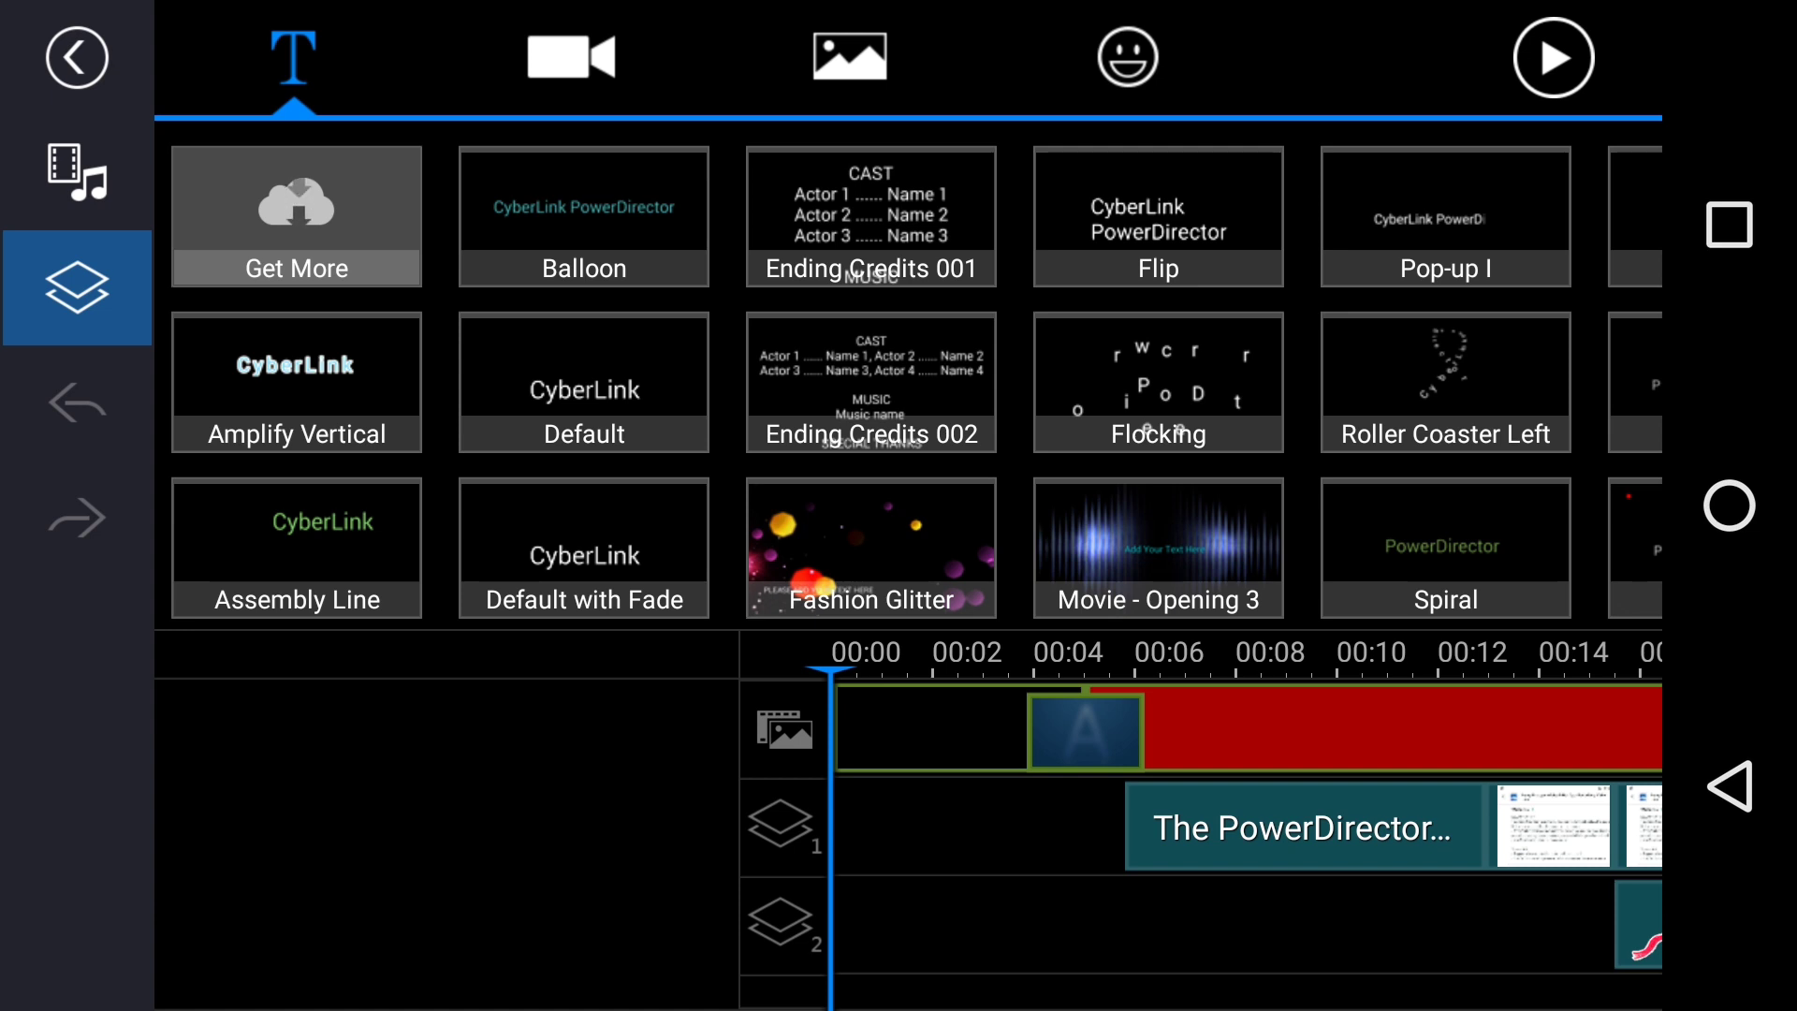
left_click(570, 57)
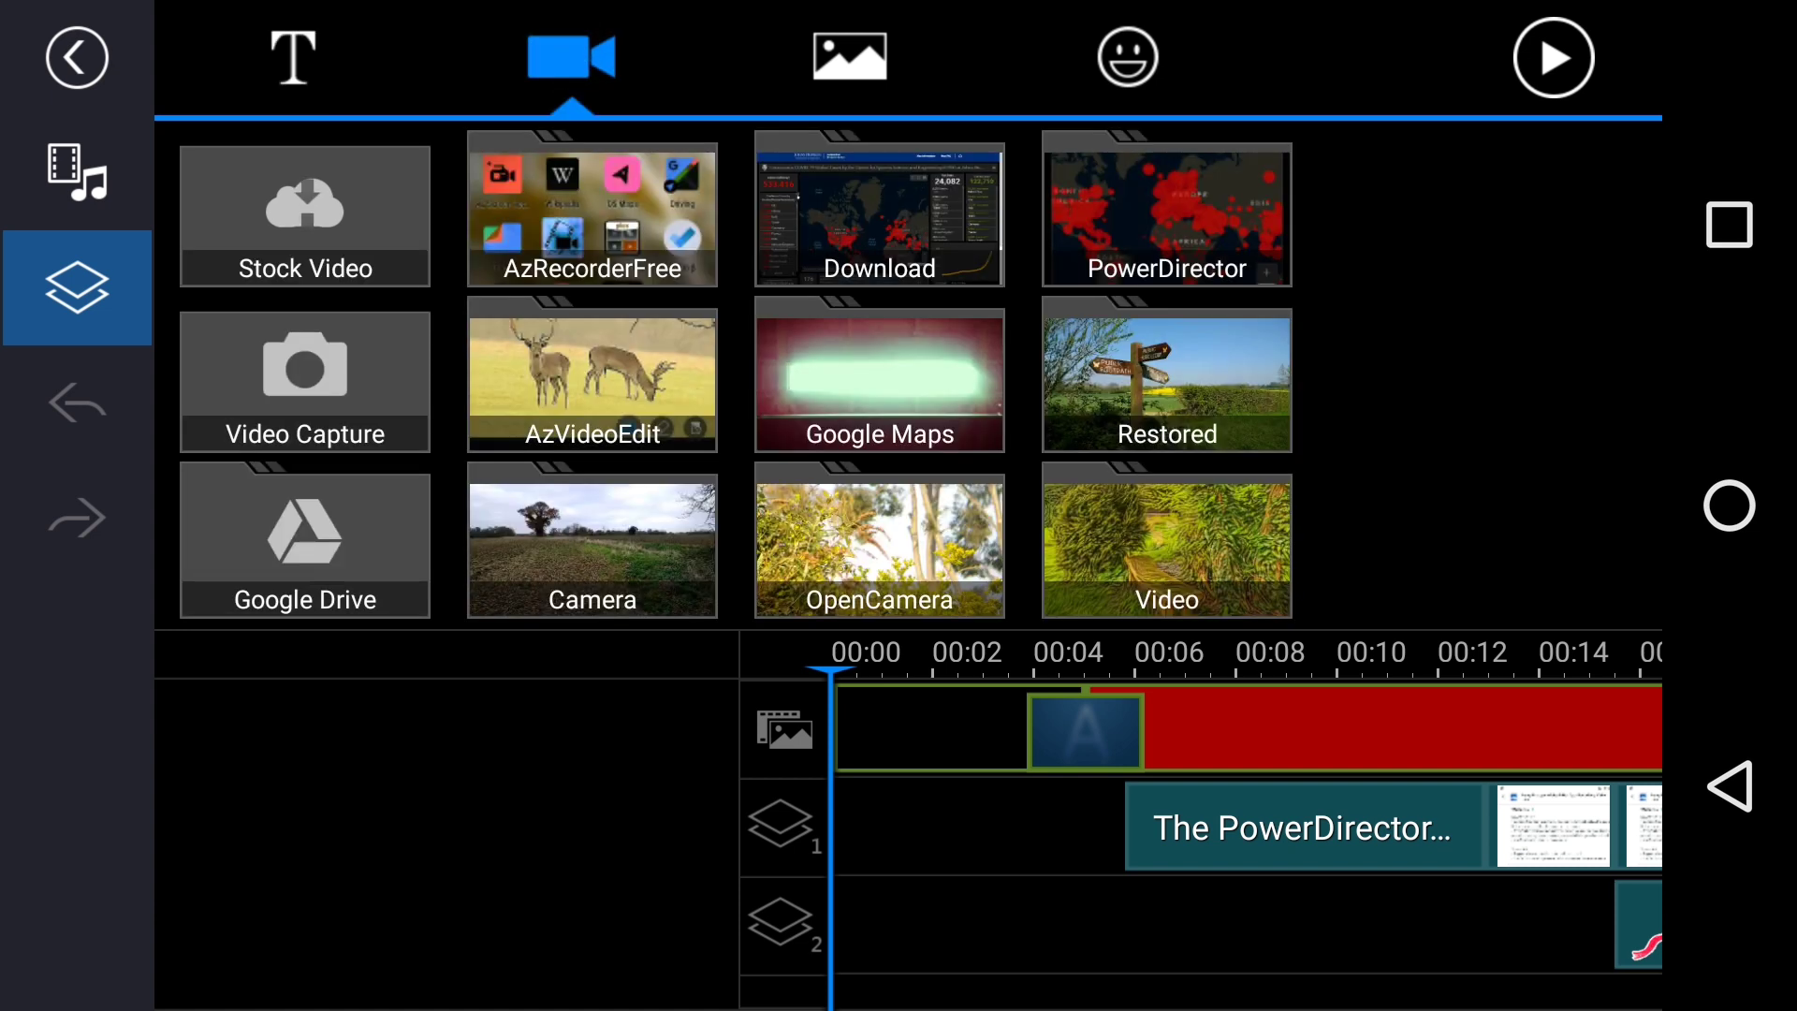
left_click(848, 56)
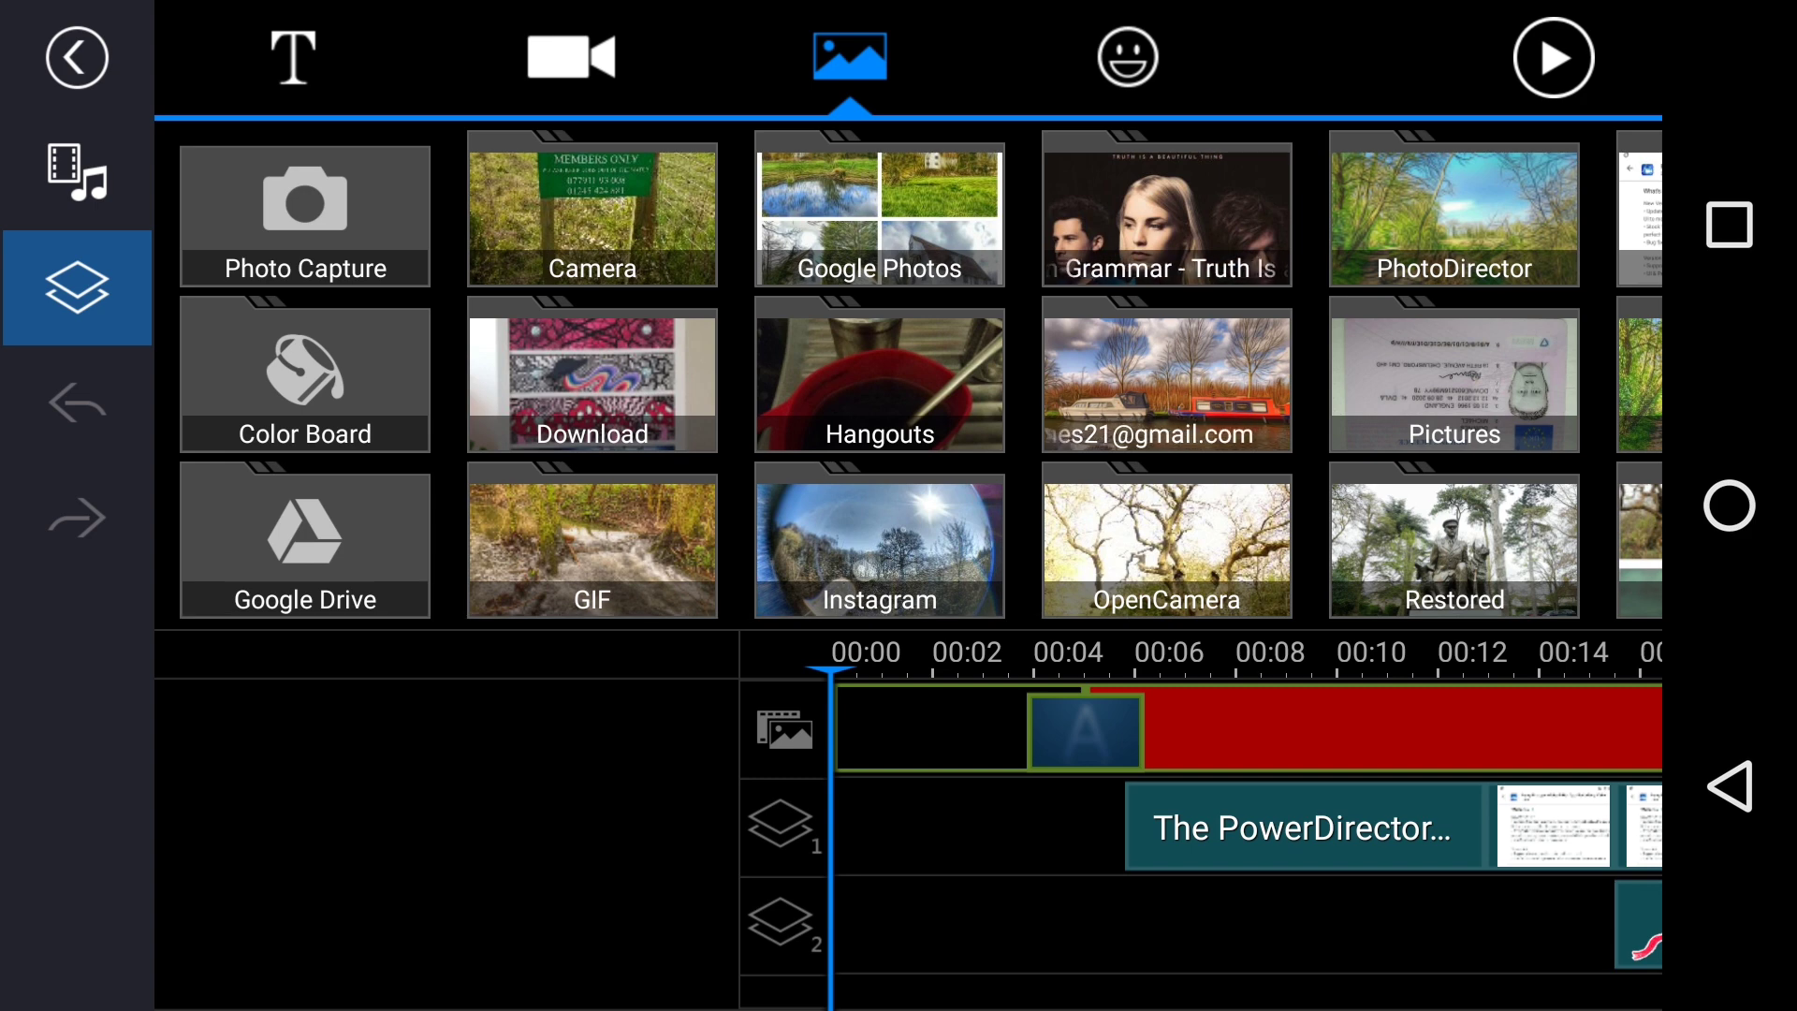
left_click(1127, 57)
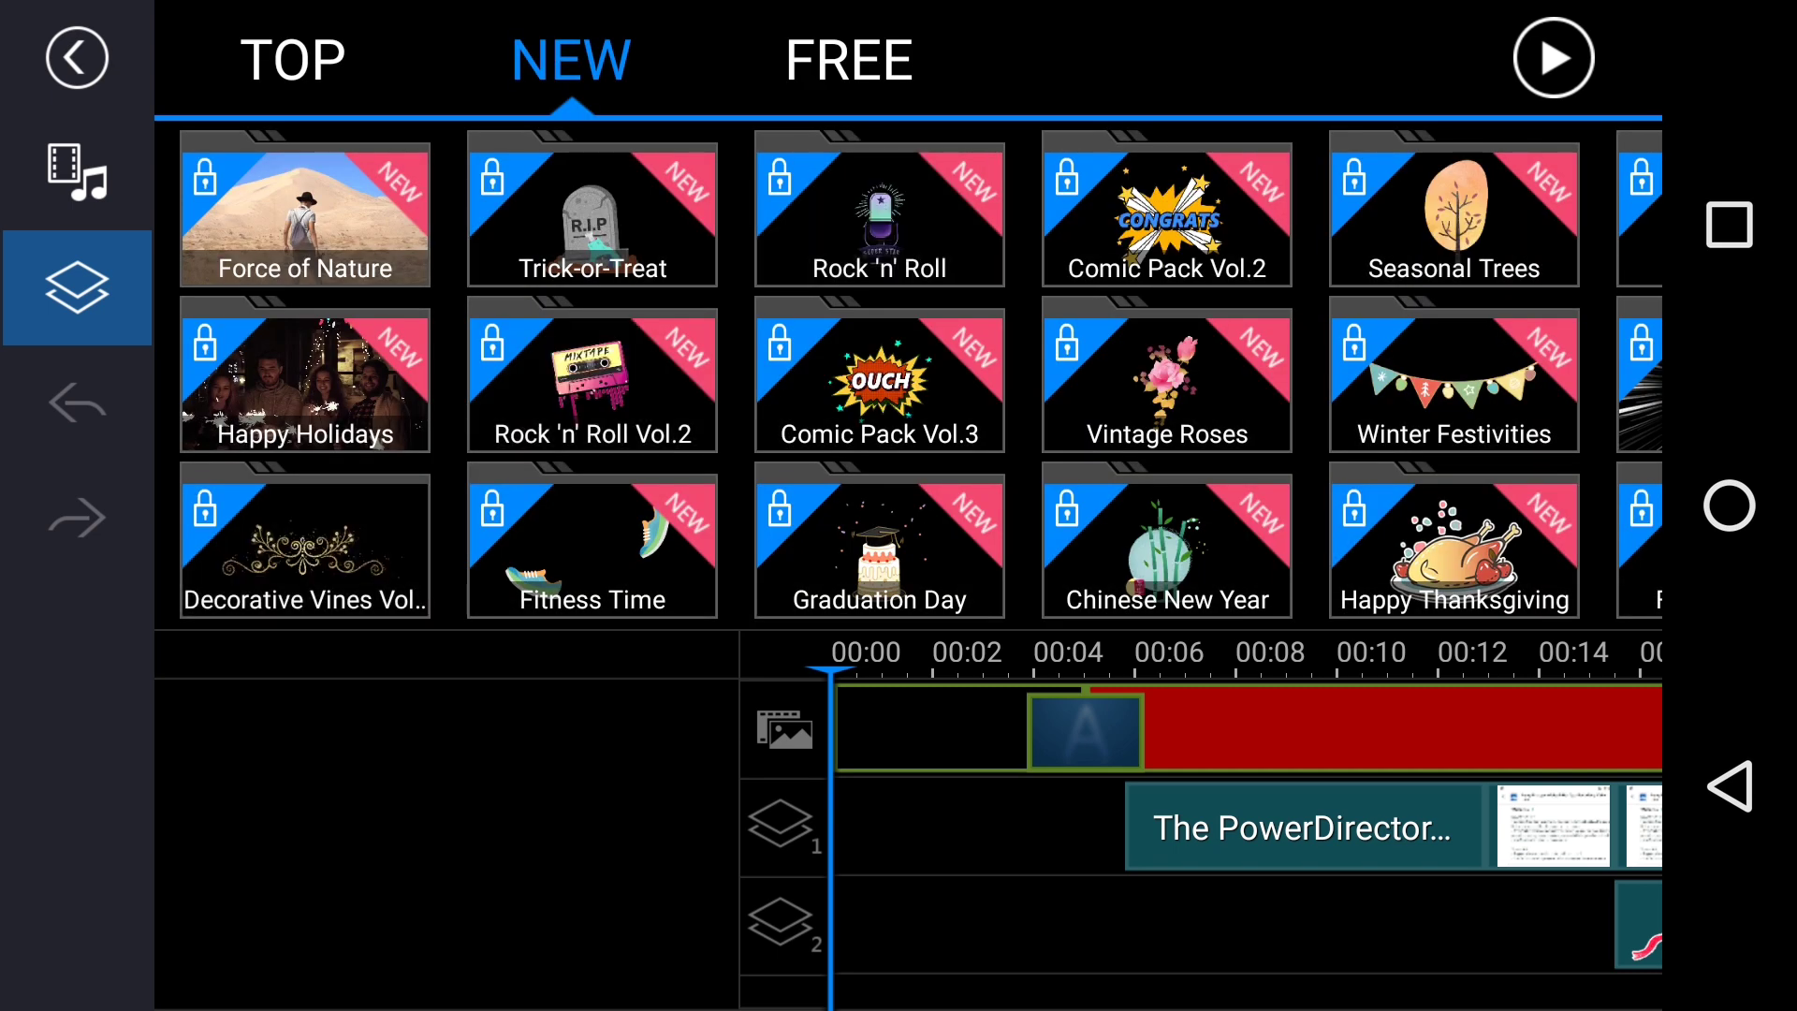
- Scroll through the FREE sticker packs in the layer library
left_click(848, 60)
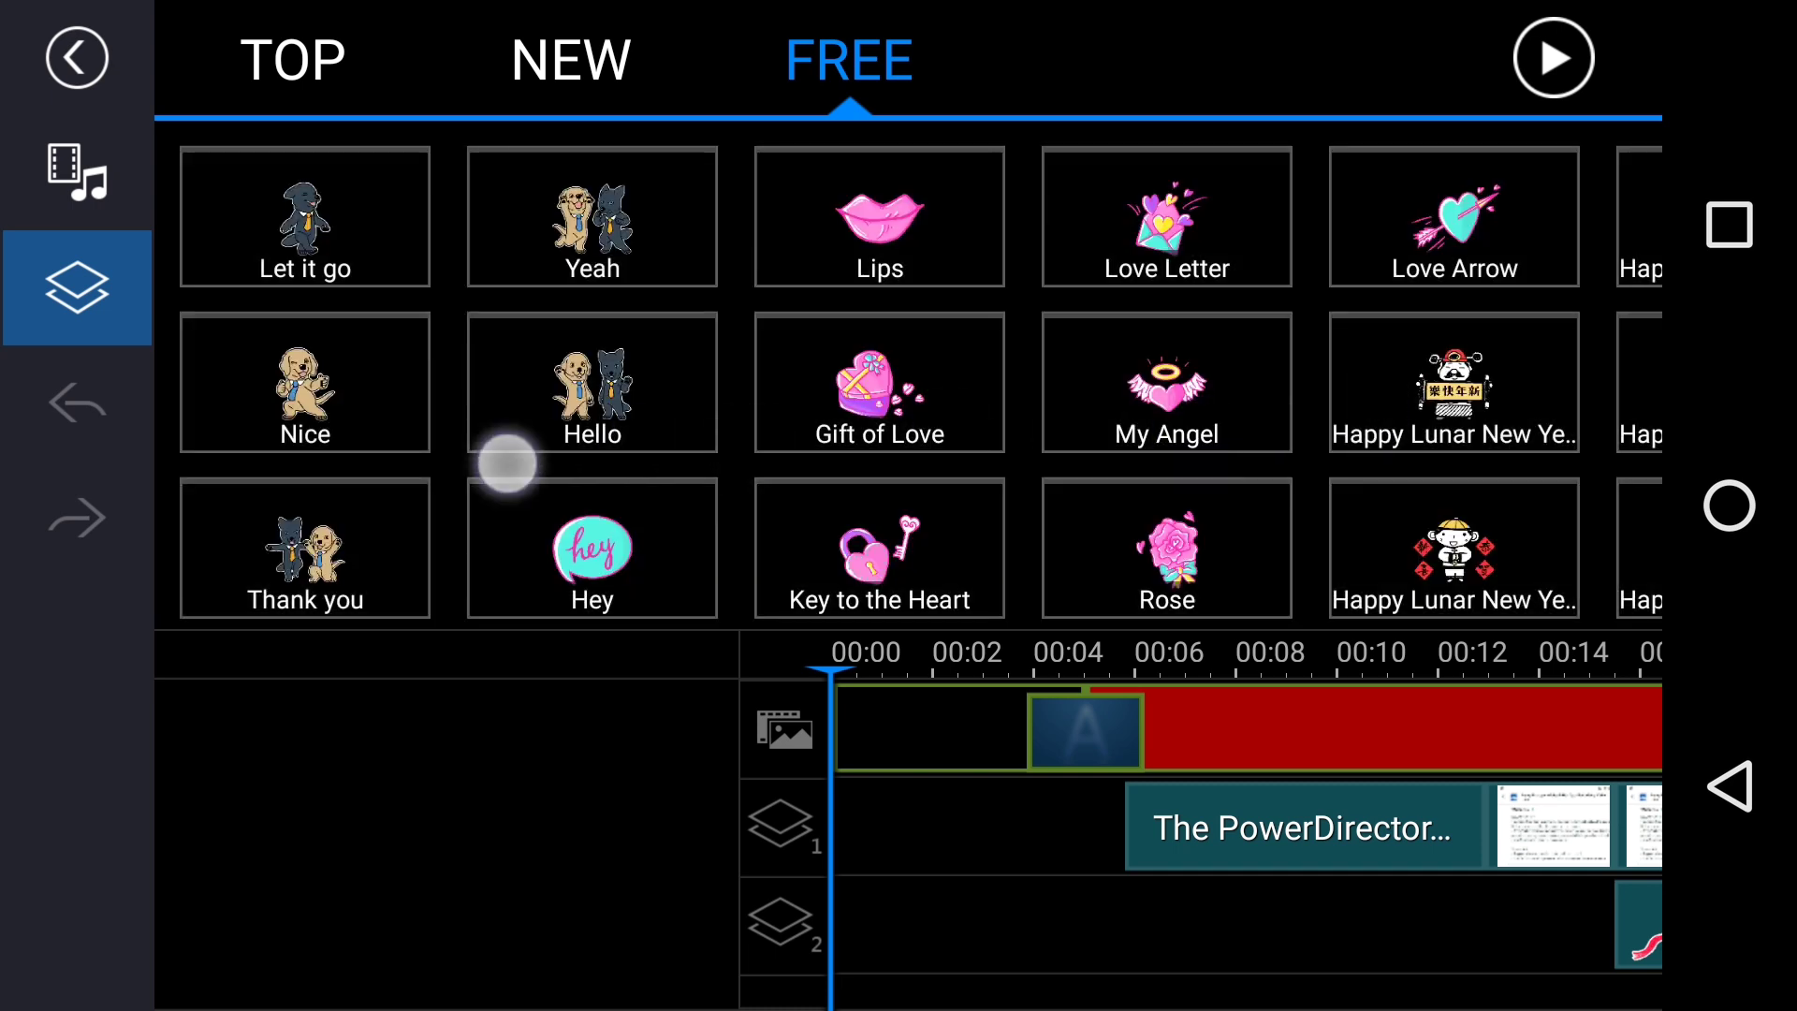
scroll("left", 3)
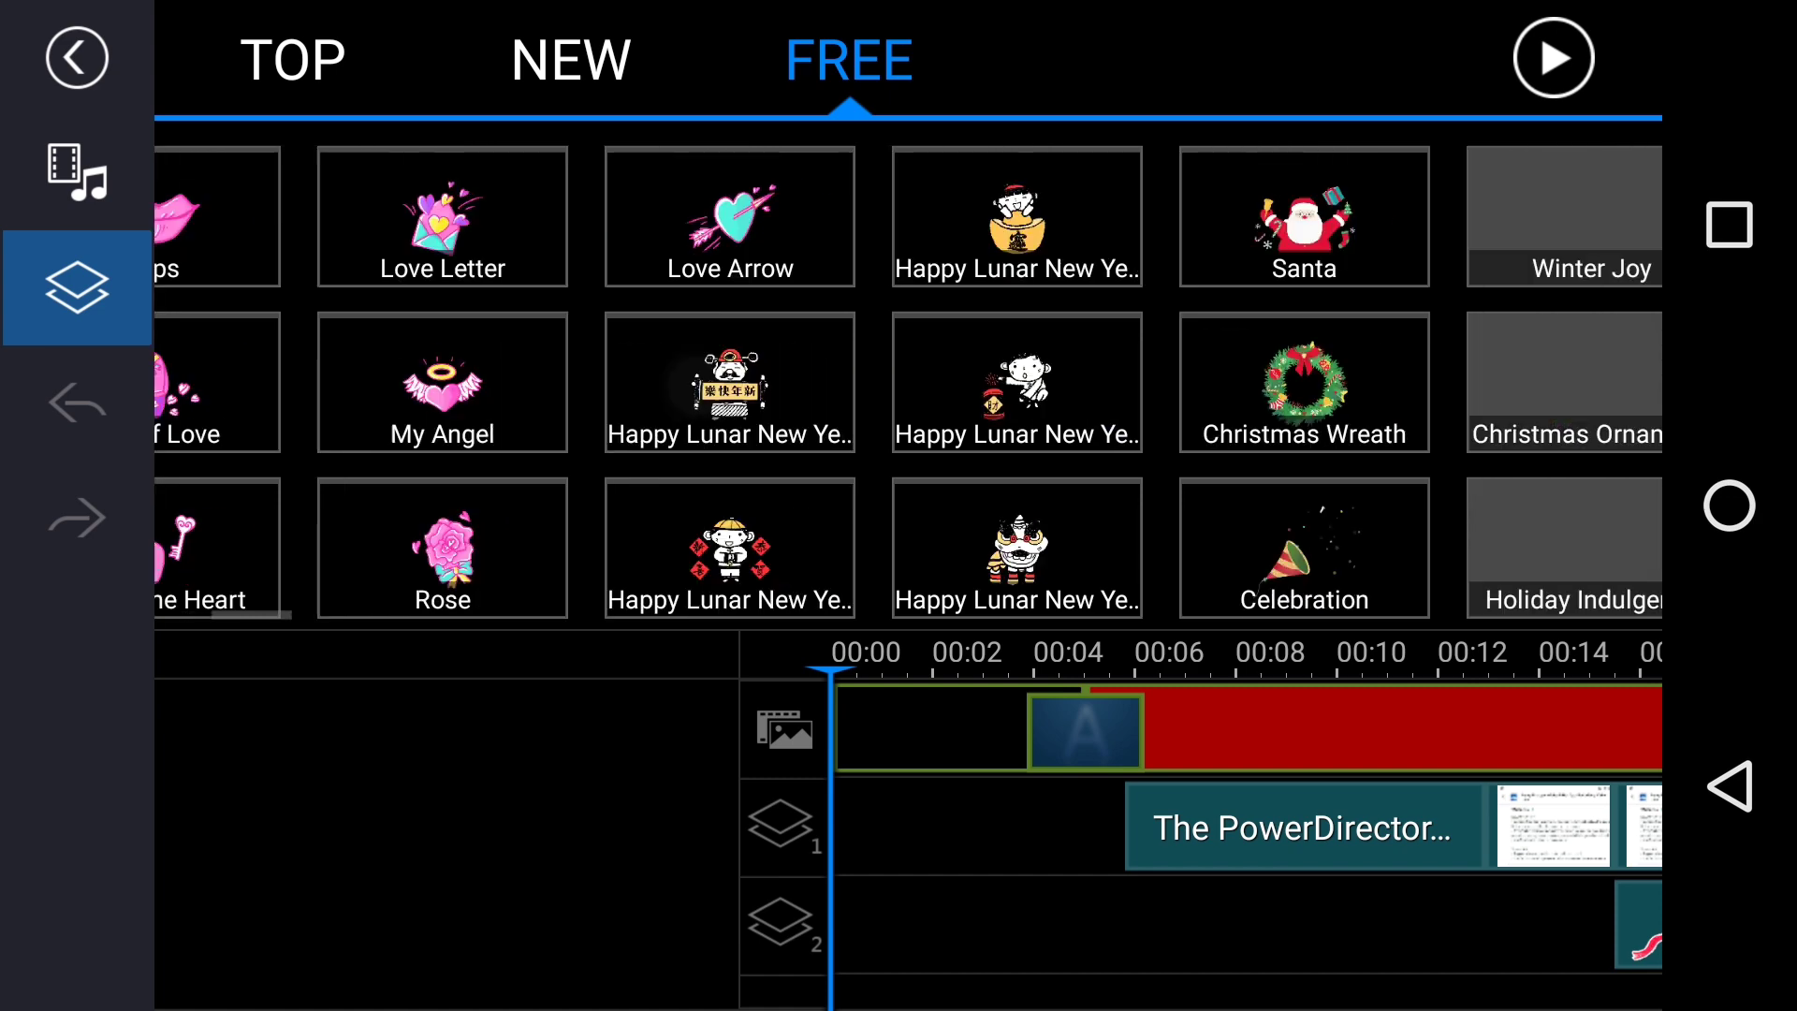
scroll("left", 3)
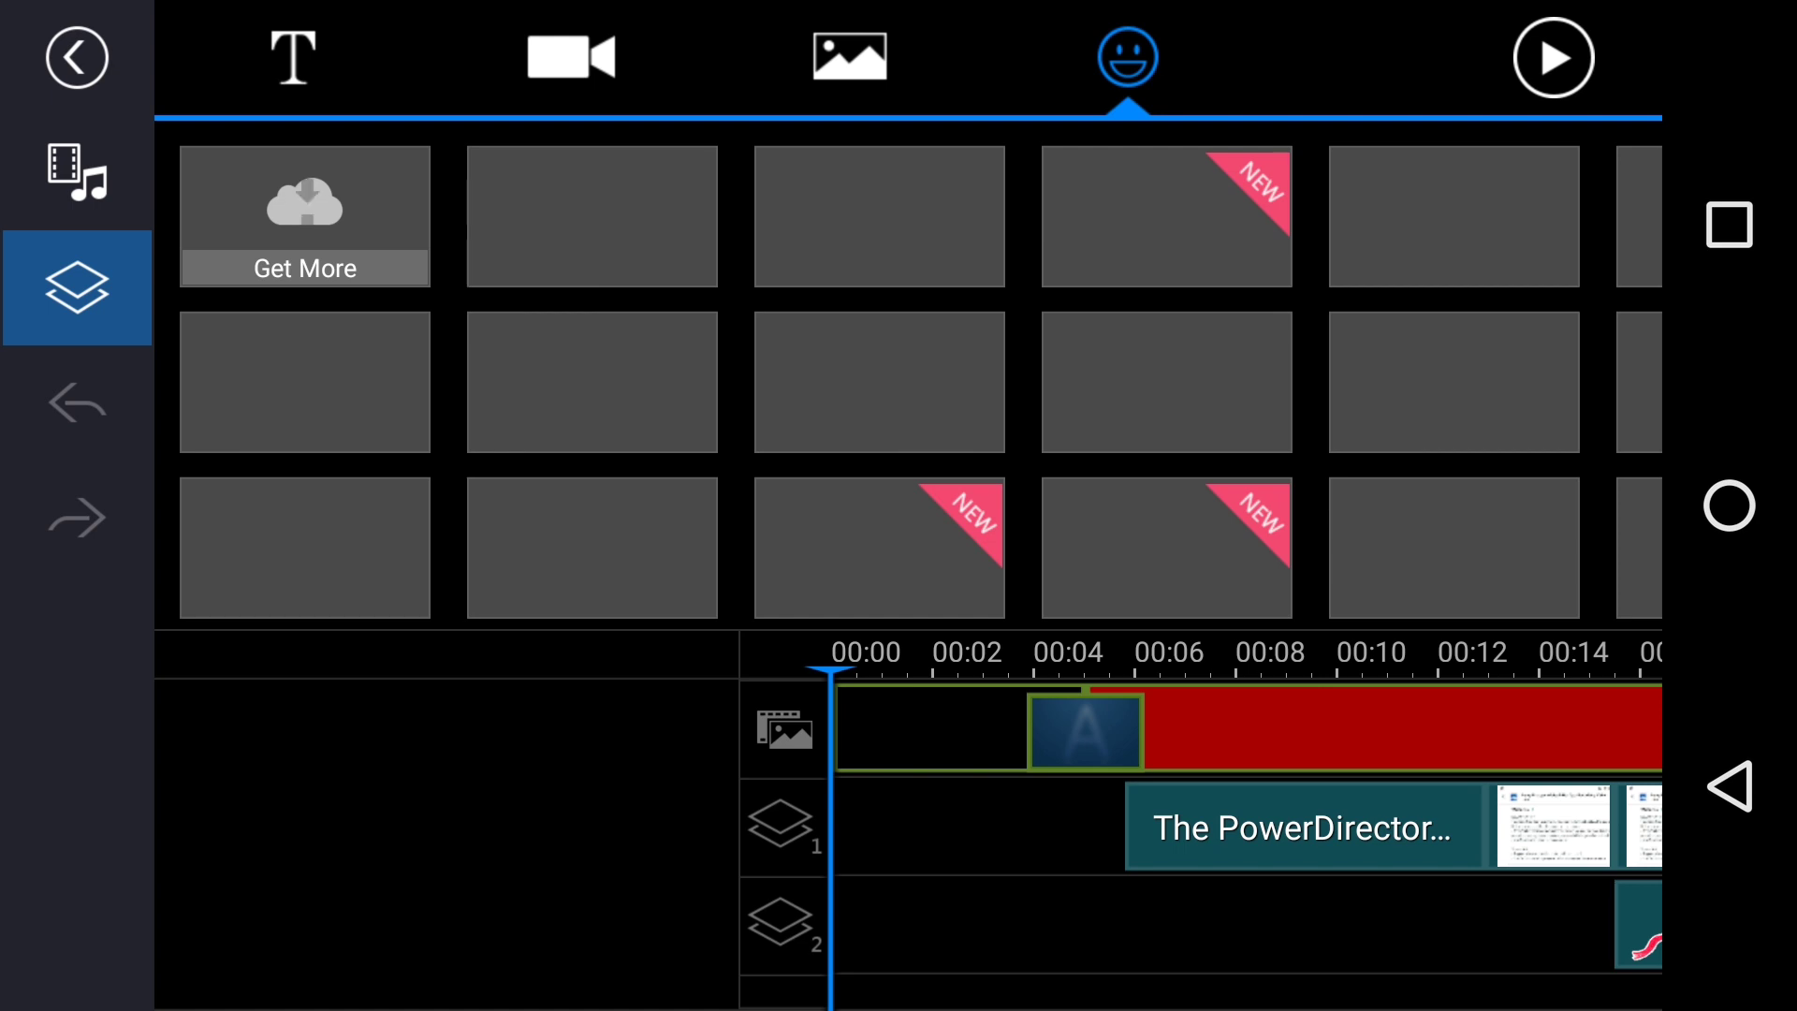
scroll("left", 3)
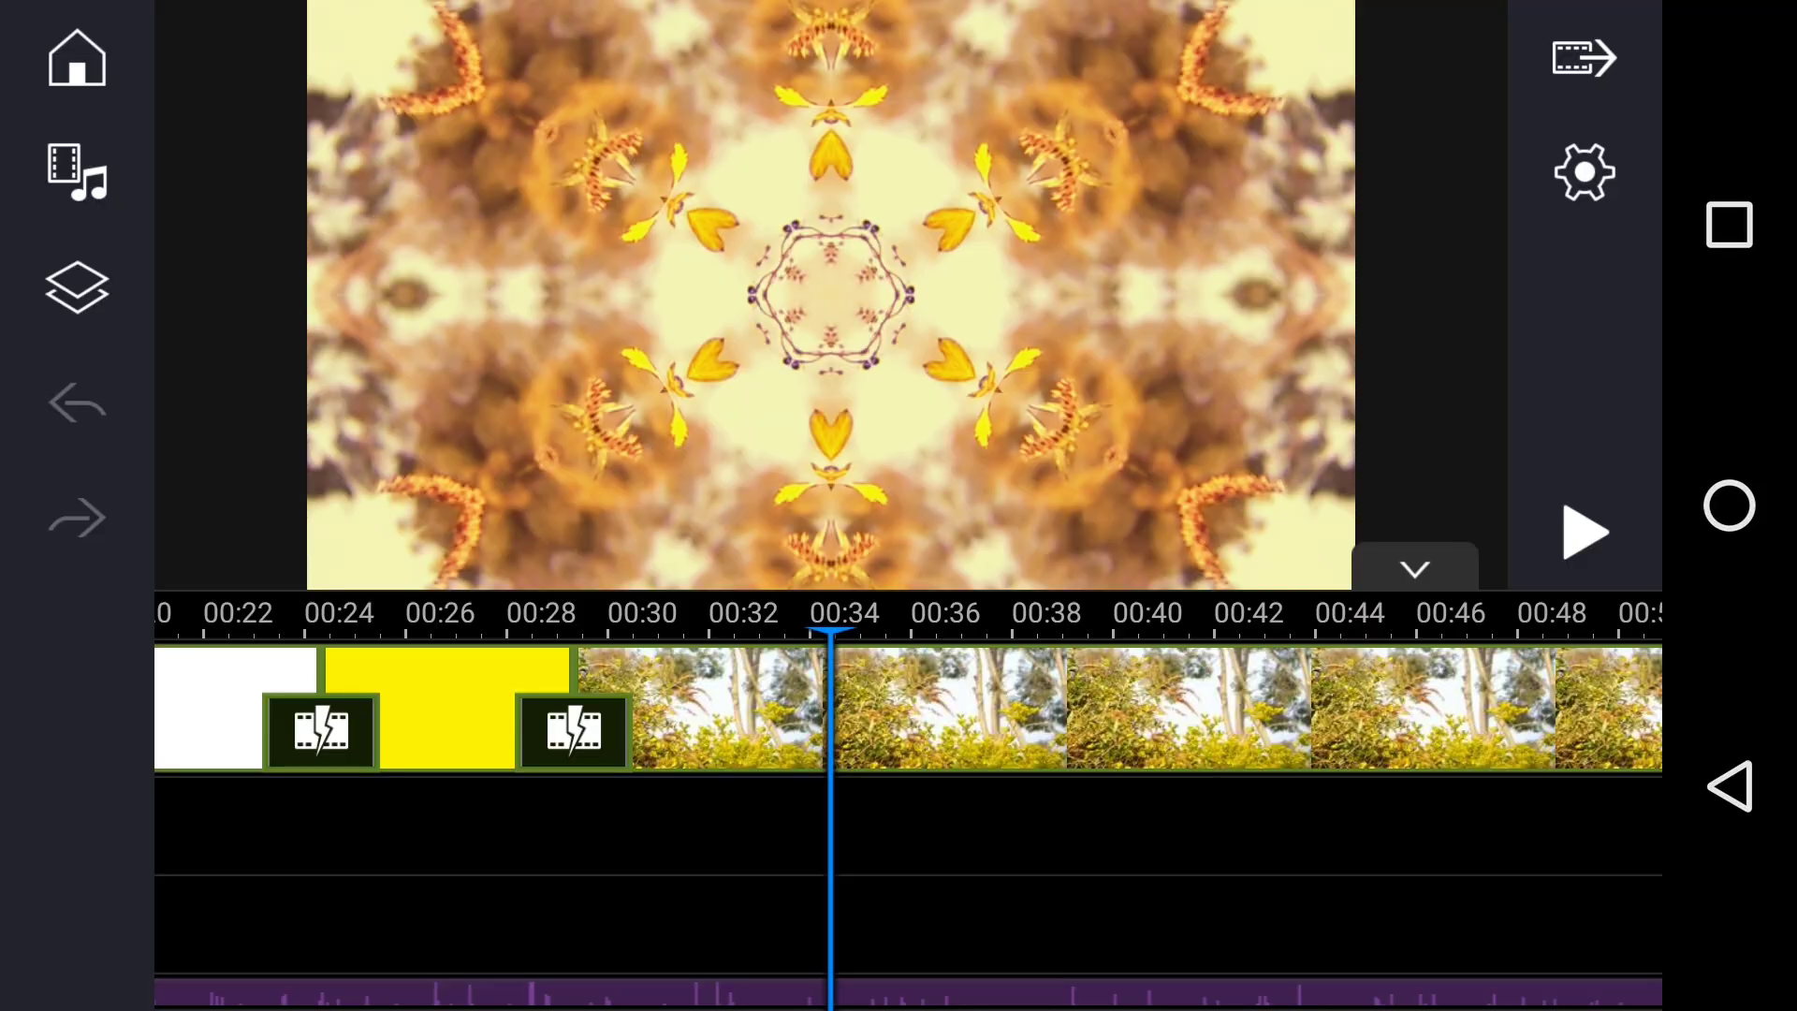
- Review default durations and playback options in Settings, then select the foliage clip
left_click(1583, 172)
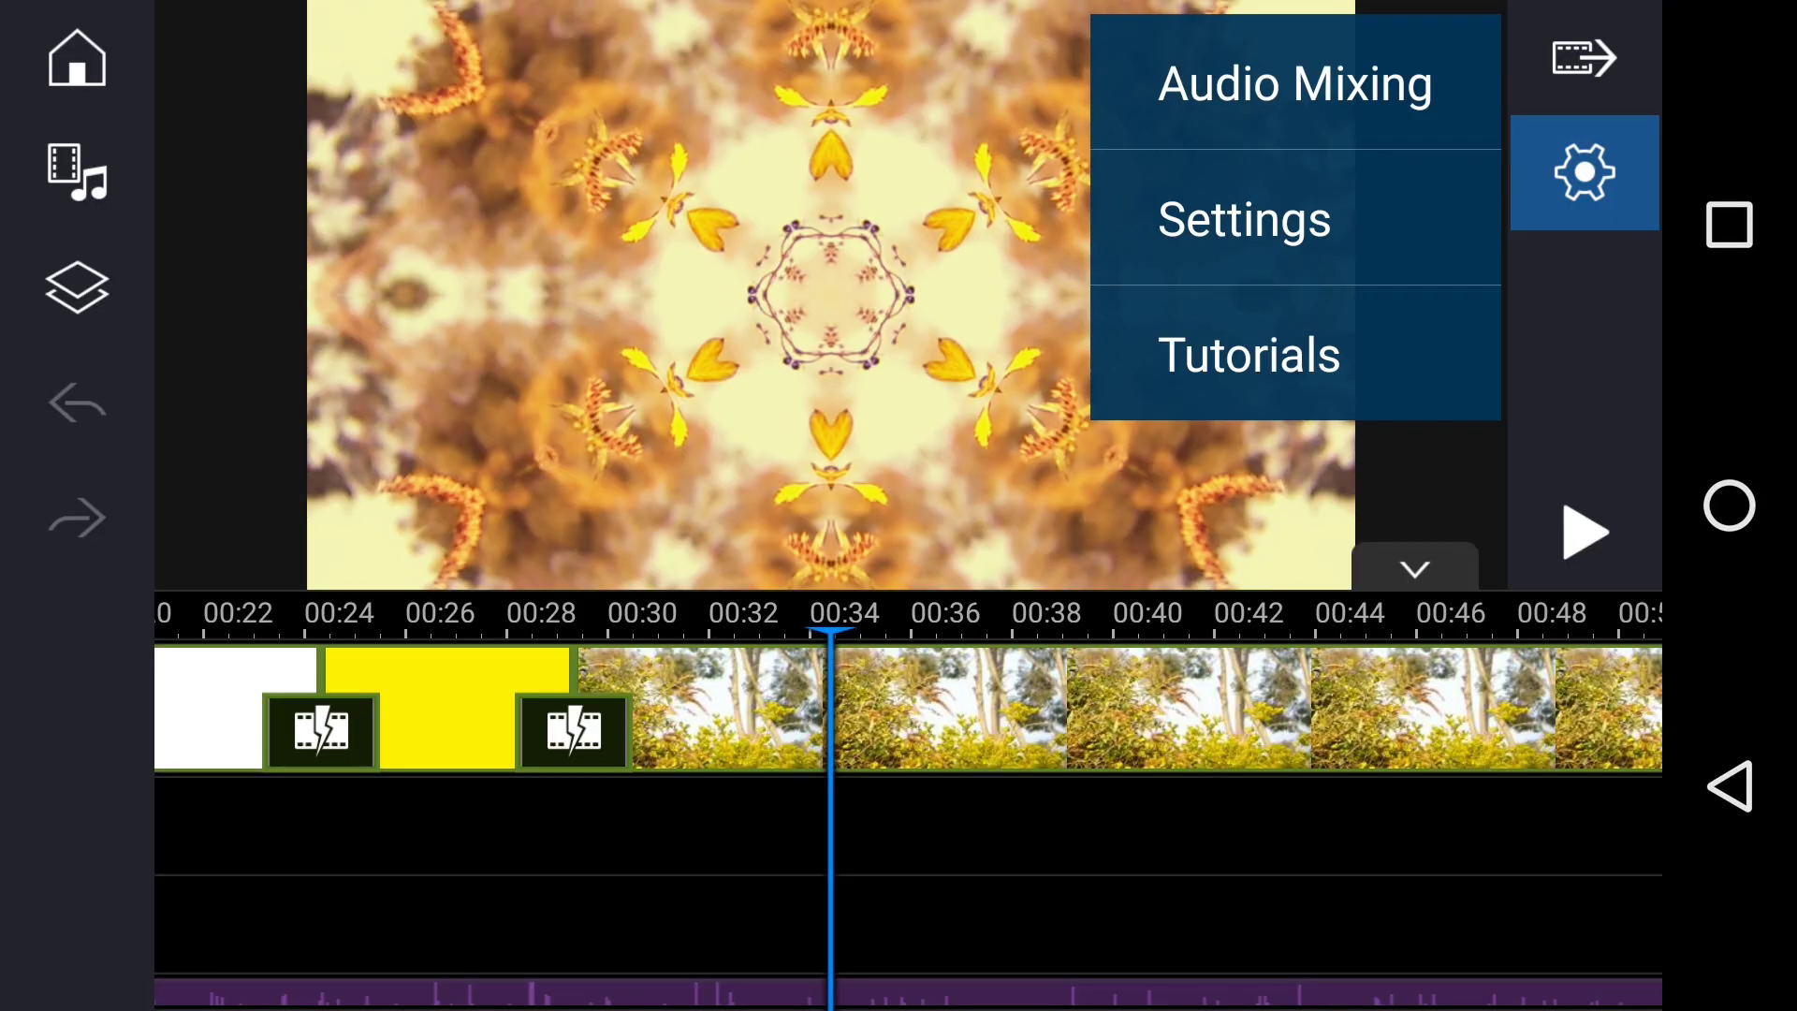
left_click(1295, 82)
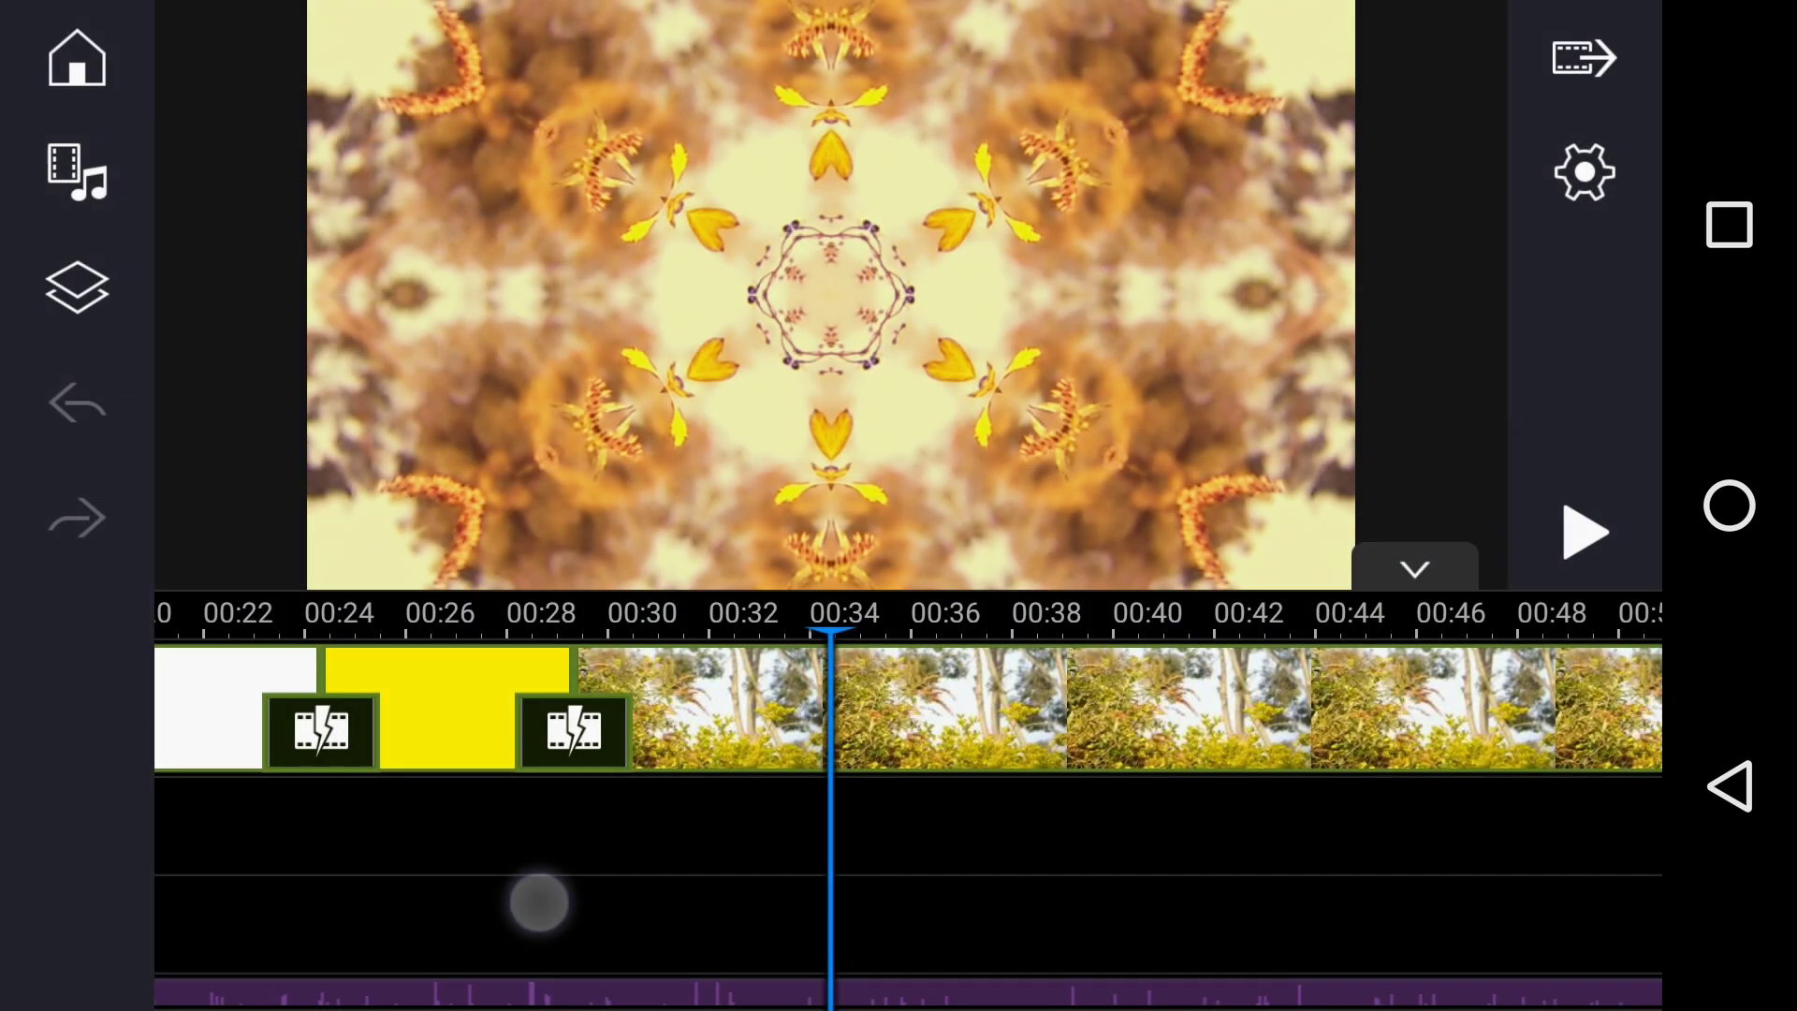
left_click(1584, 172)
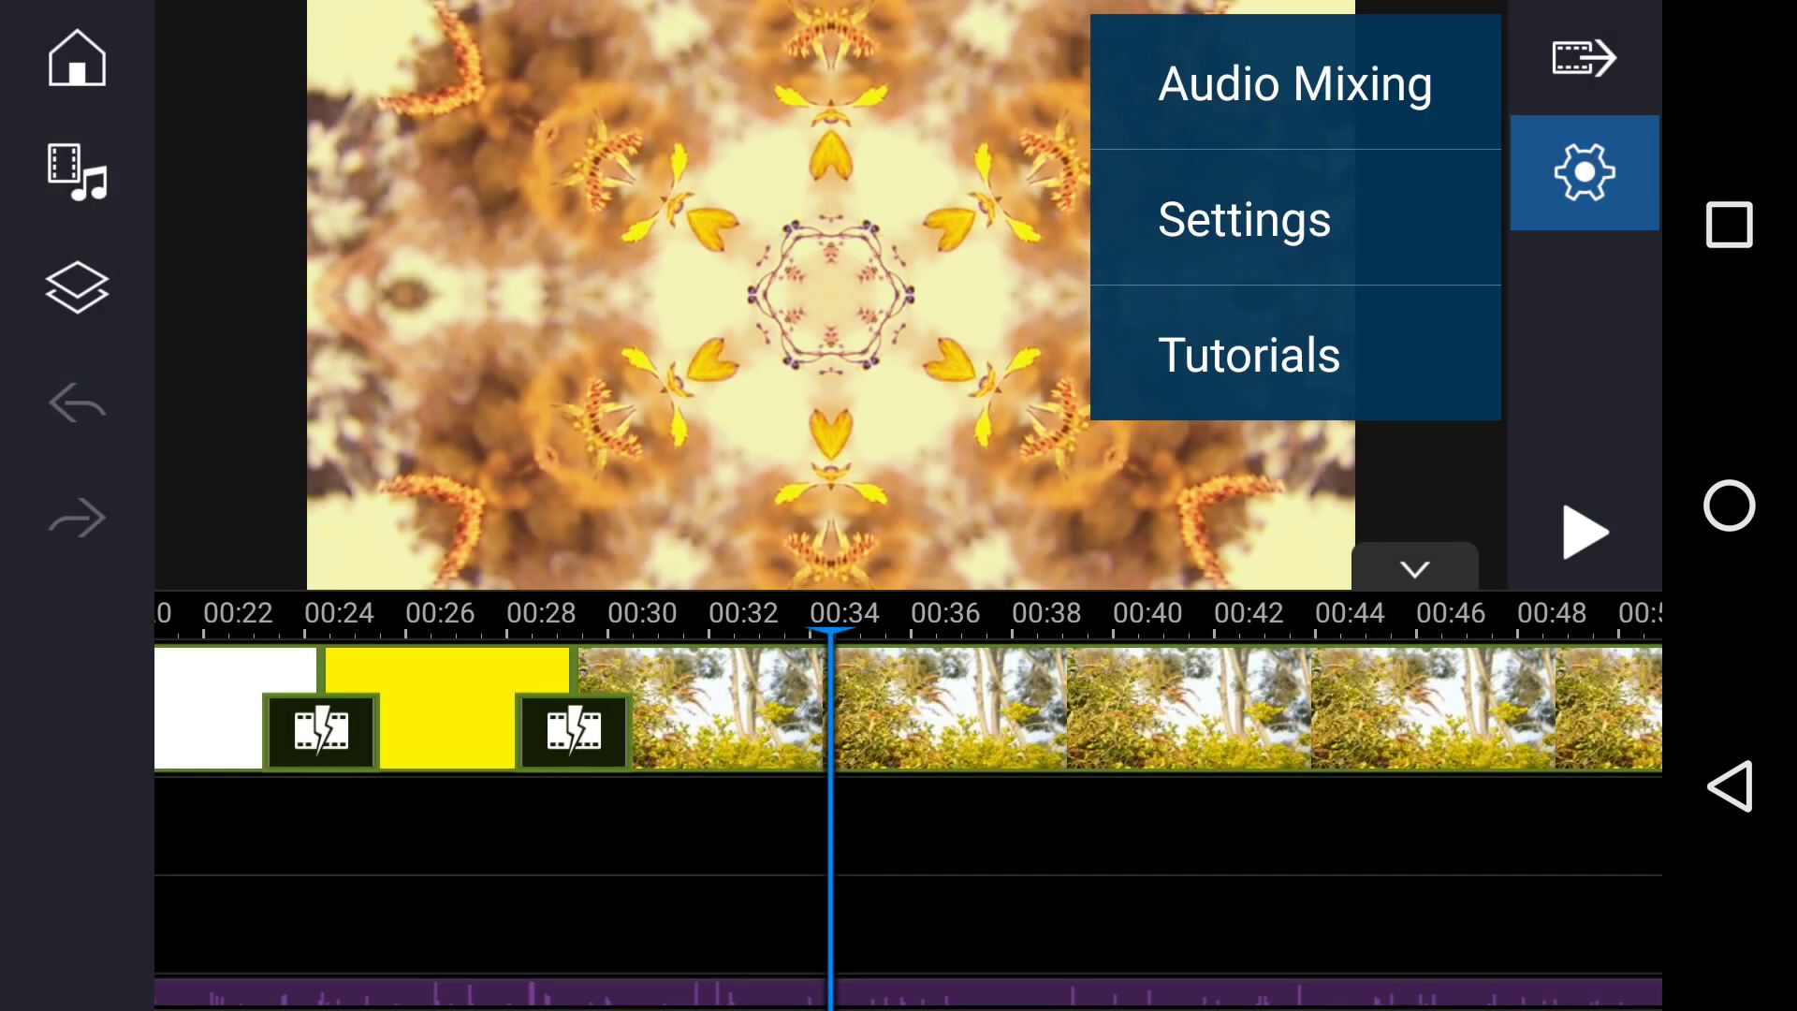
left_click(1243, 219)
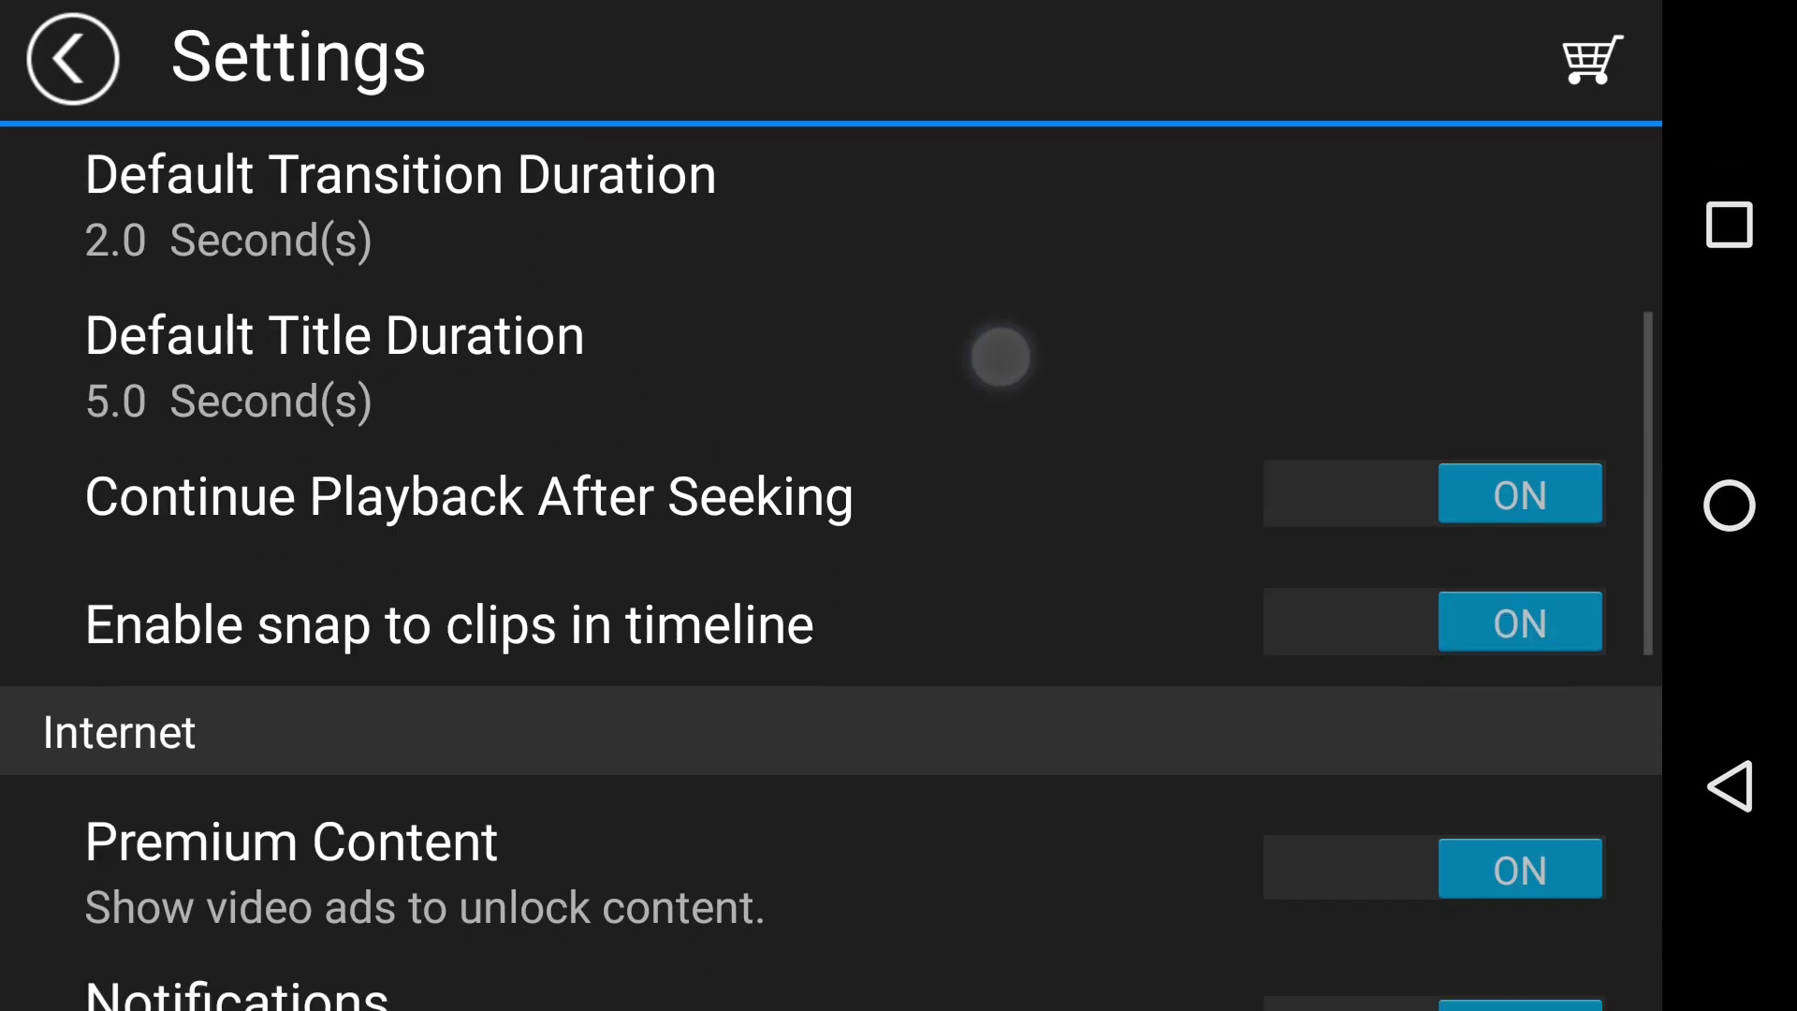
scroll("down", 3)
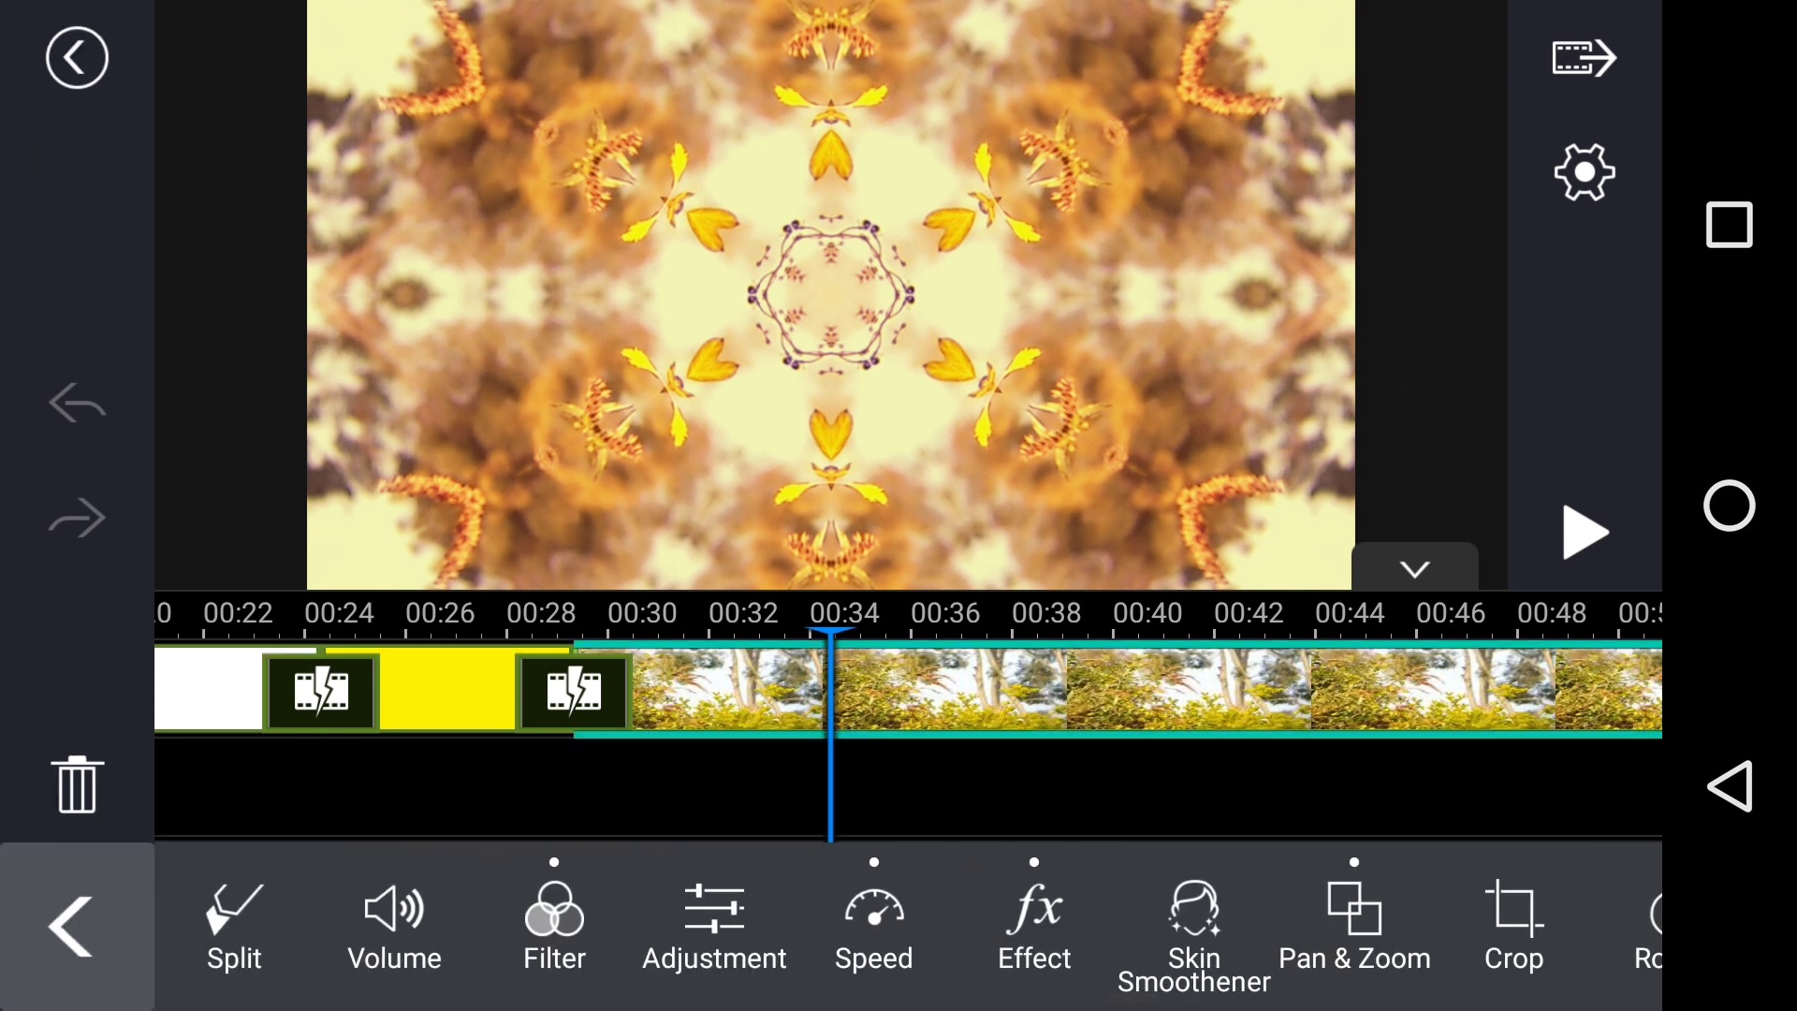
left_click(1192, 917)
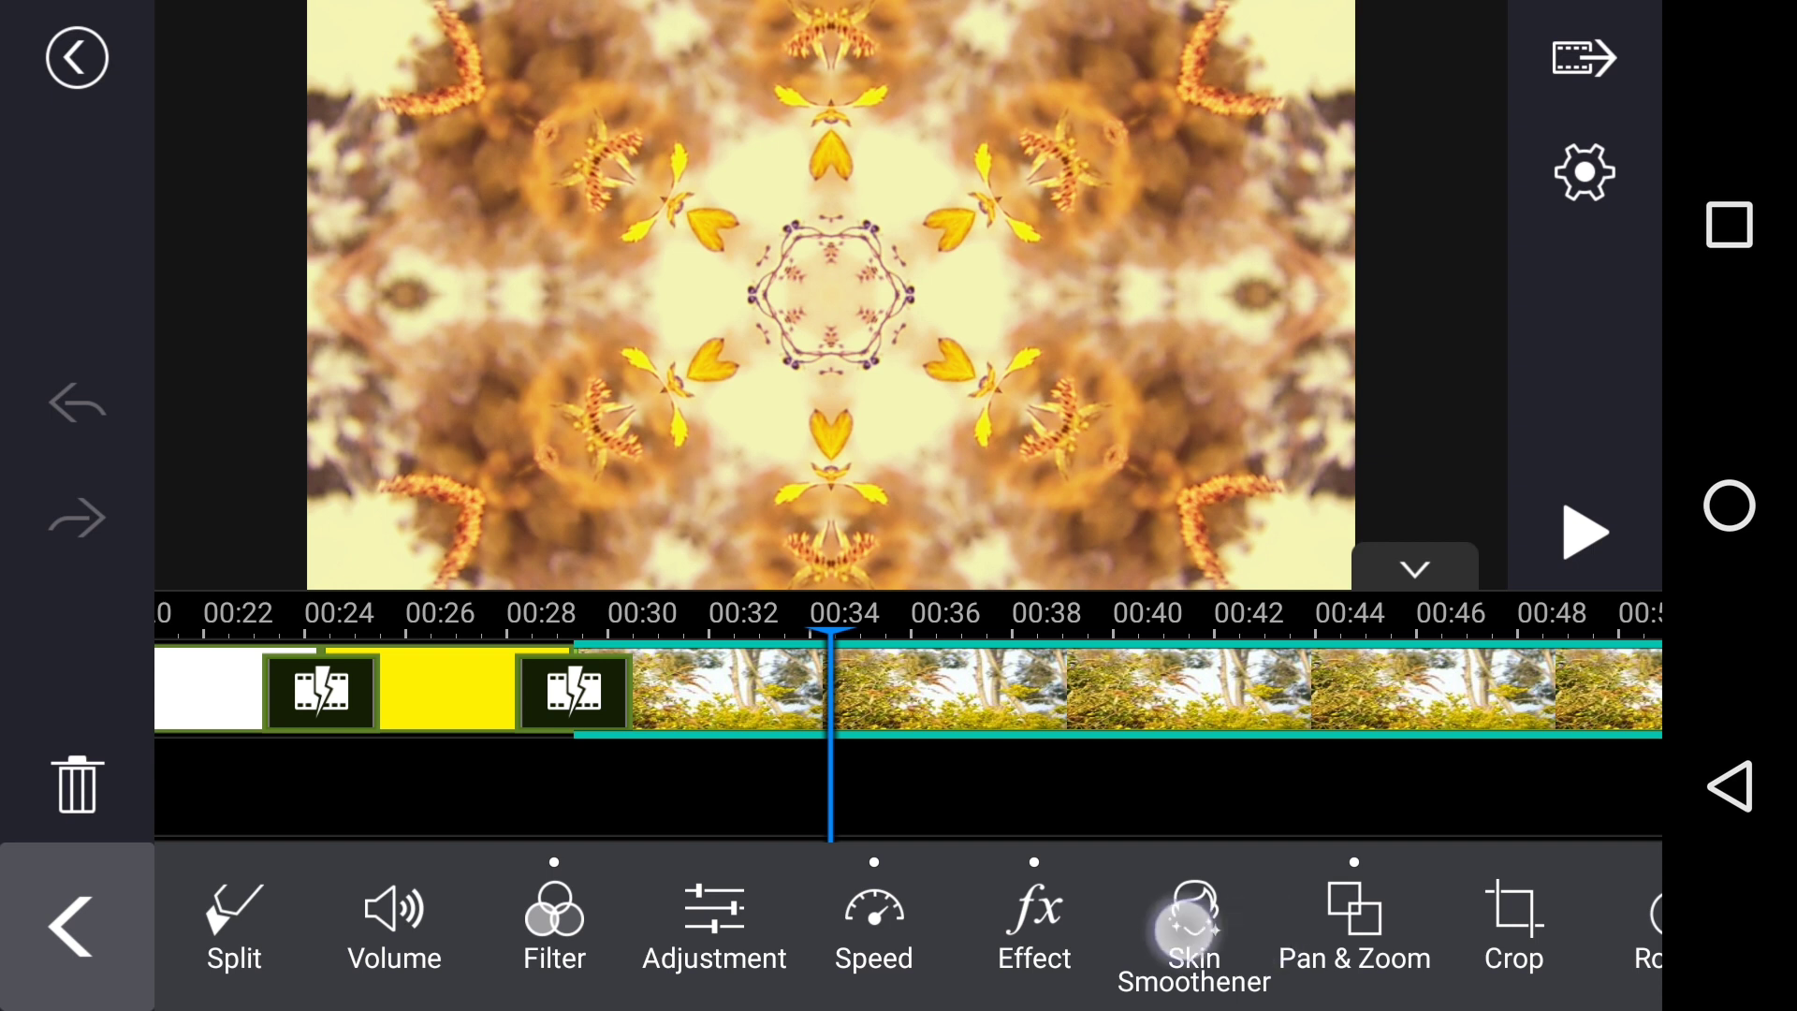